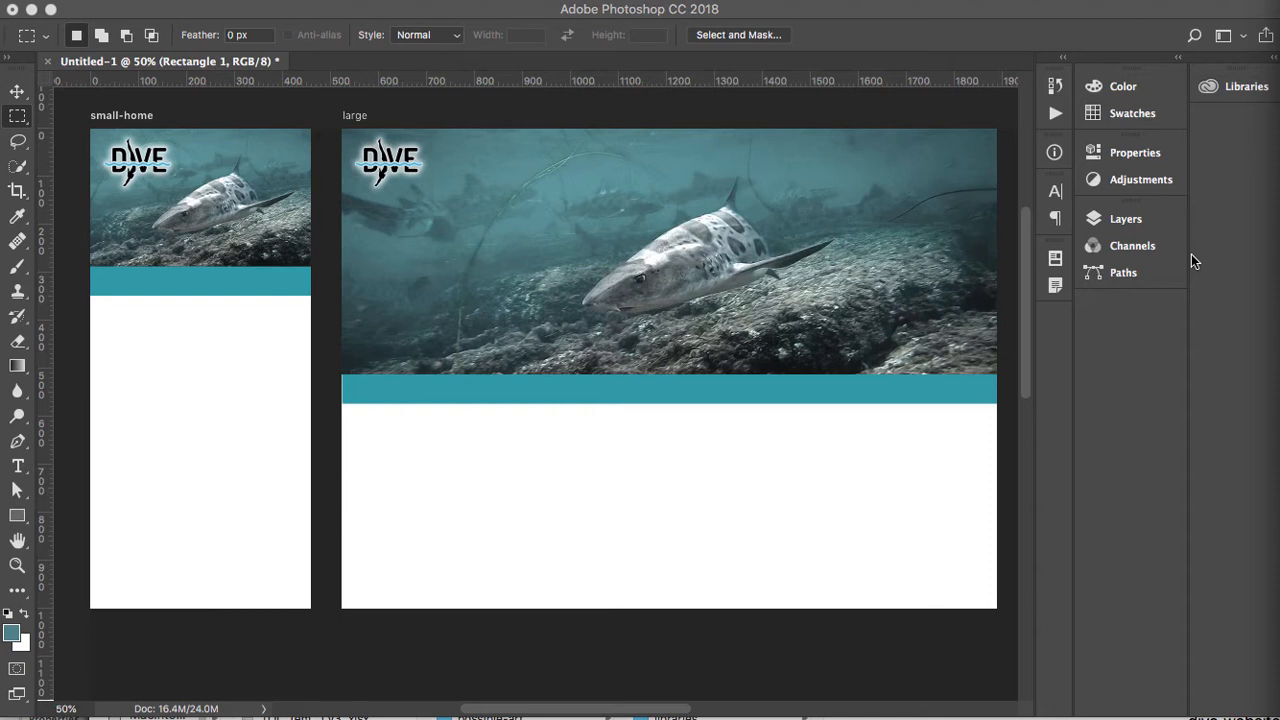
mouse_move(826, 132)
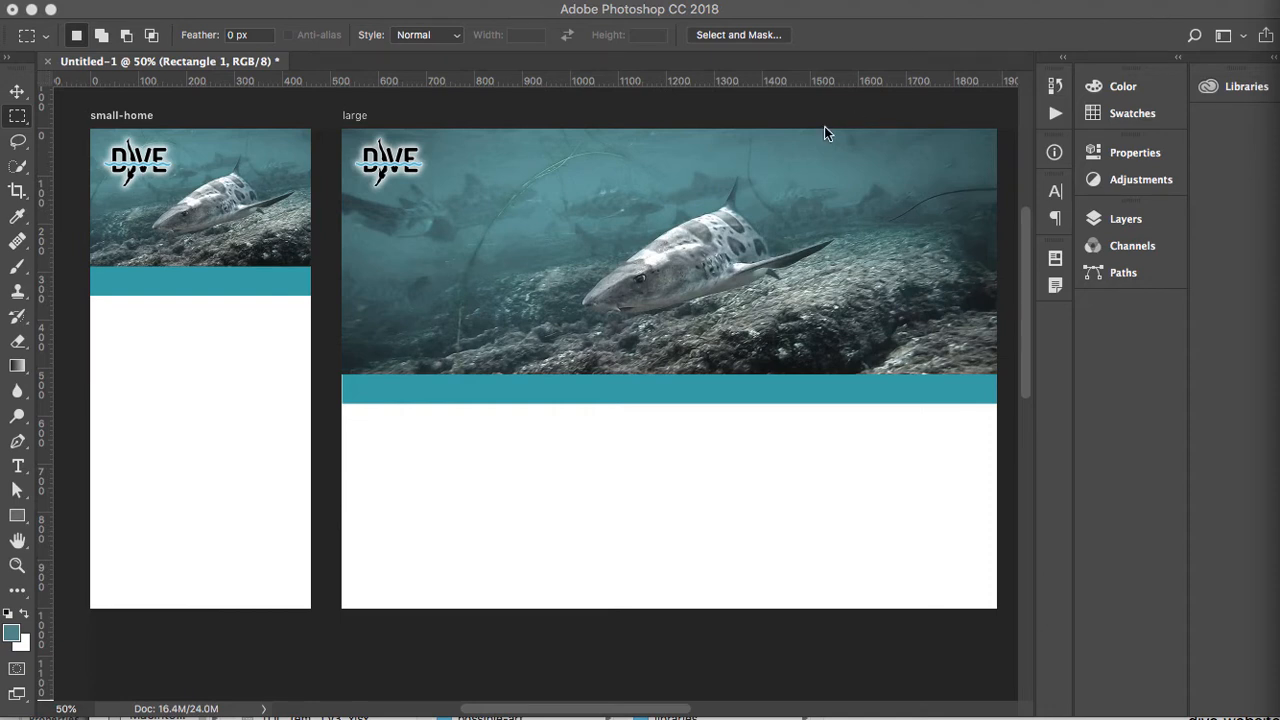
mouse_move(864, 102)
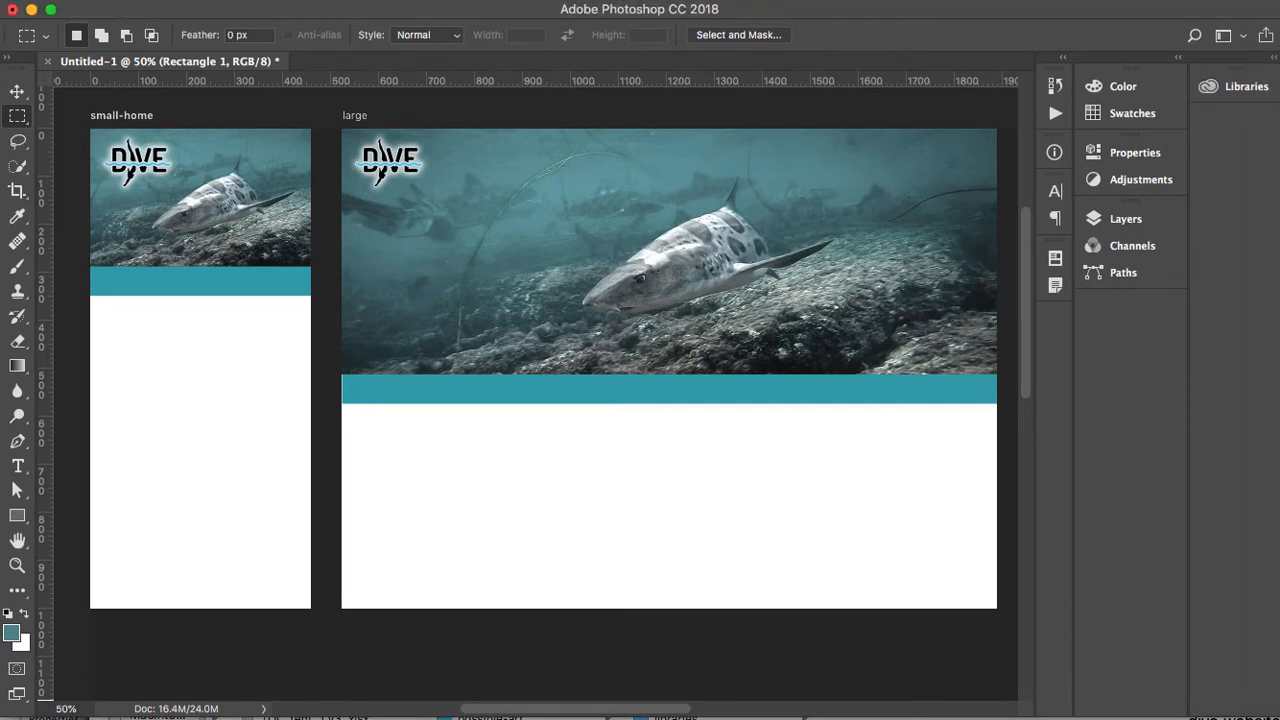
Step: Review the ruler and unit preferences and show the Info readout of position and colour values
click(12, 8)
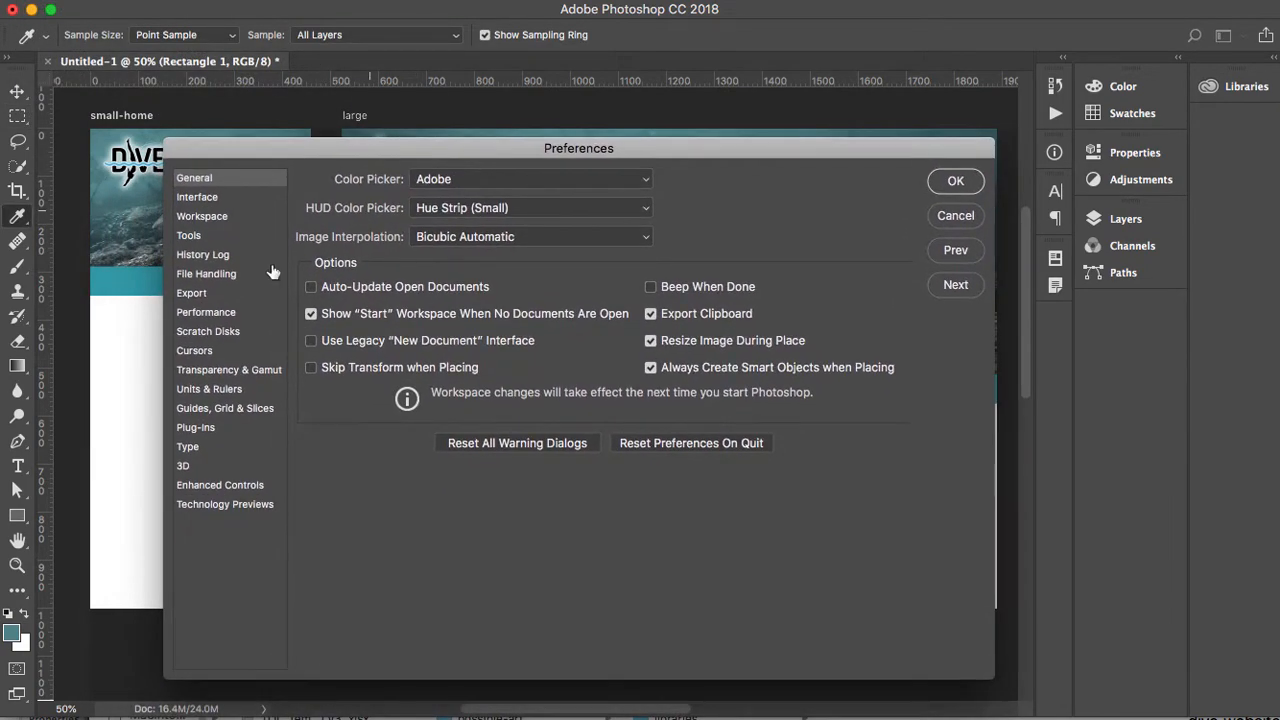
click(208, 388)
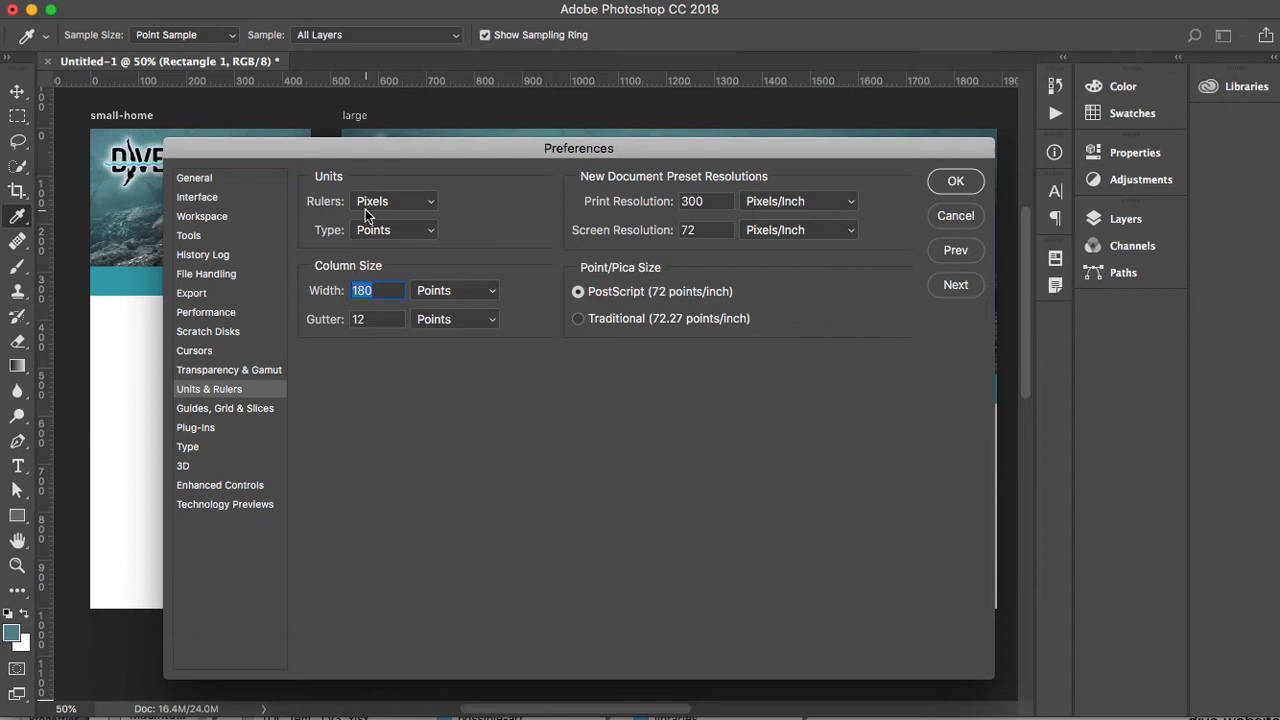
mouse_move(988, 200)
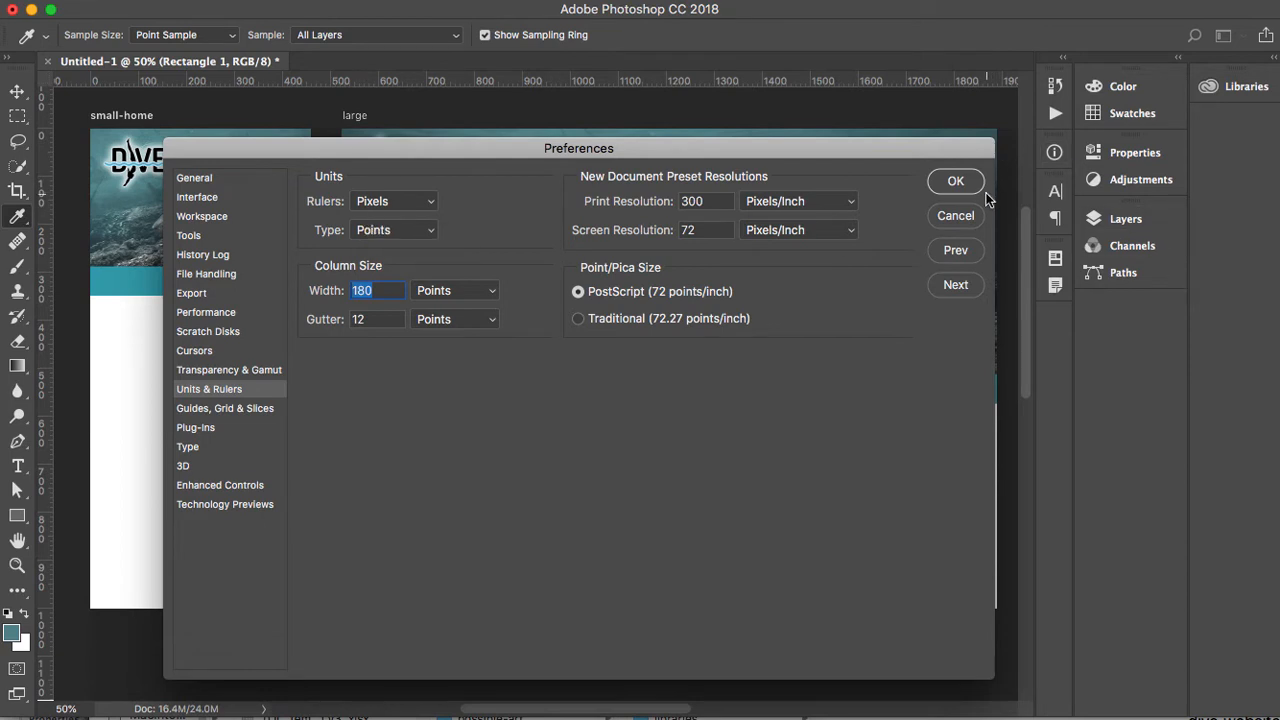
click(956, 180)
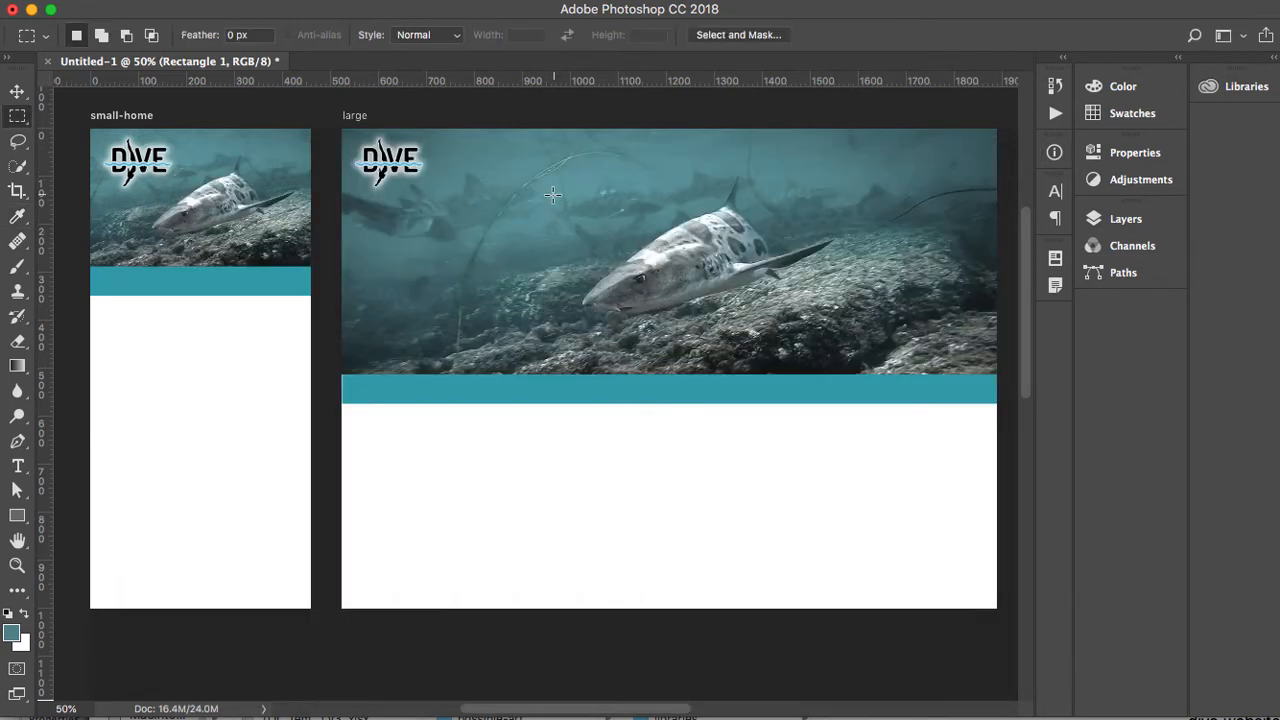
drag(556, 192, 688, 308)
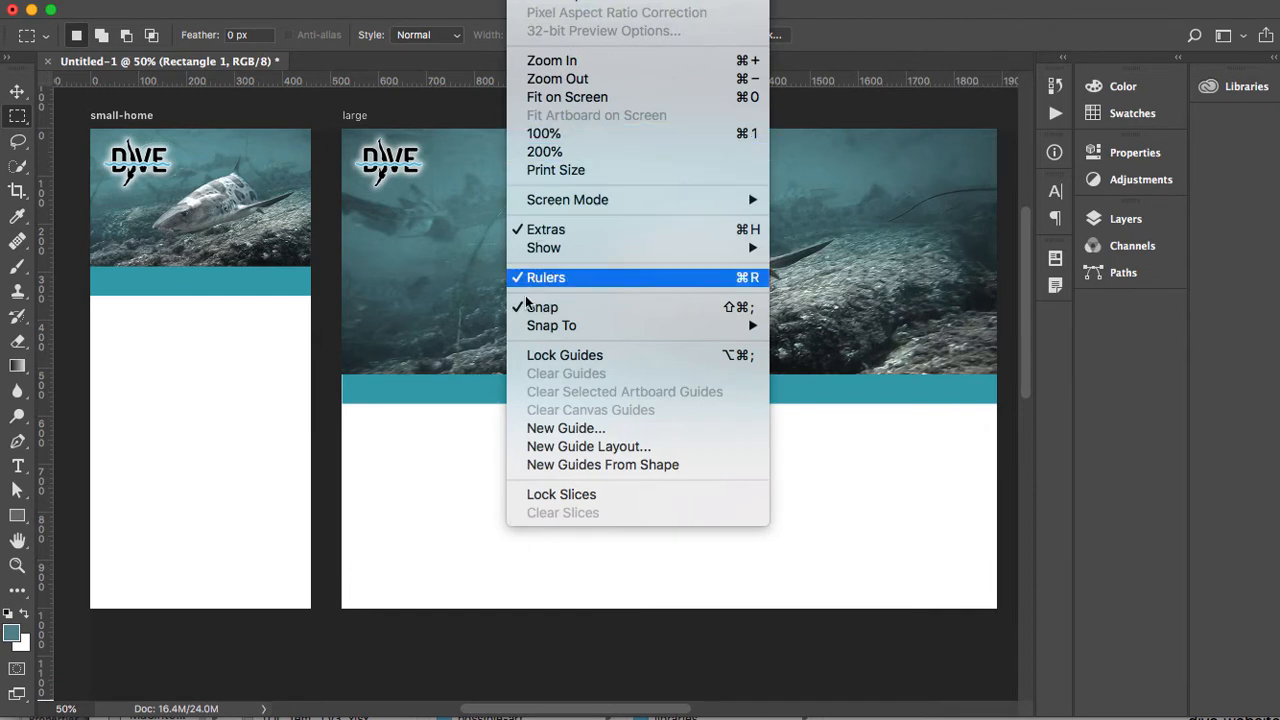
mouse_move(542, 308)
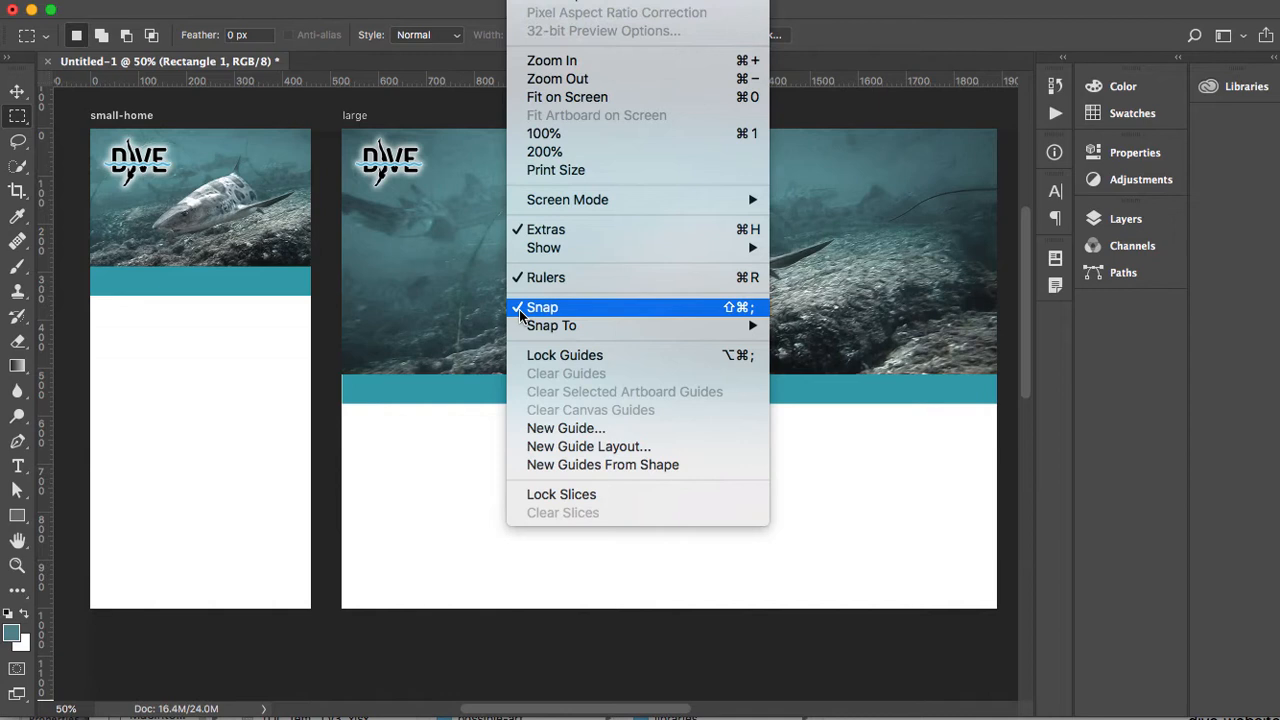
mouse_move(552, 324)
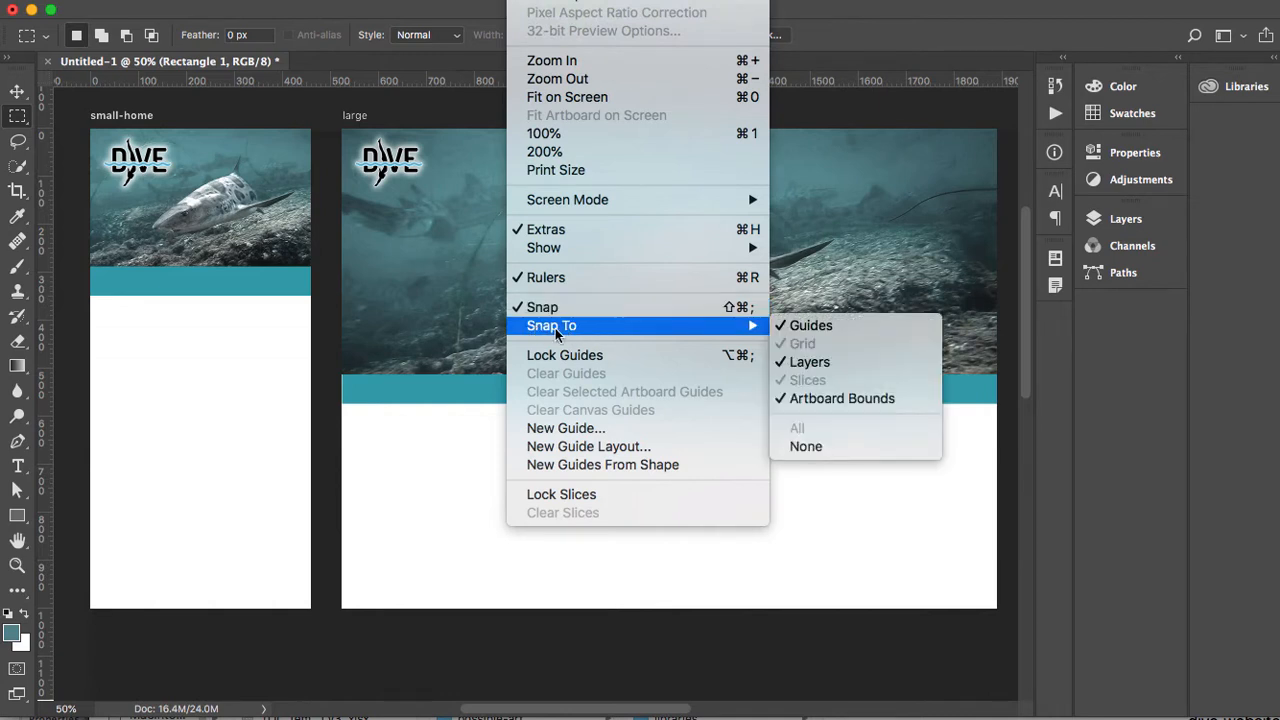
mouse_move(812, 324)
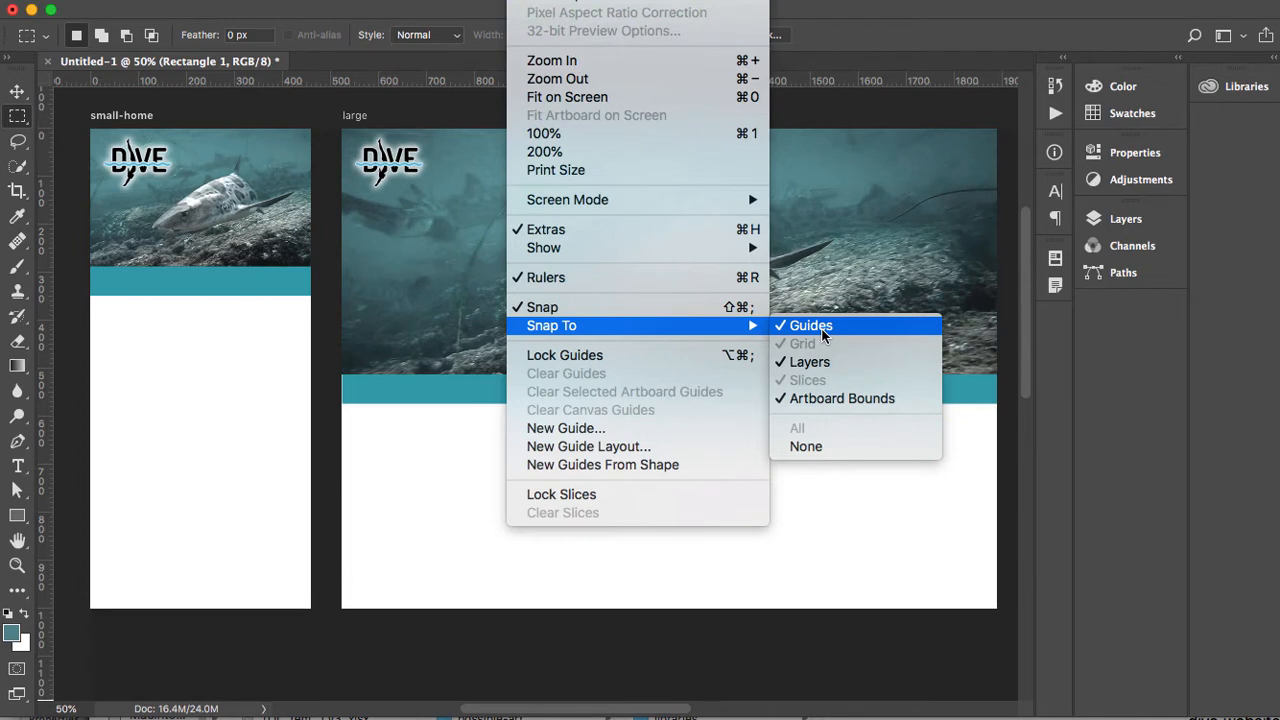
mouse_move(828, 410)
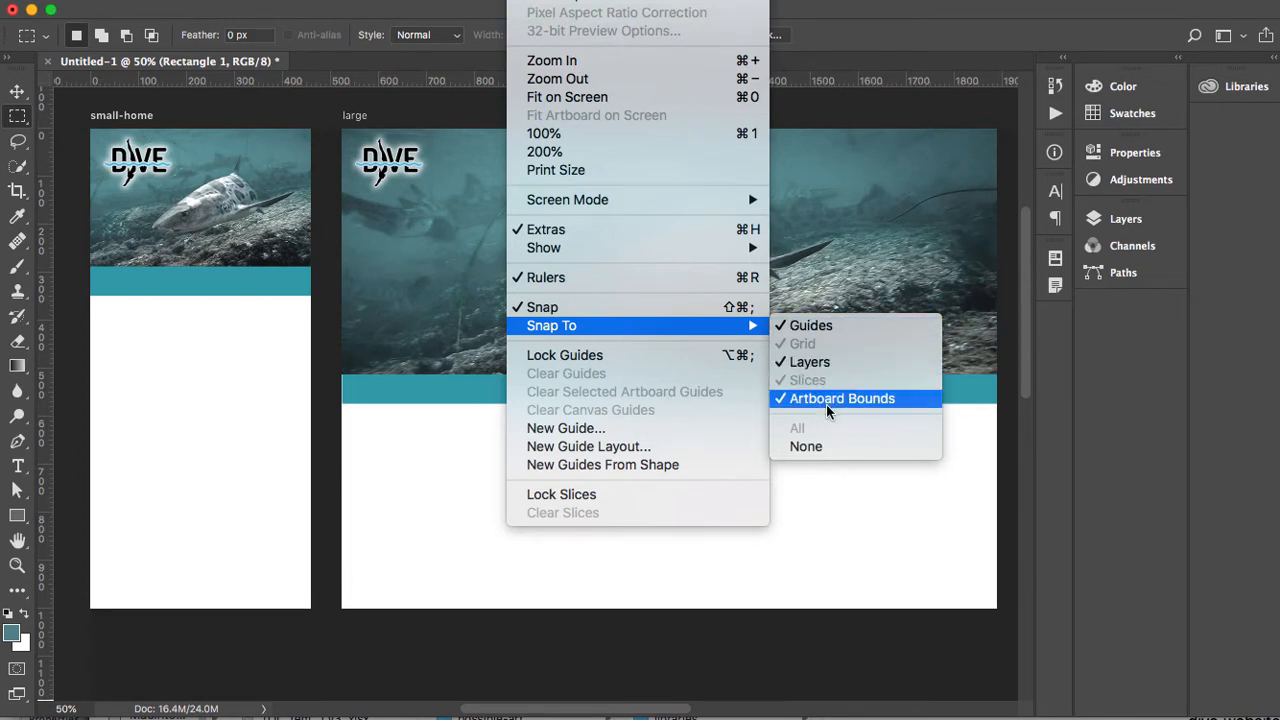
mouse_move(564, 356)
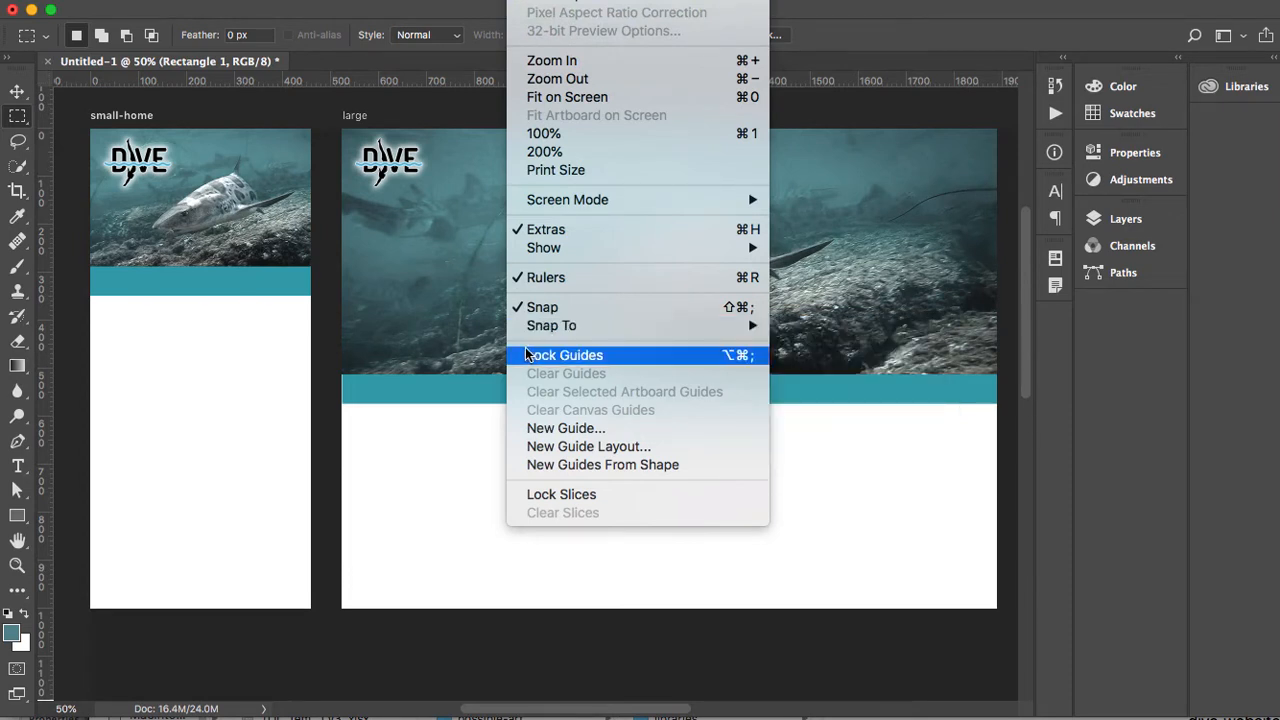
mouse_move(458, 326)
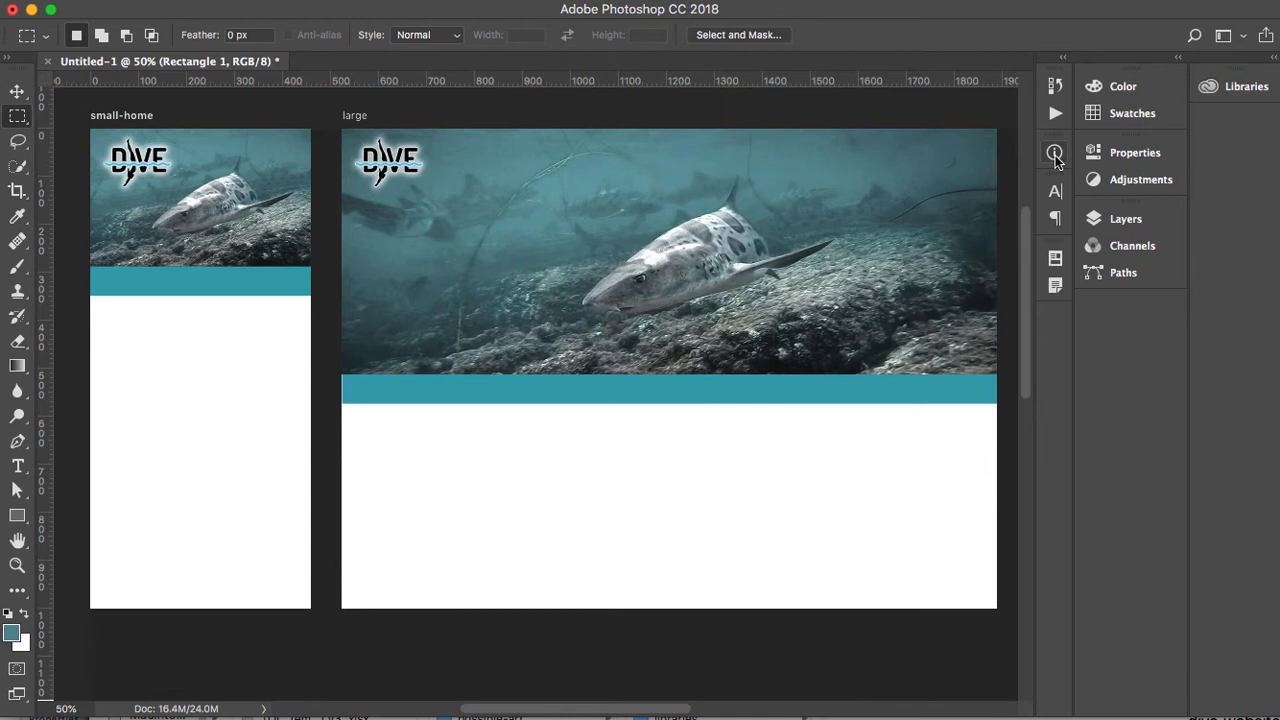
click(1054, 152)
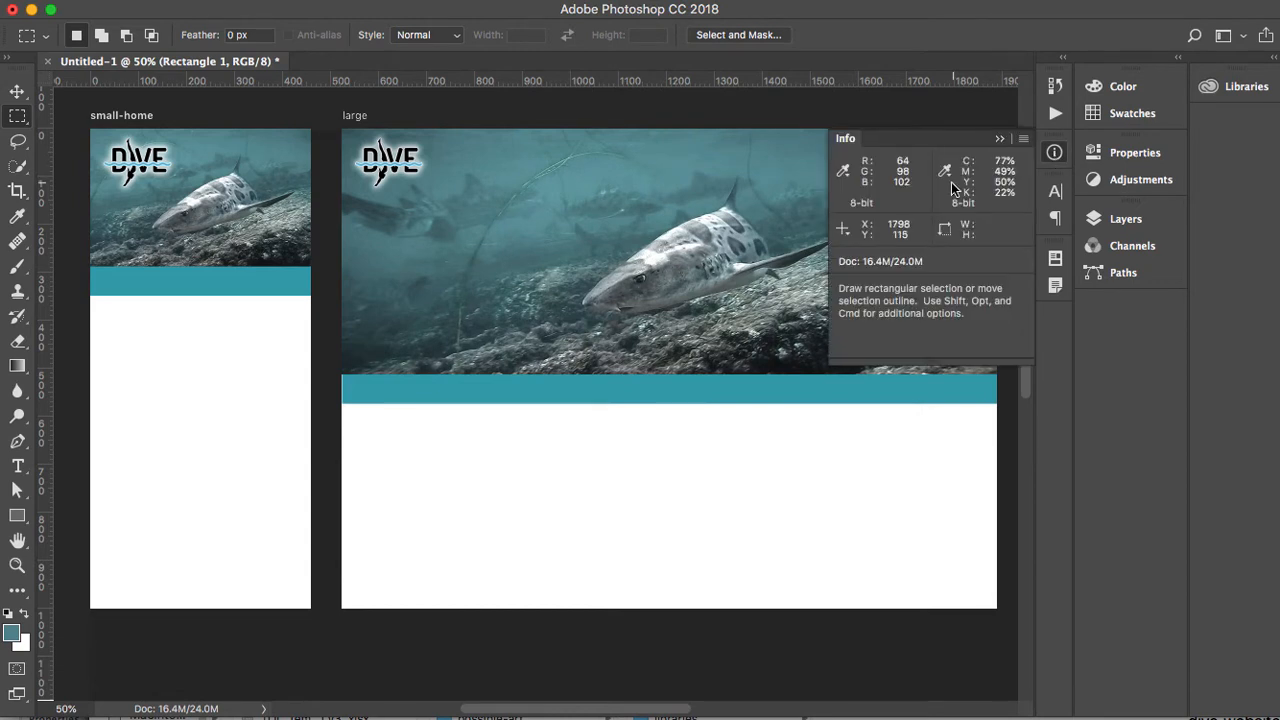
mouse_move(920, 188)
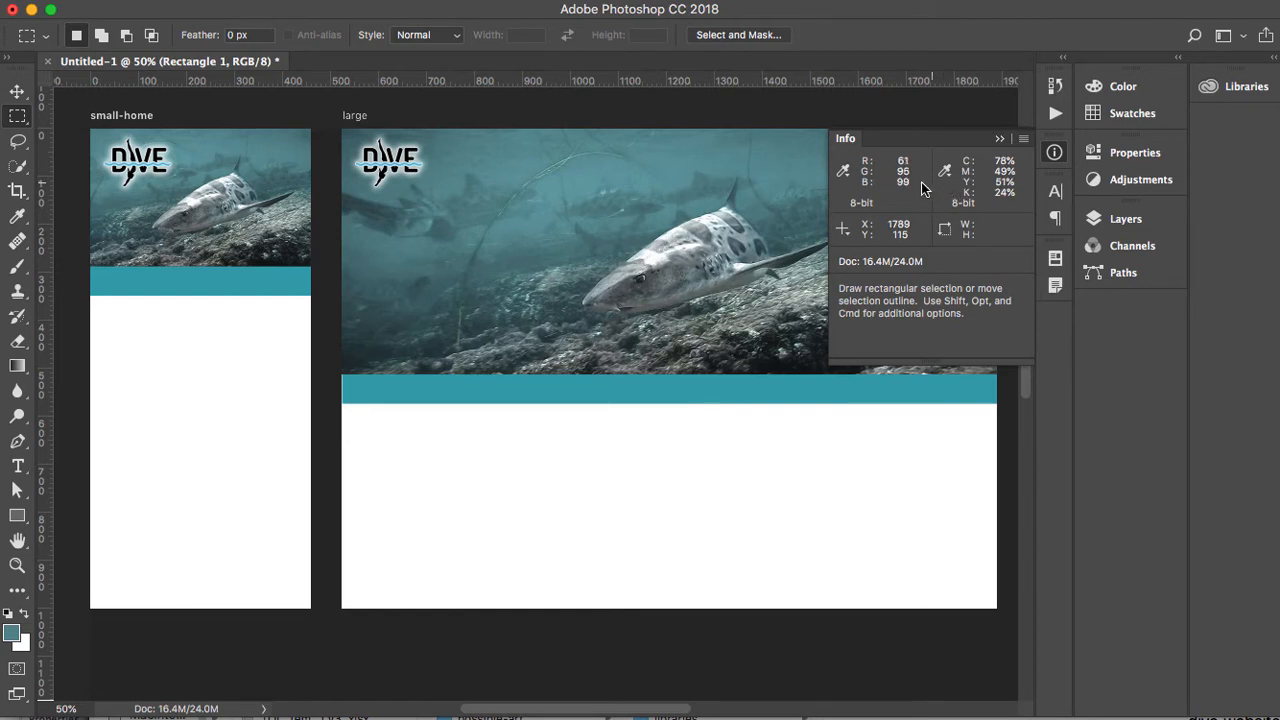
mouse_move(716, 176)
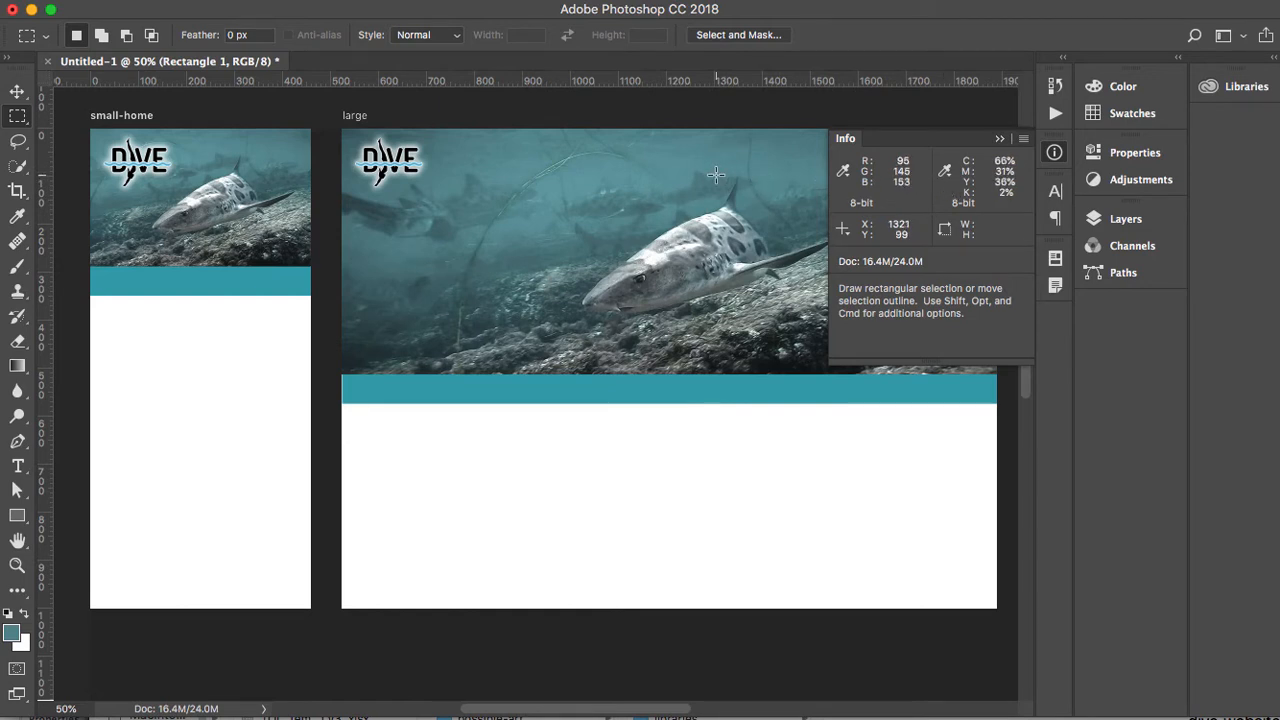
mouse_move(536, 158)
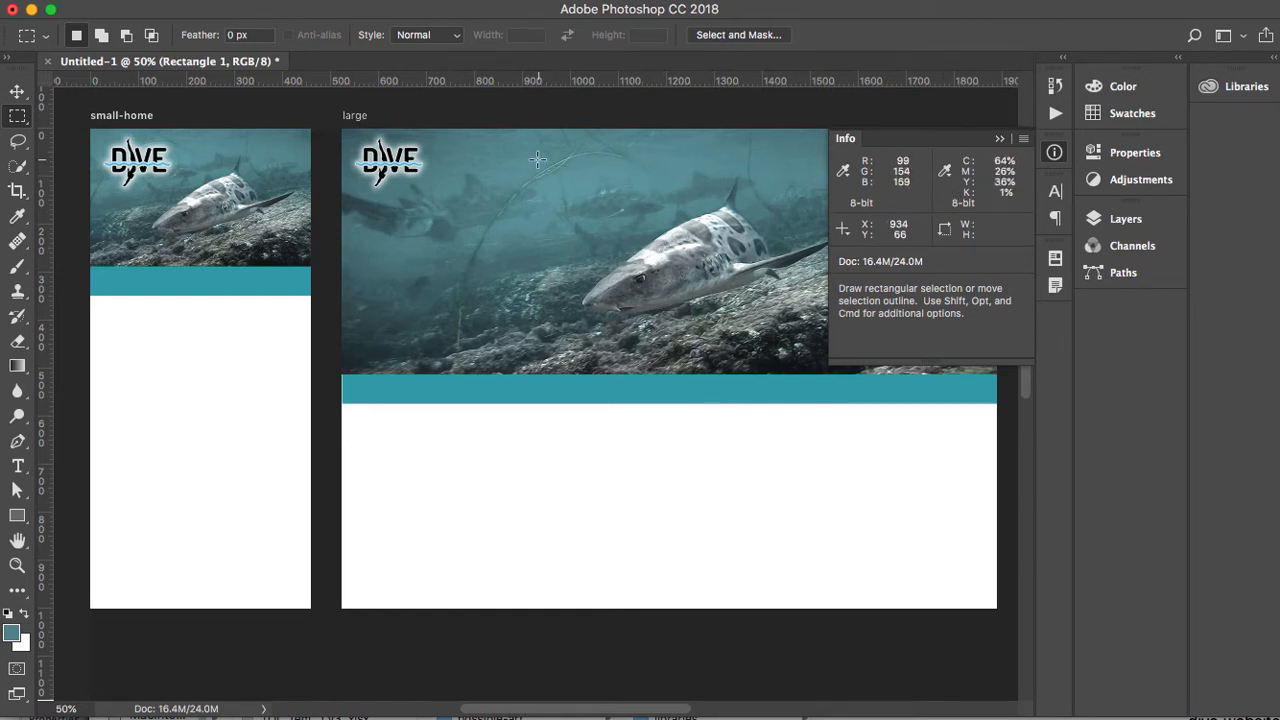
Step: Add a 'sharks' text layer above the shark photo and commit it
drag(538, 158, 660, 248)
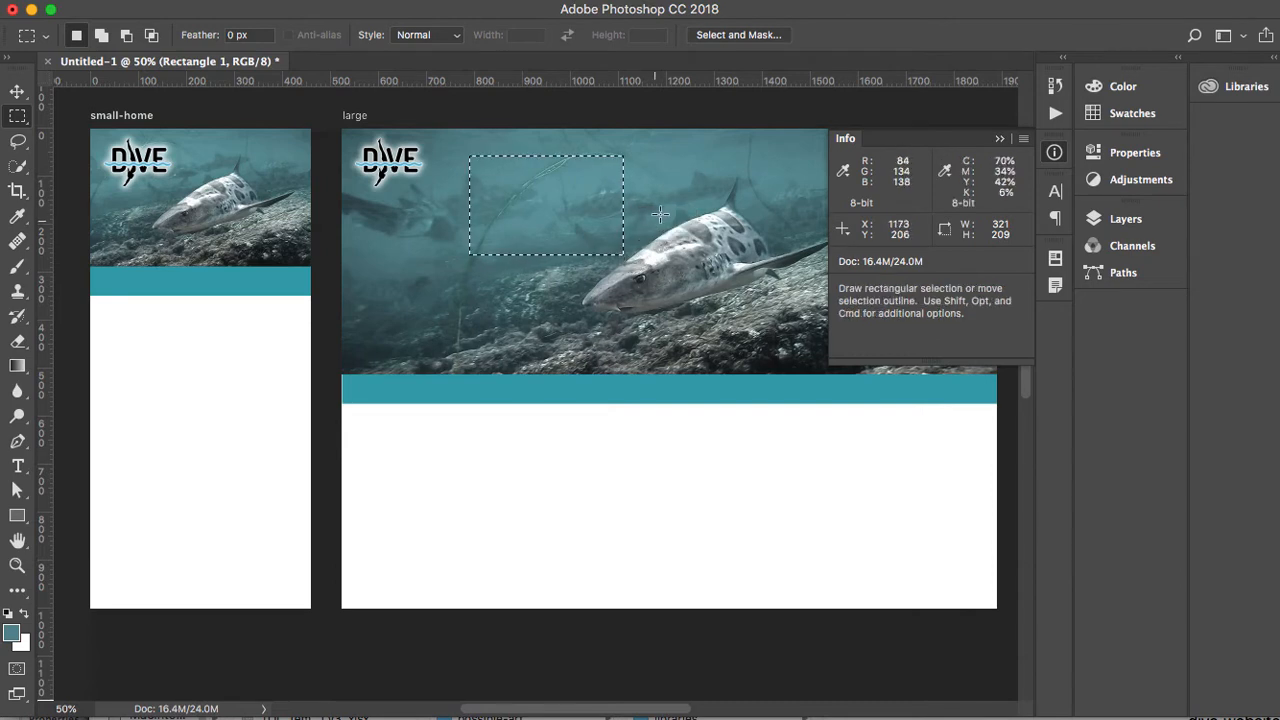
mouse_move(638, 176)
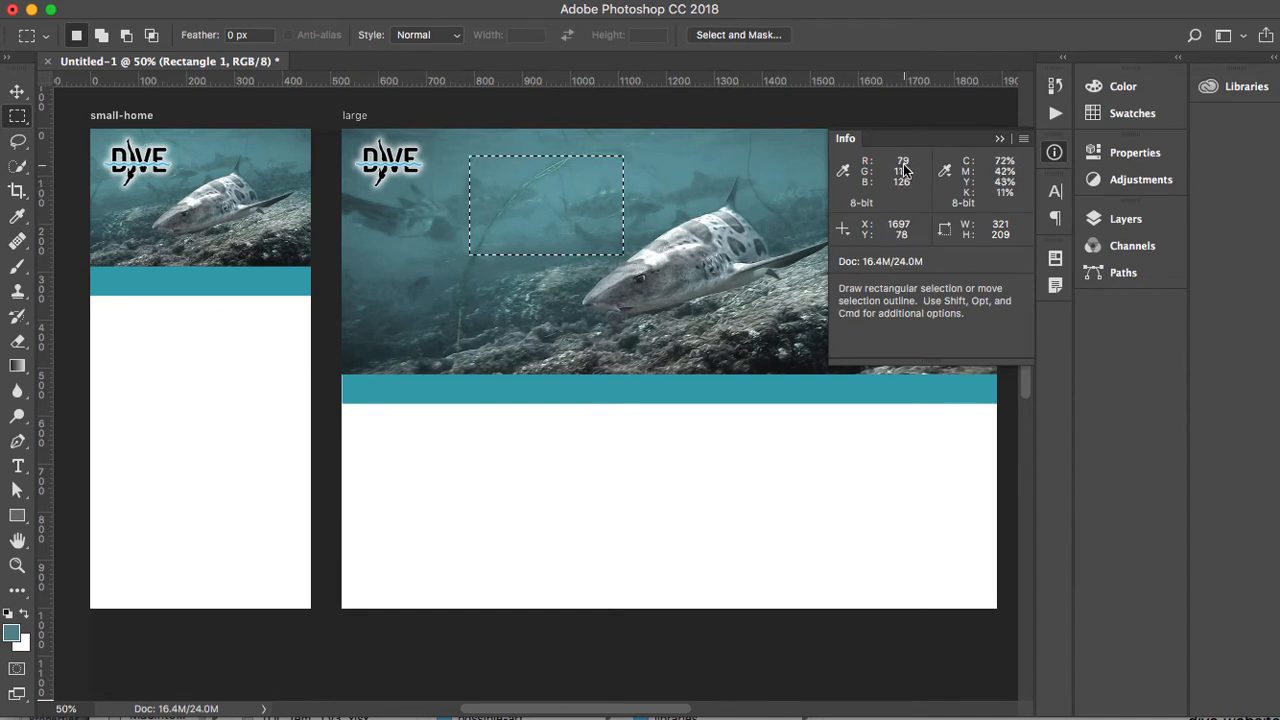
mouse_move(672, 302)
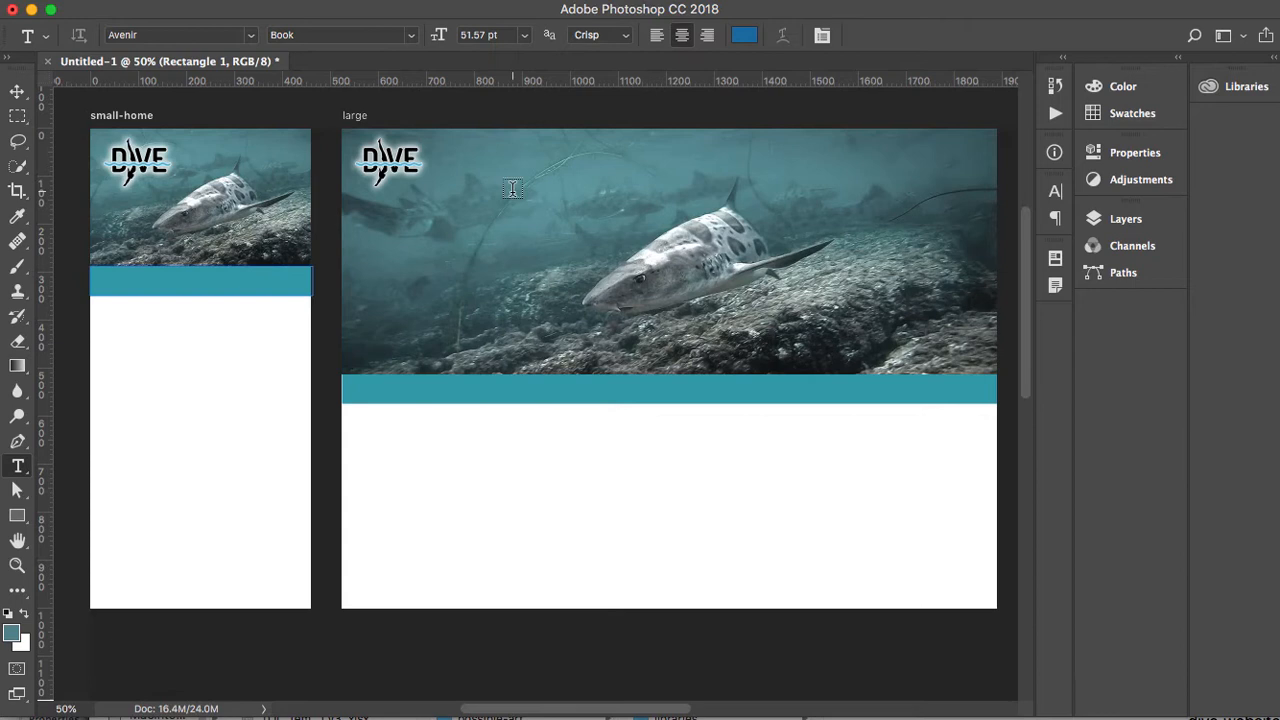
text(sharks)
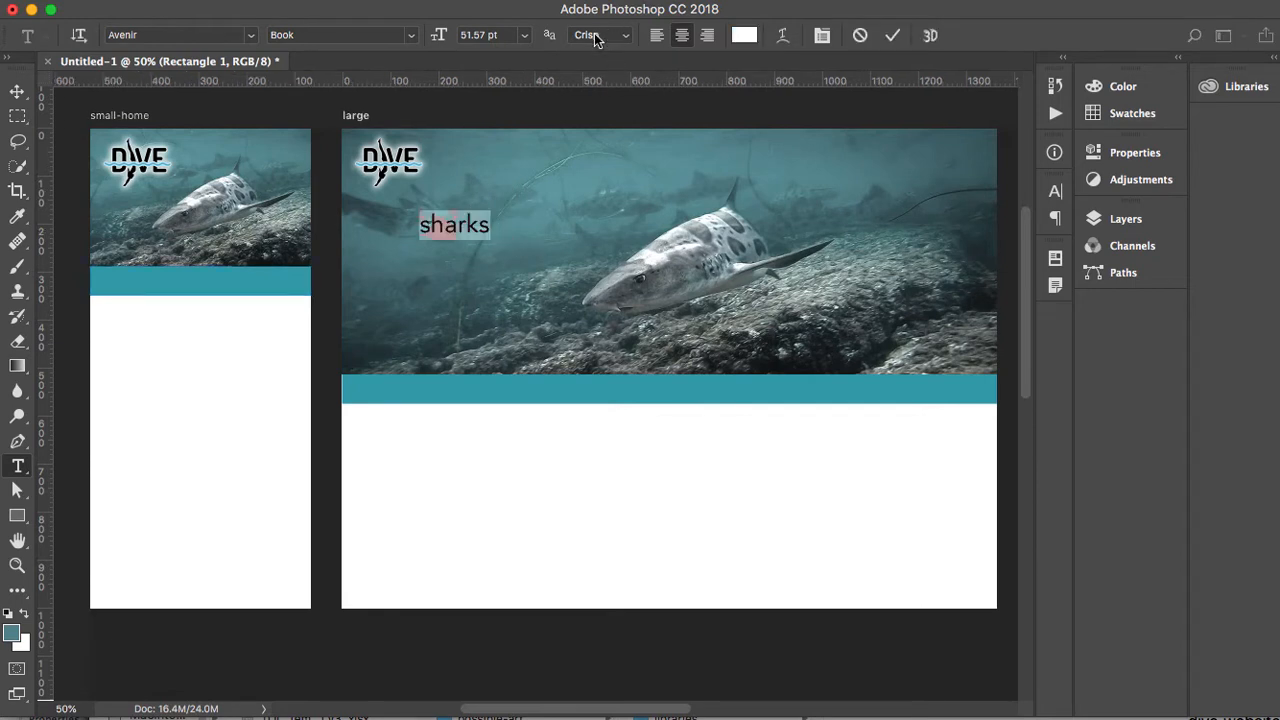
click(596, 36)
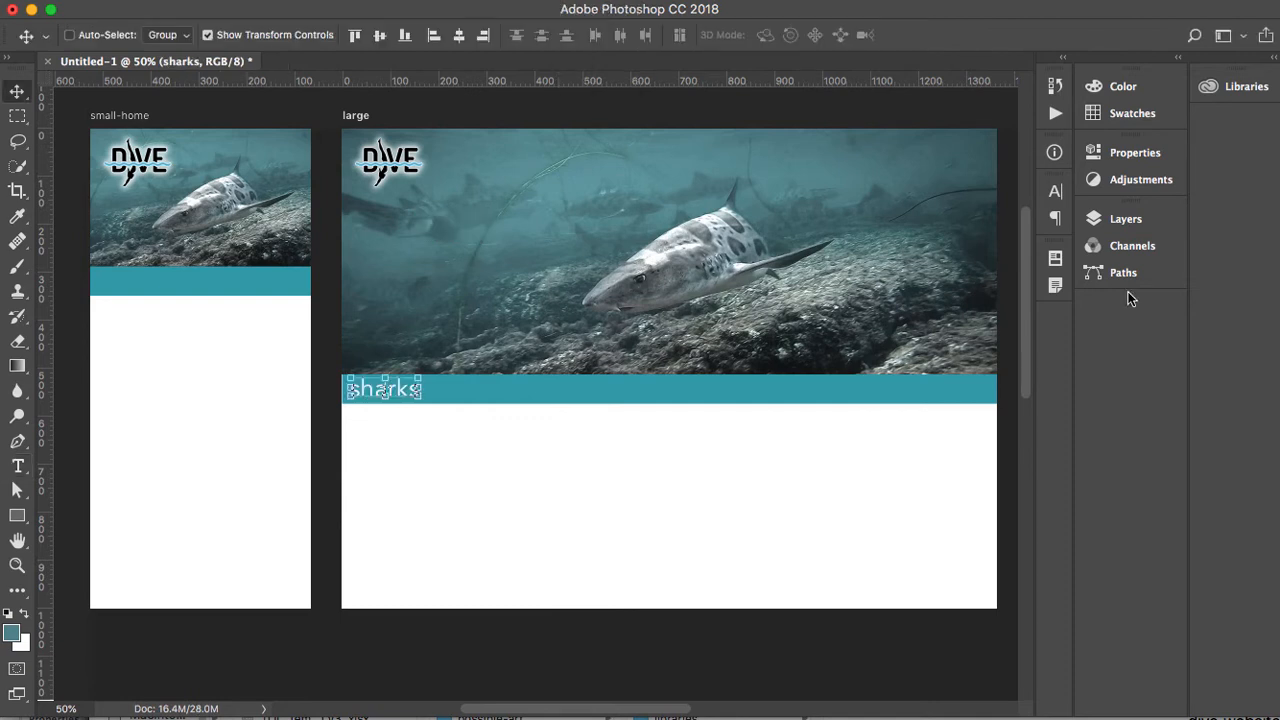
Step: Rename the DIVE Vector Smart Object layer to 'logo' in the Layers panel
click(1124, 218)
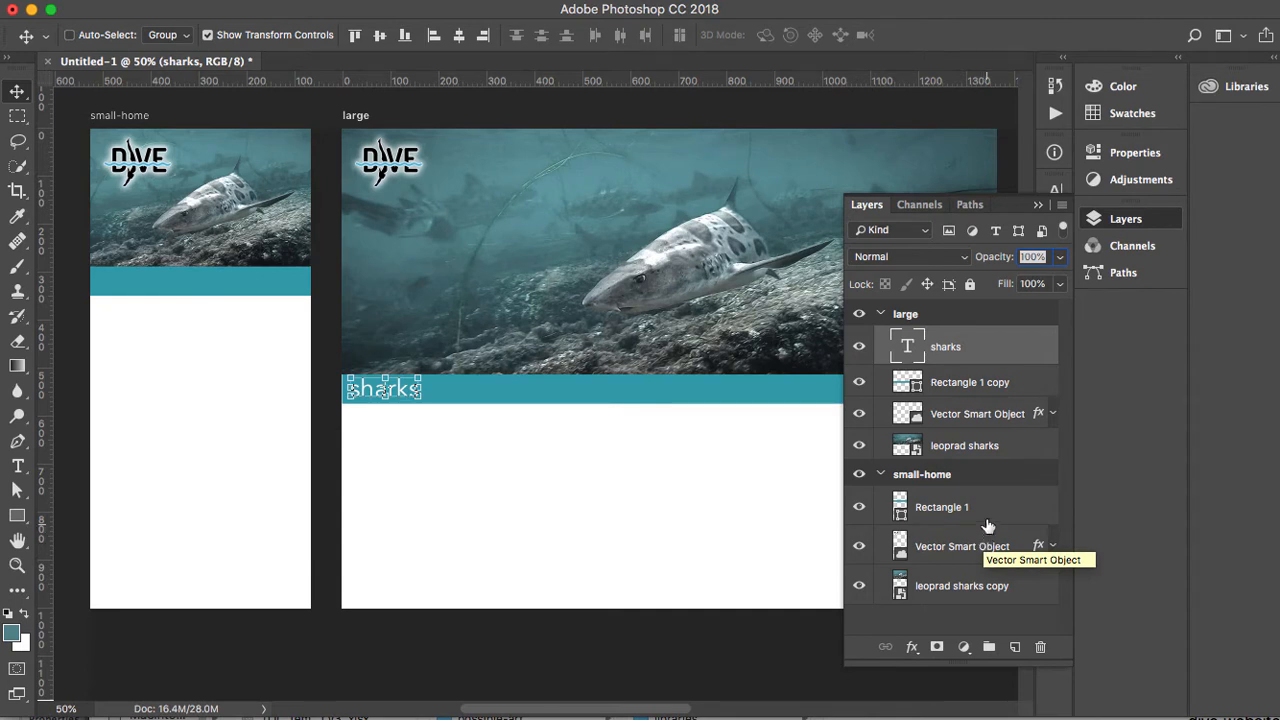
mouse_move(982, 418)
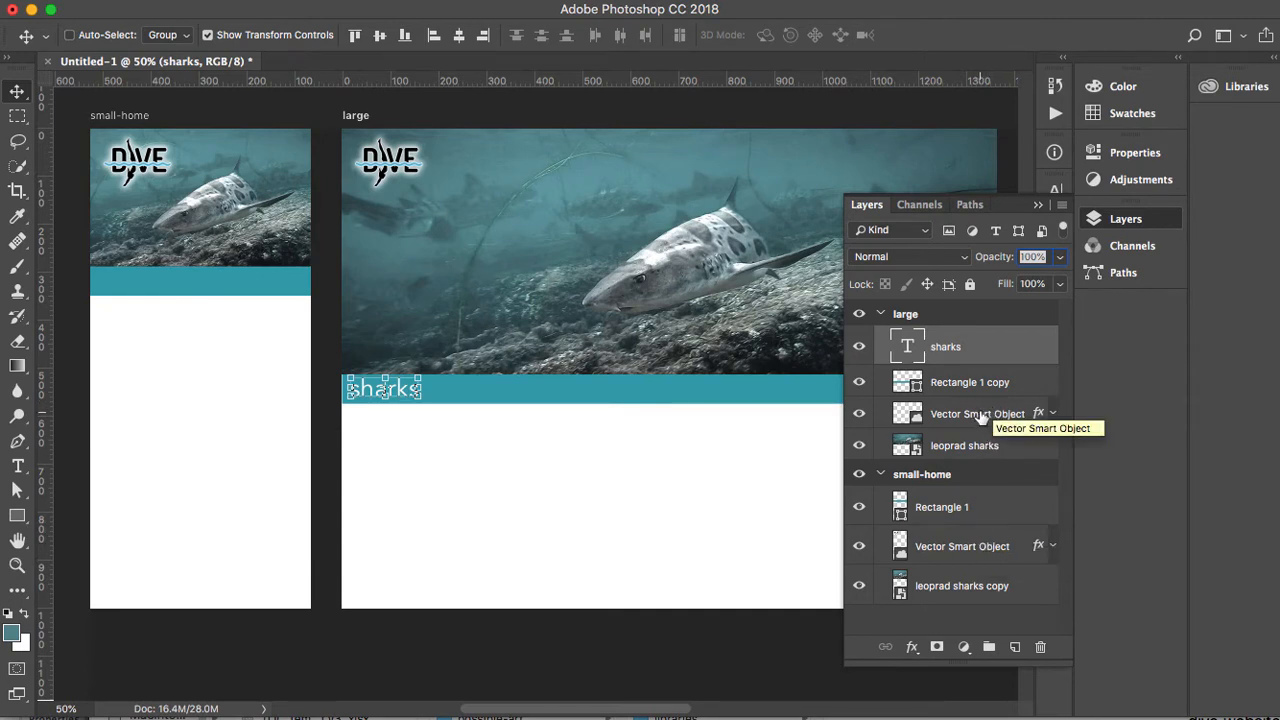
mouse_move(956, 364)
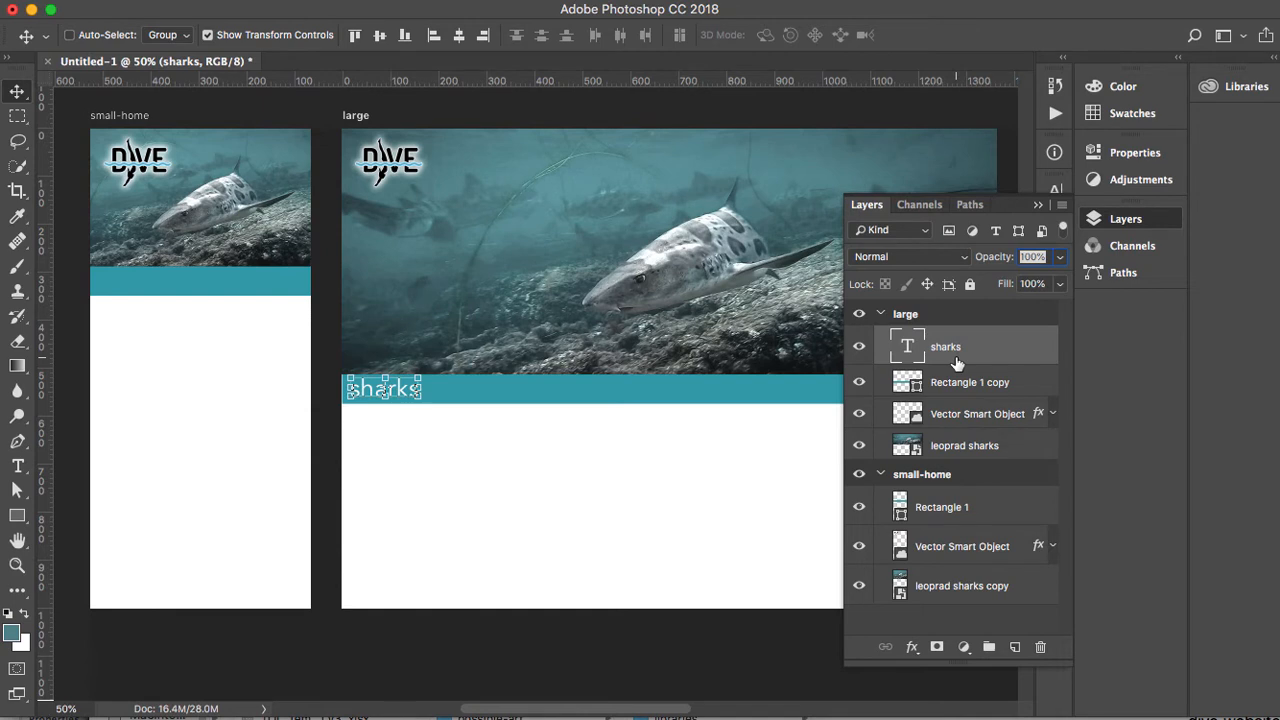
mouse_move(960, 352)
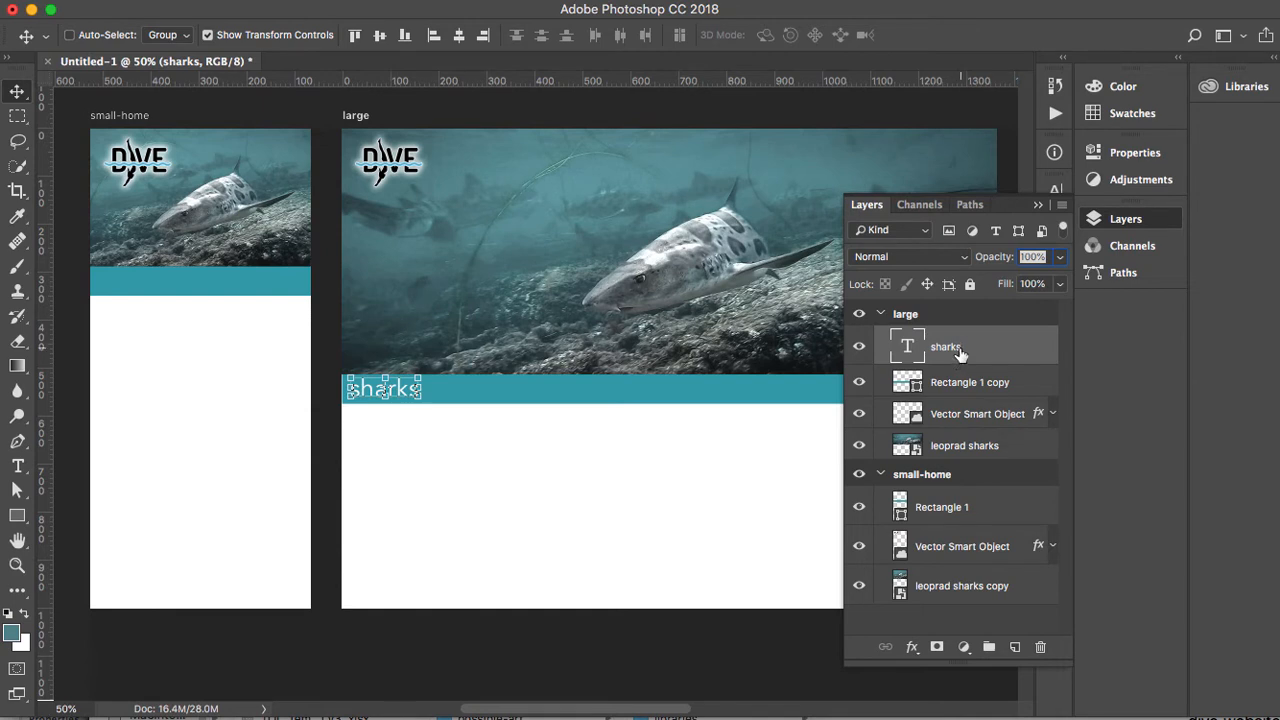
mouse_move(958, 474)
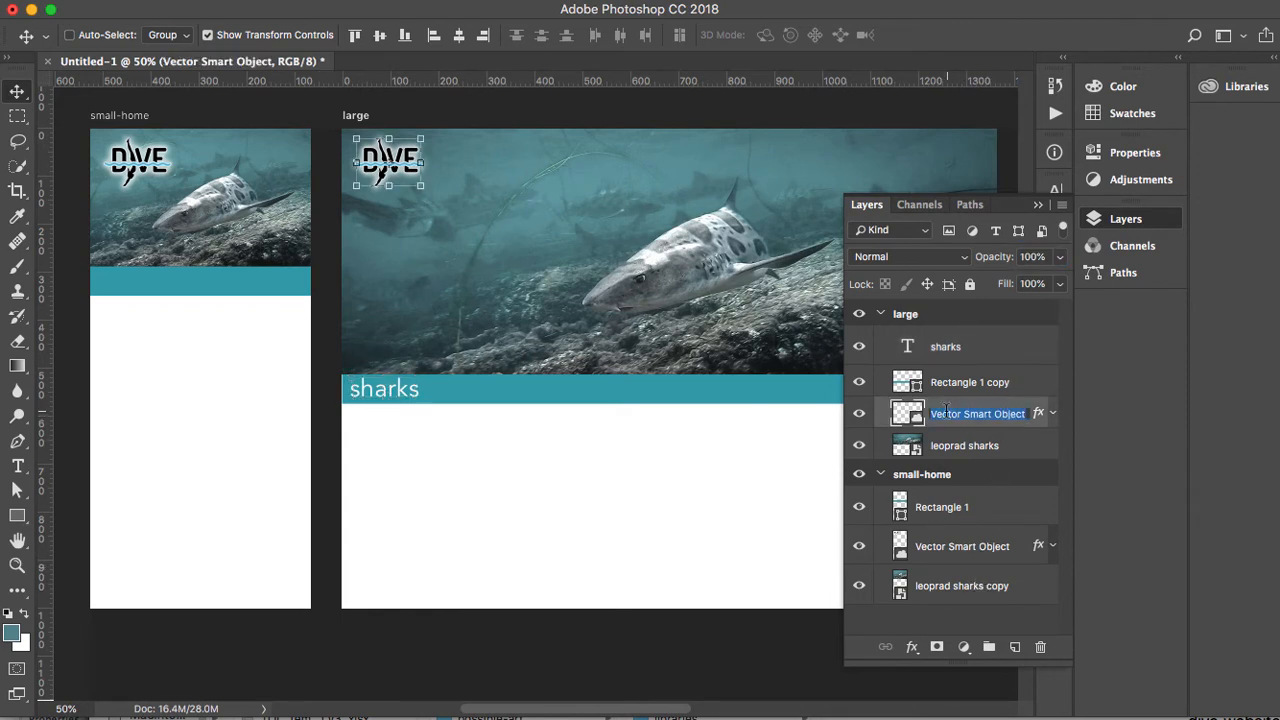
text(logo)
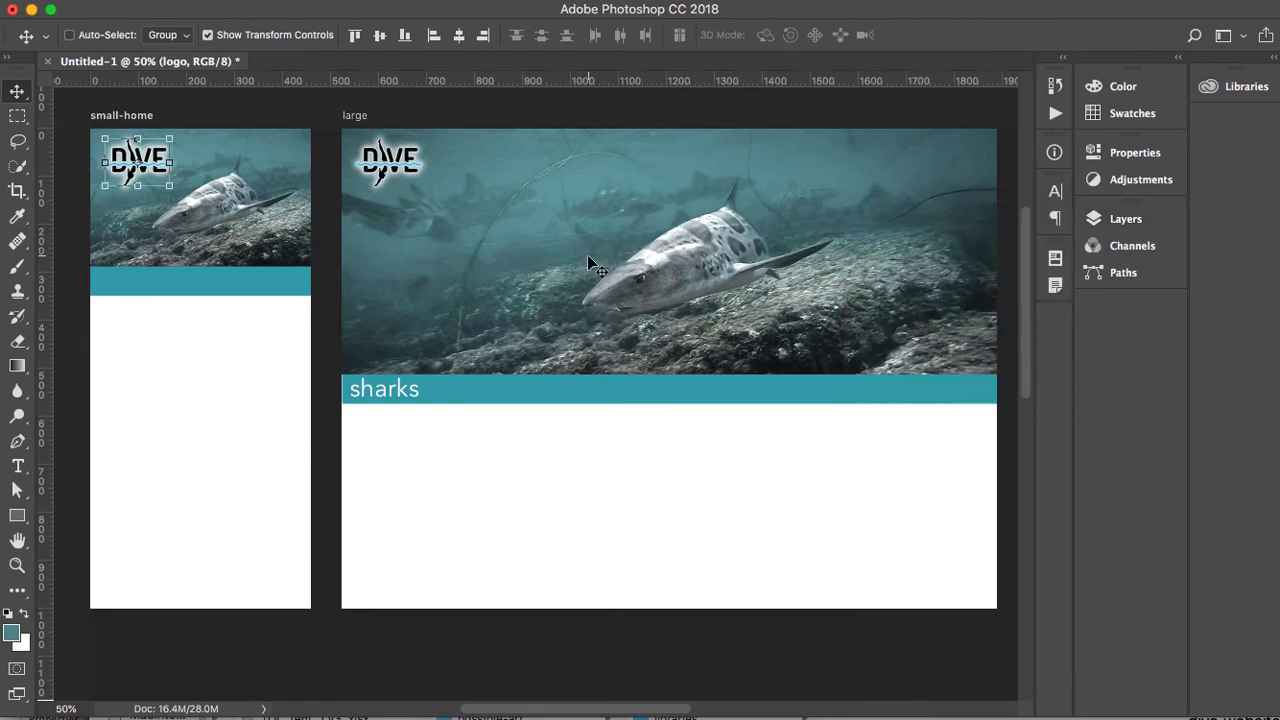
mouse_move(584, 276)
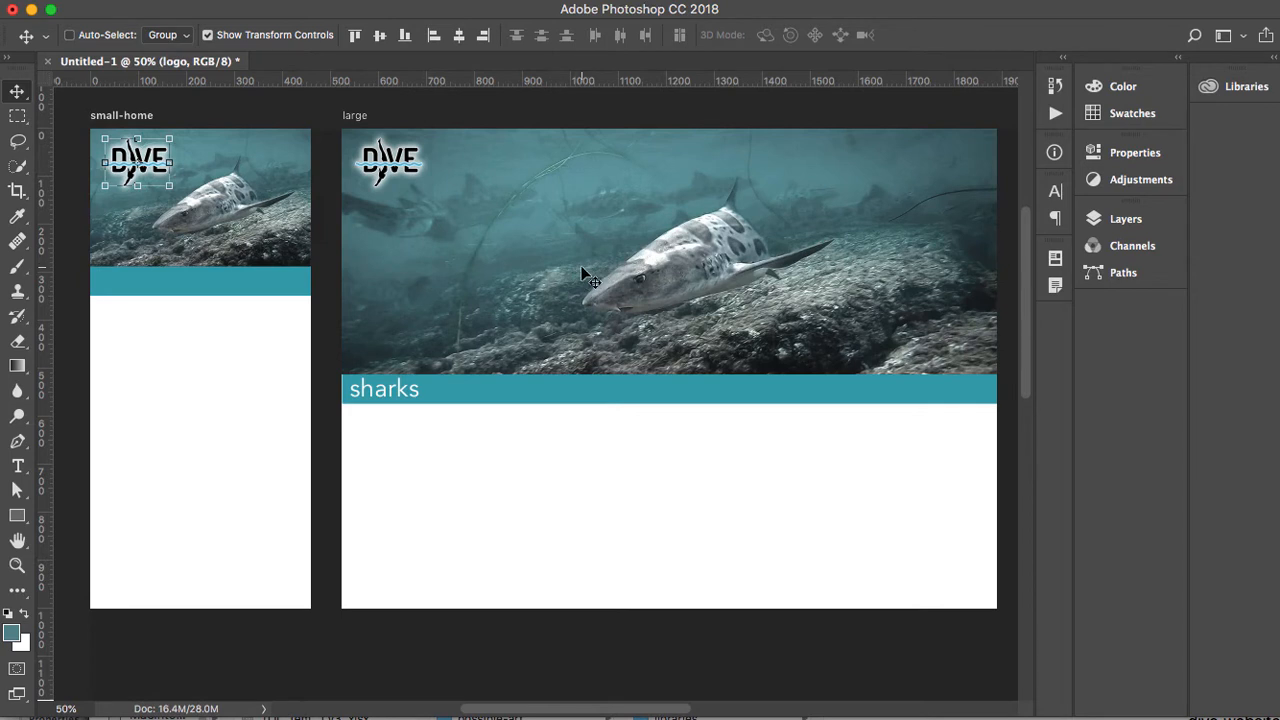
mouse_move(464, 162)
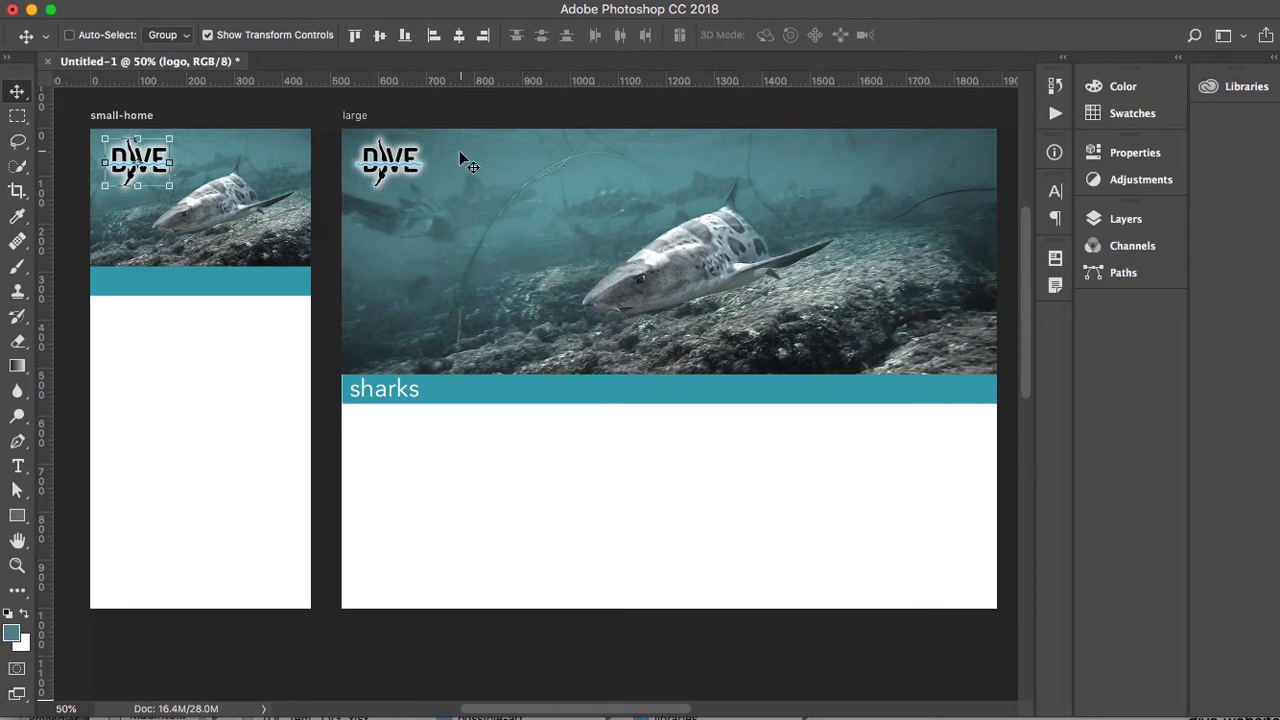
Step: Expand the logo layer's Stroke and Outer Glow effects and bring up the layer style list
click(1124, 218)
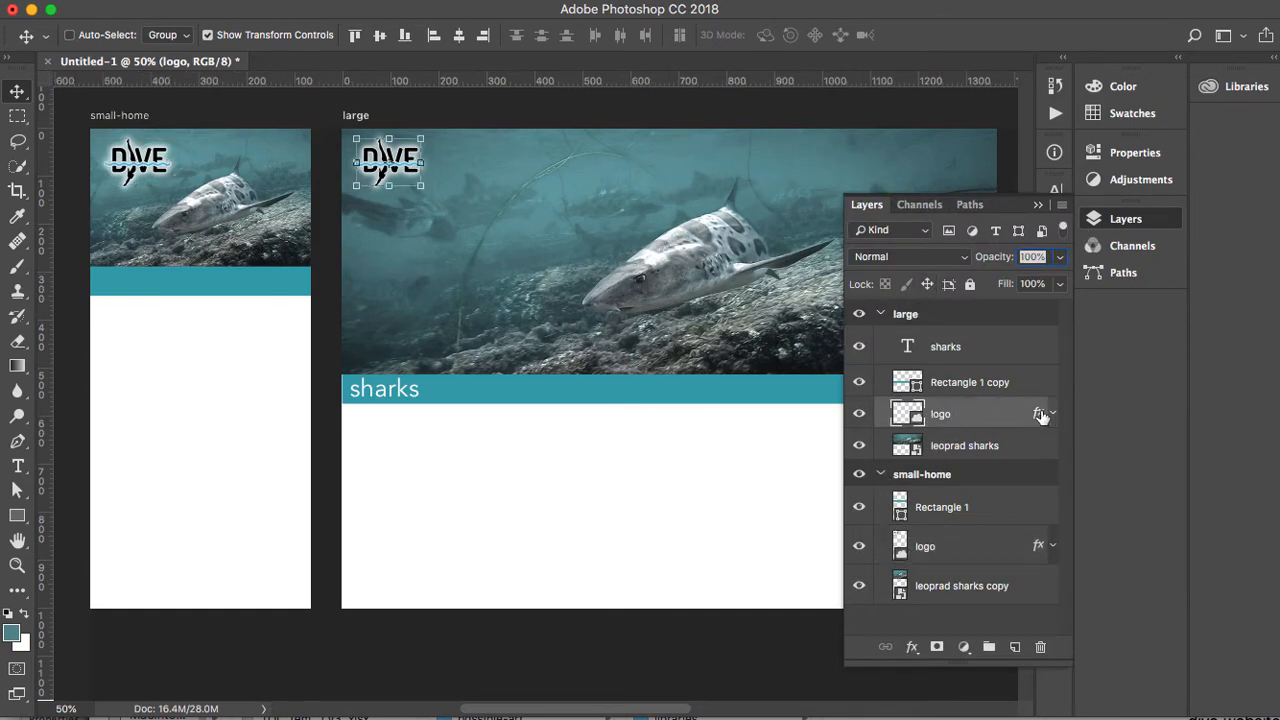
click(1052, 412)
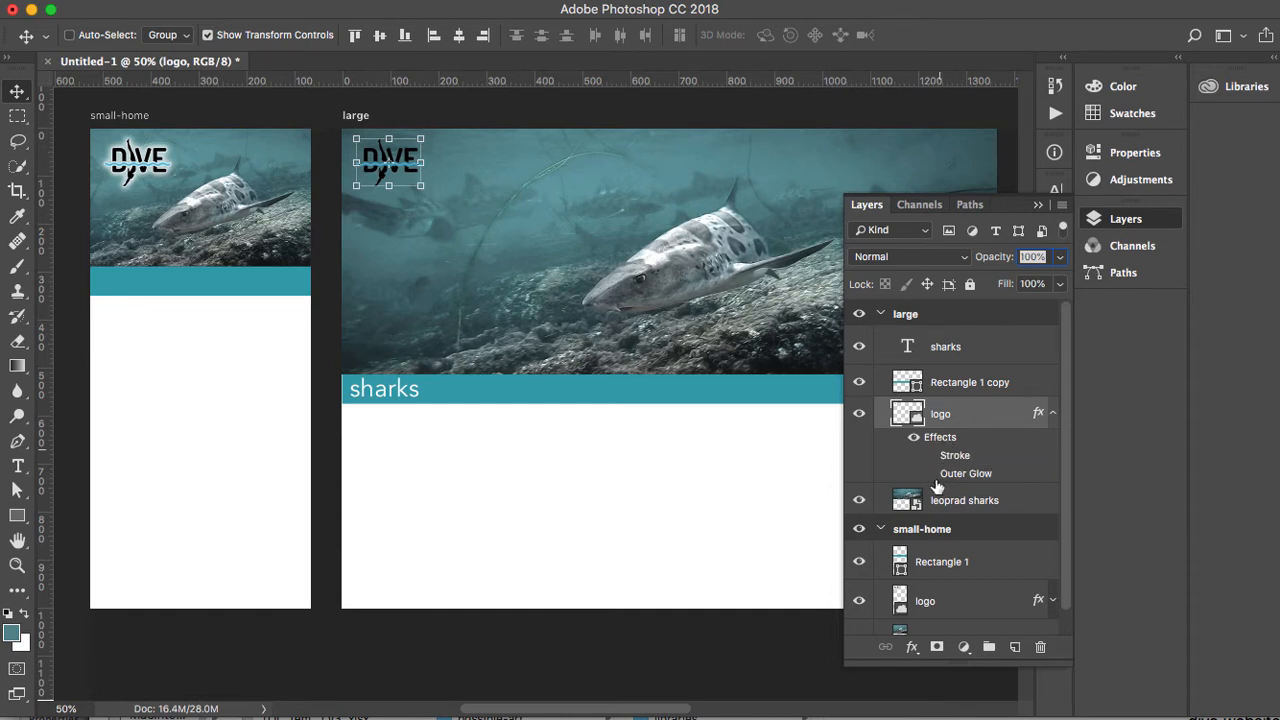
mouse_move(910, 646)
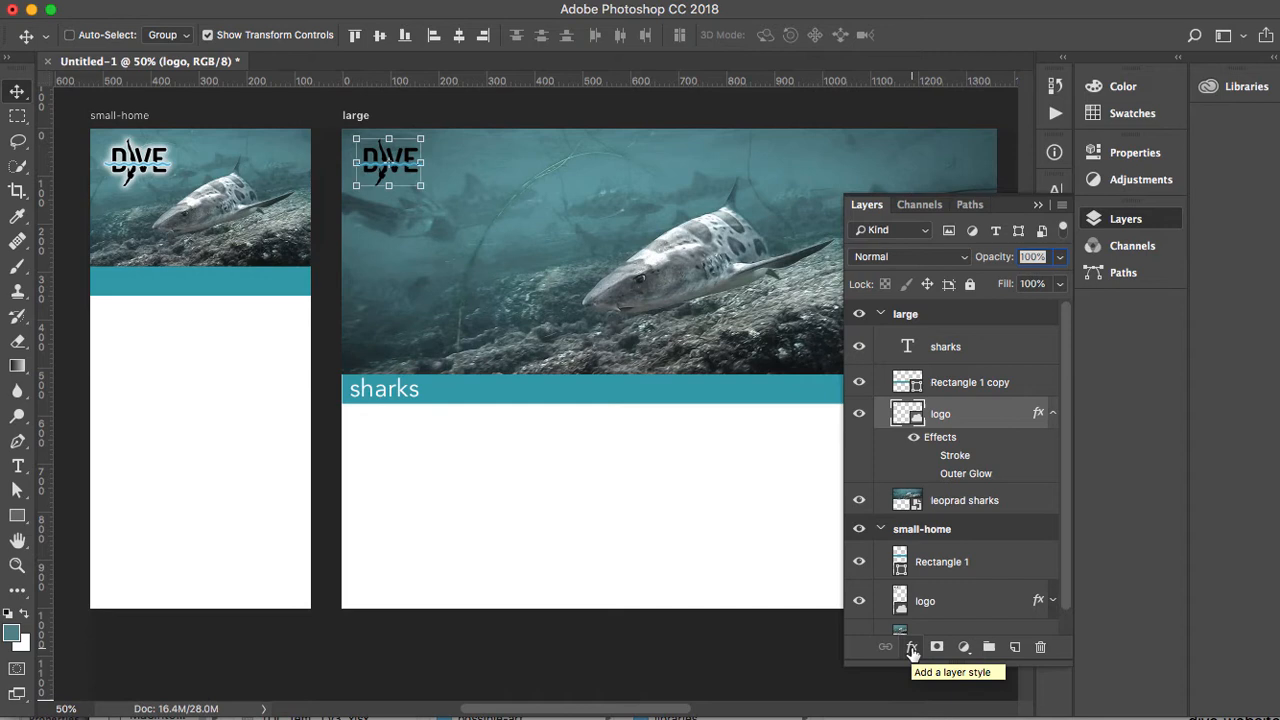
click(910, 646)
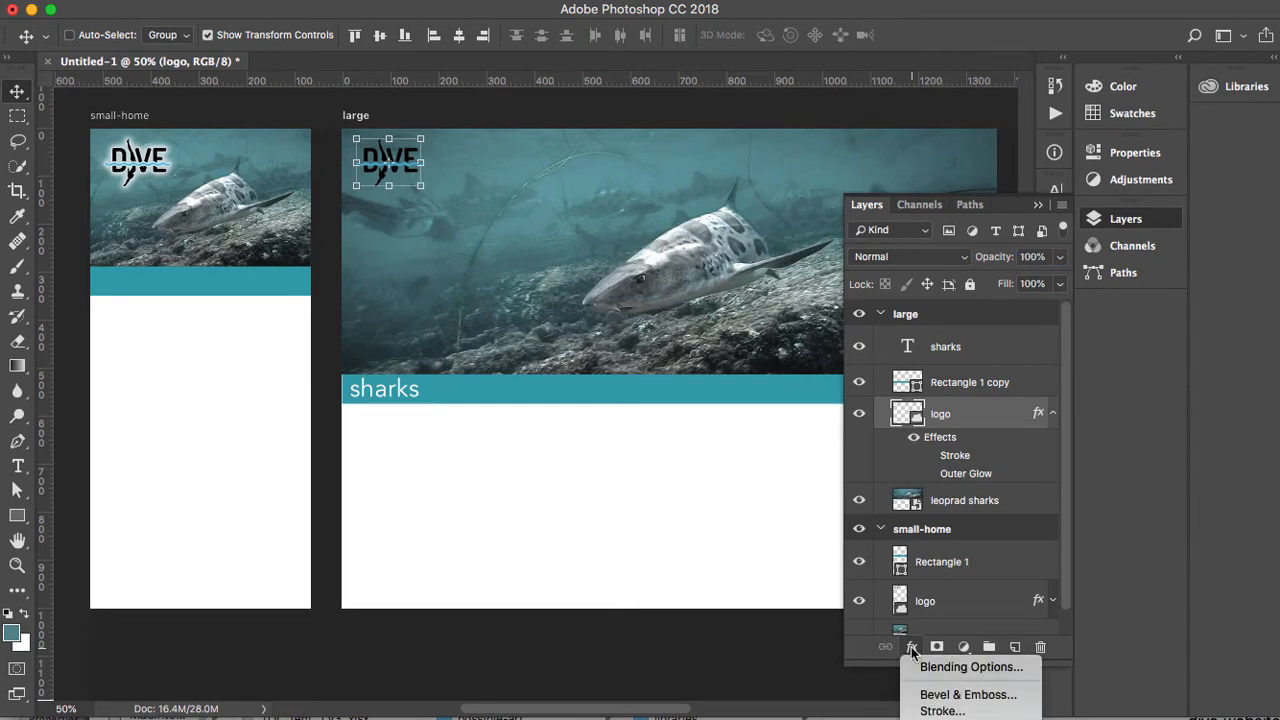
mouse_move(808, 668)
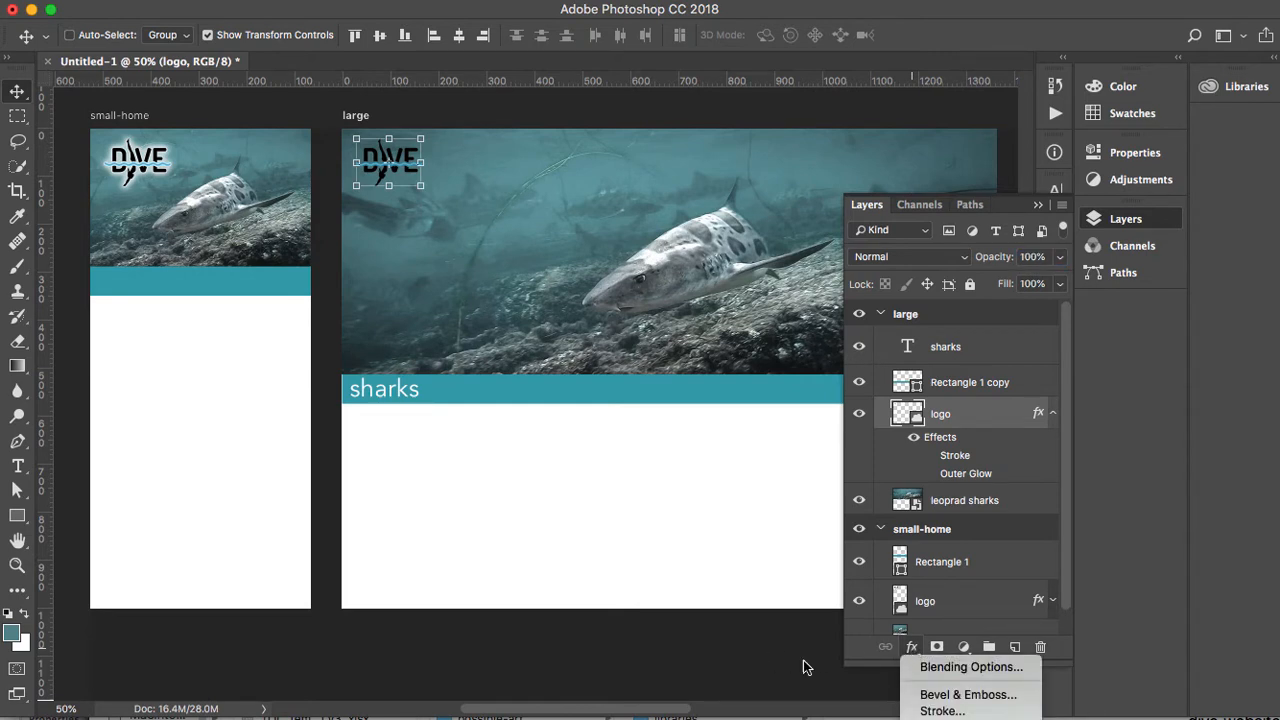
click(912, 528)
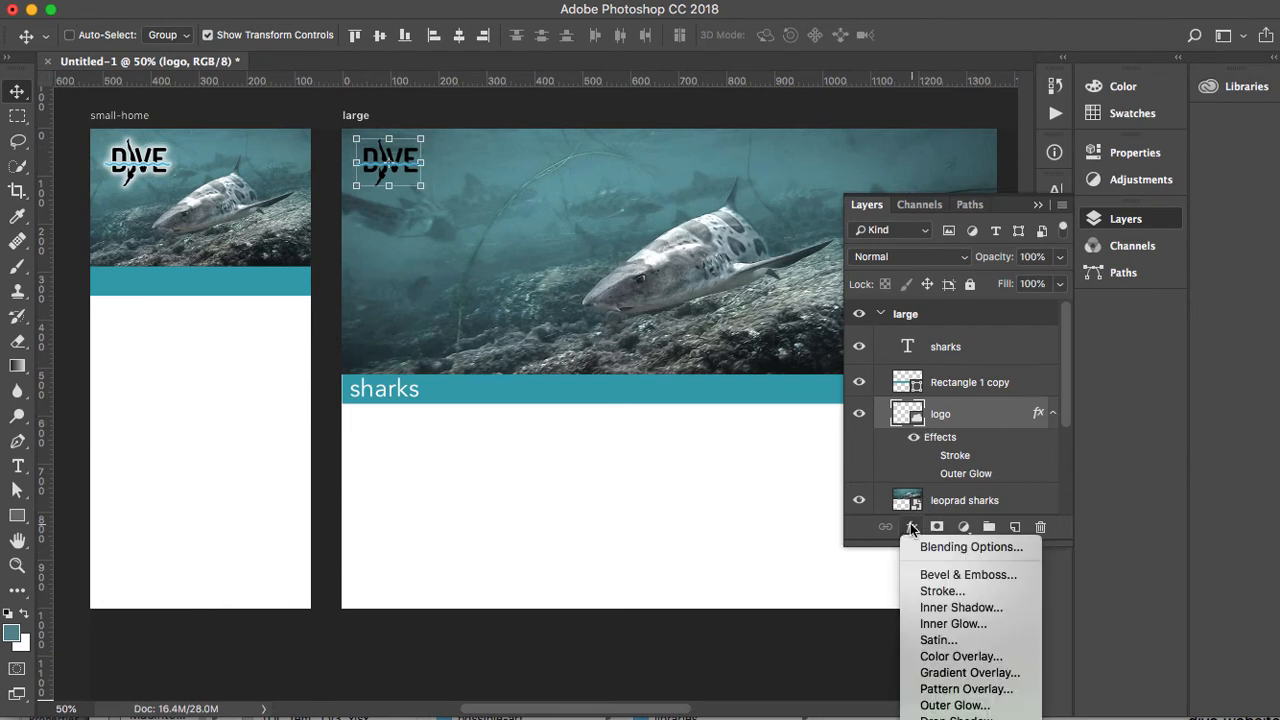
mouse_move(942, 590)
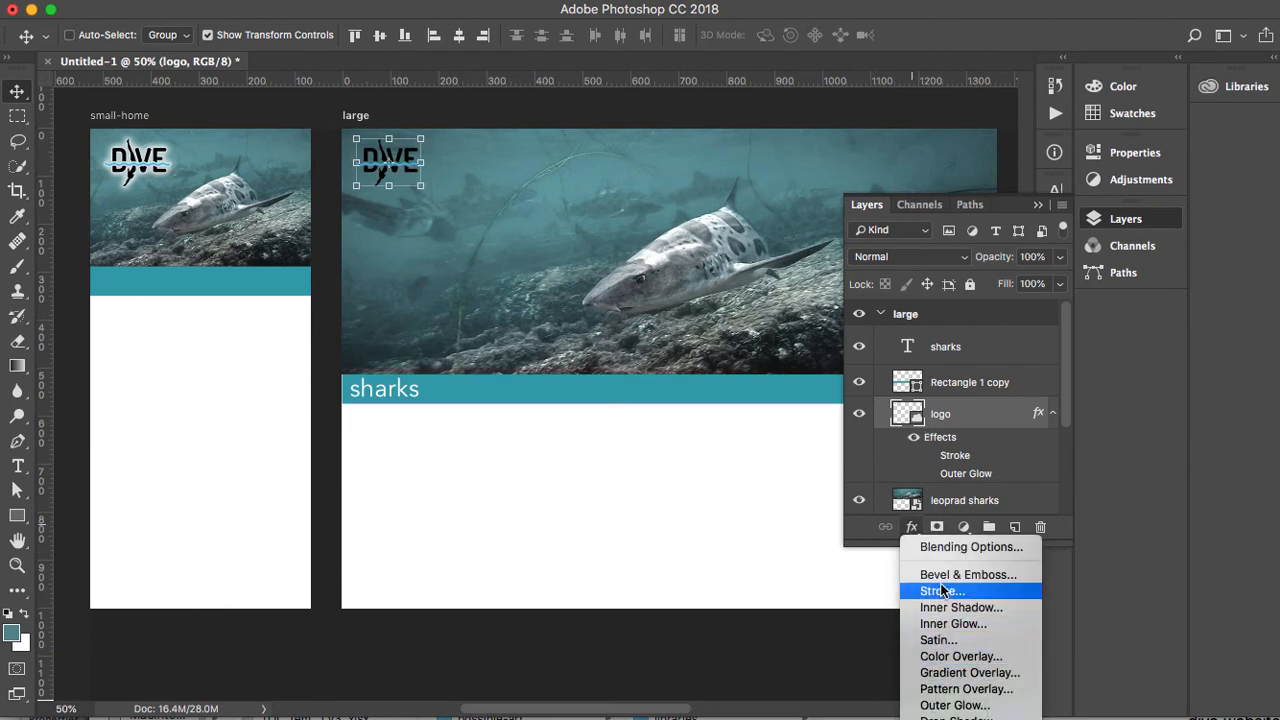
mouse_move(938, 638)
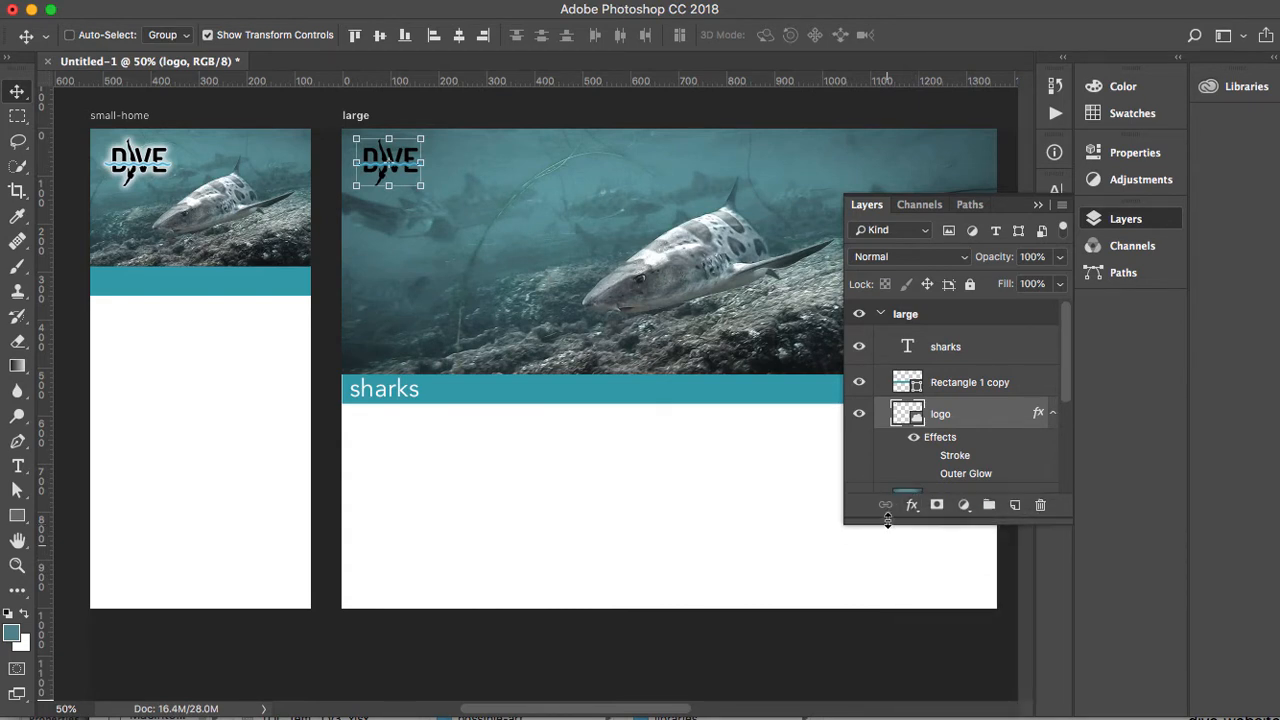
click(912, 500)
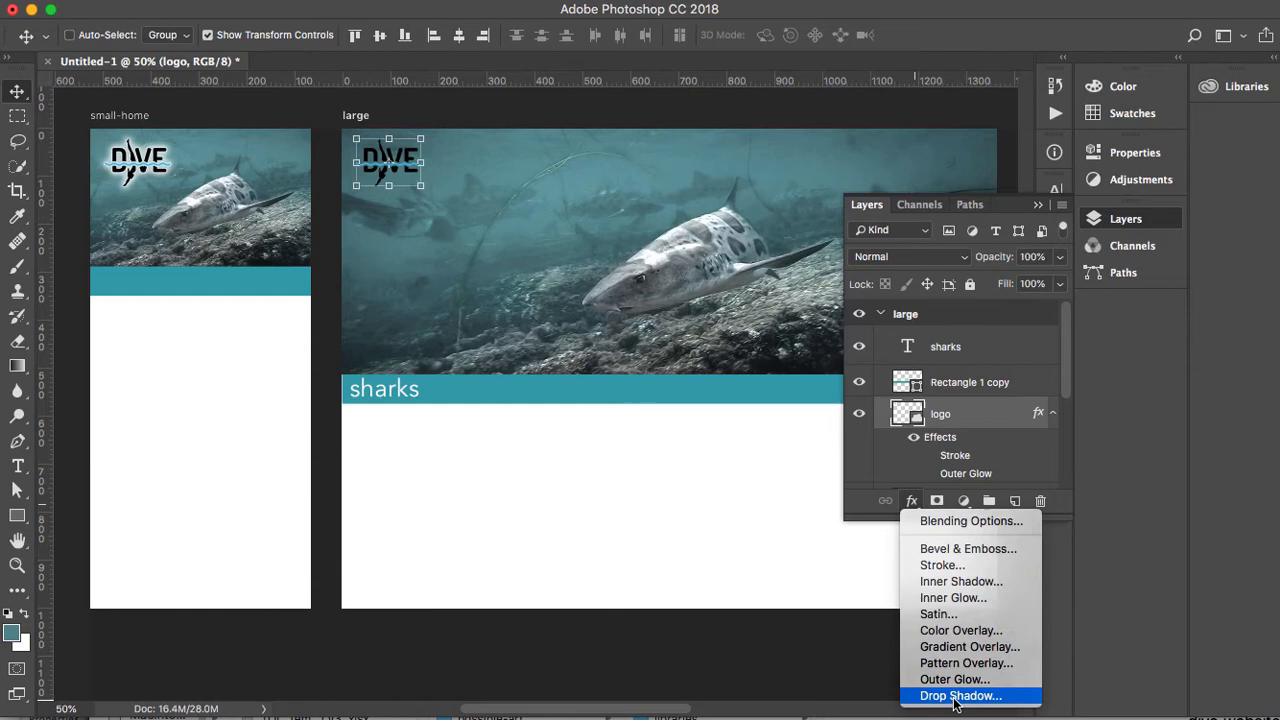
Step: Add a drop shadow to the logo and set its colour to teal #659cab
click(960, 696)
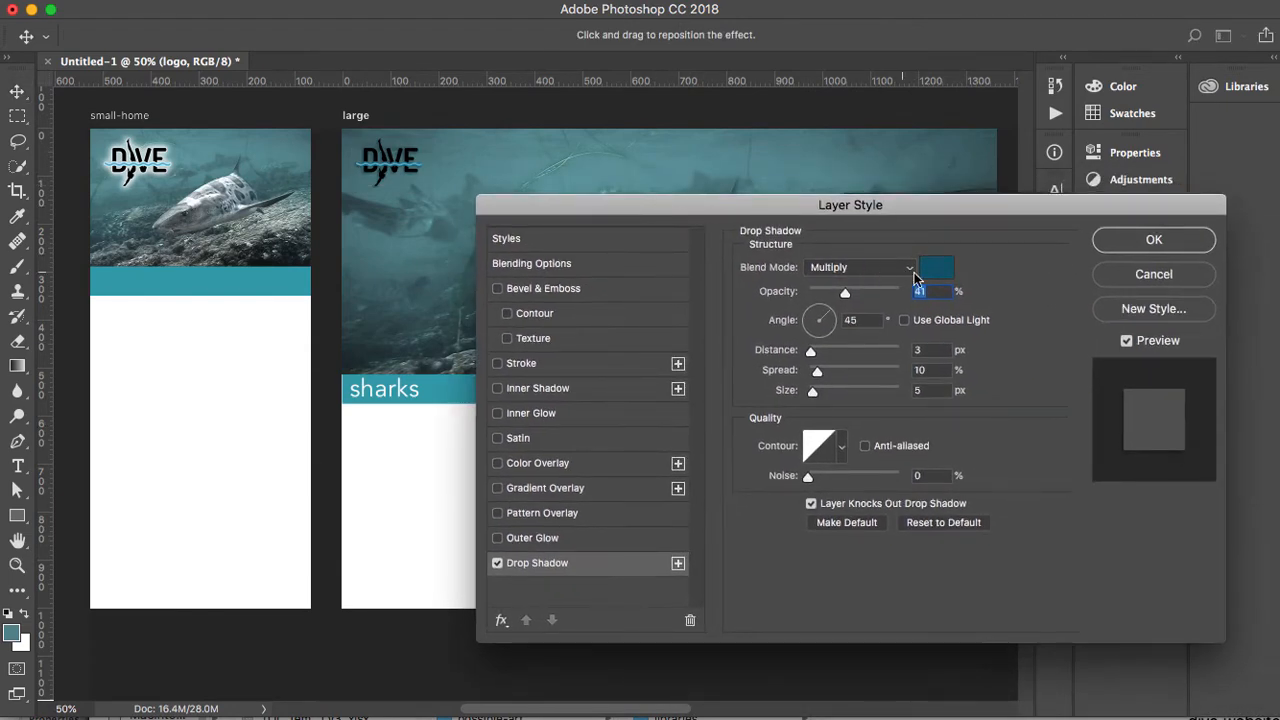
mouse_move(936, 266)
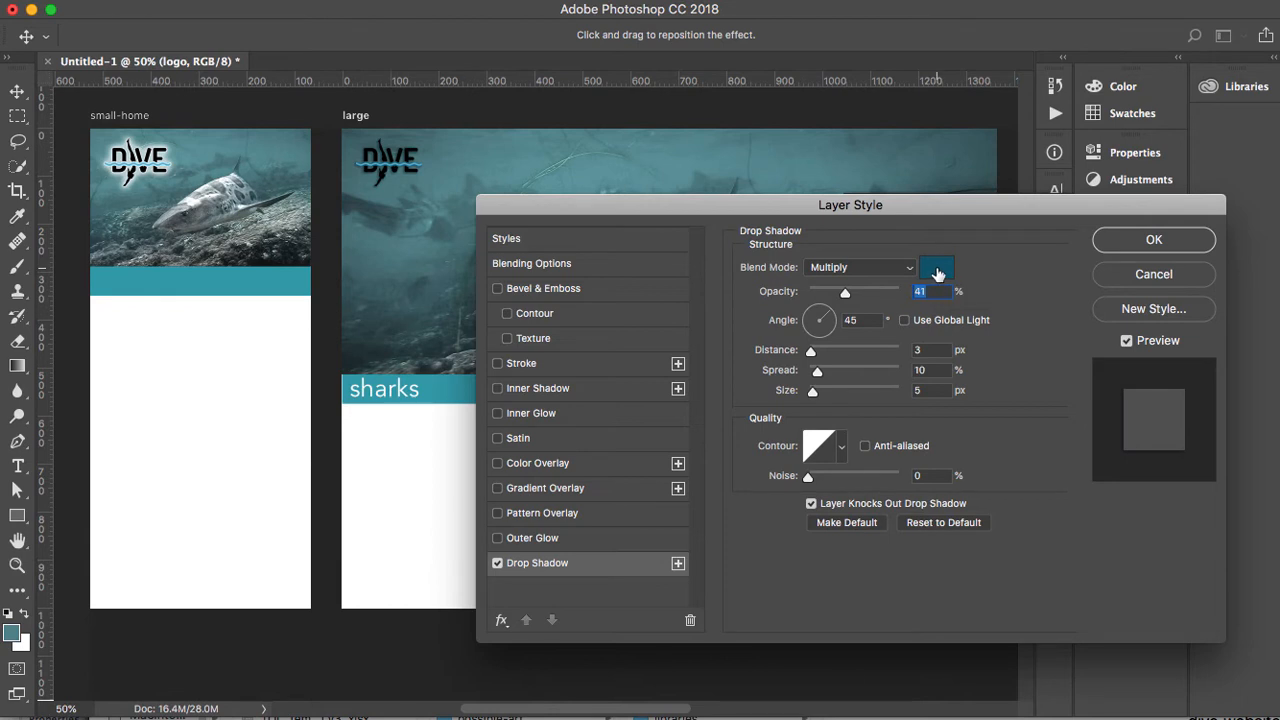
click(936, 268)
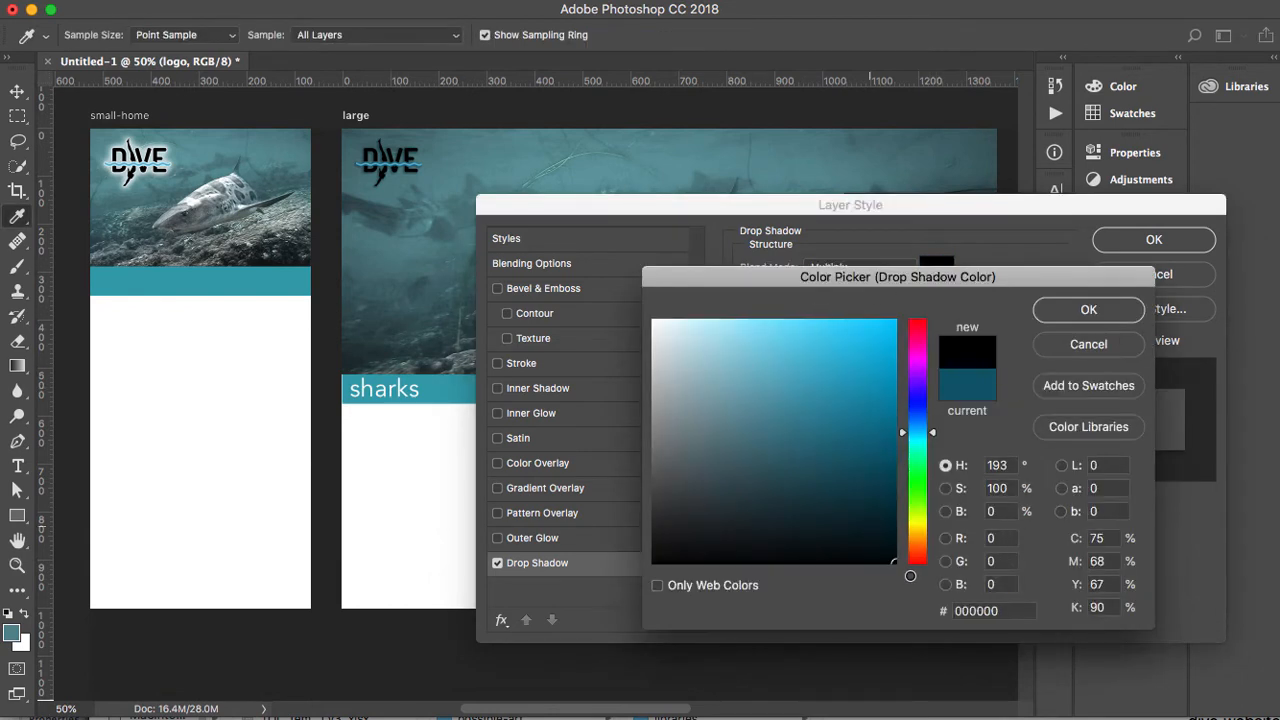
click(1088, 308)
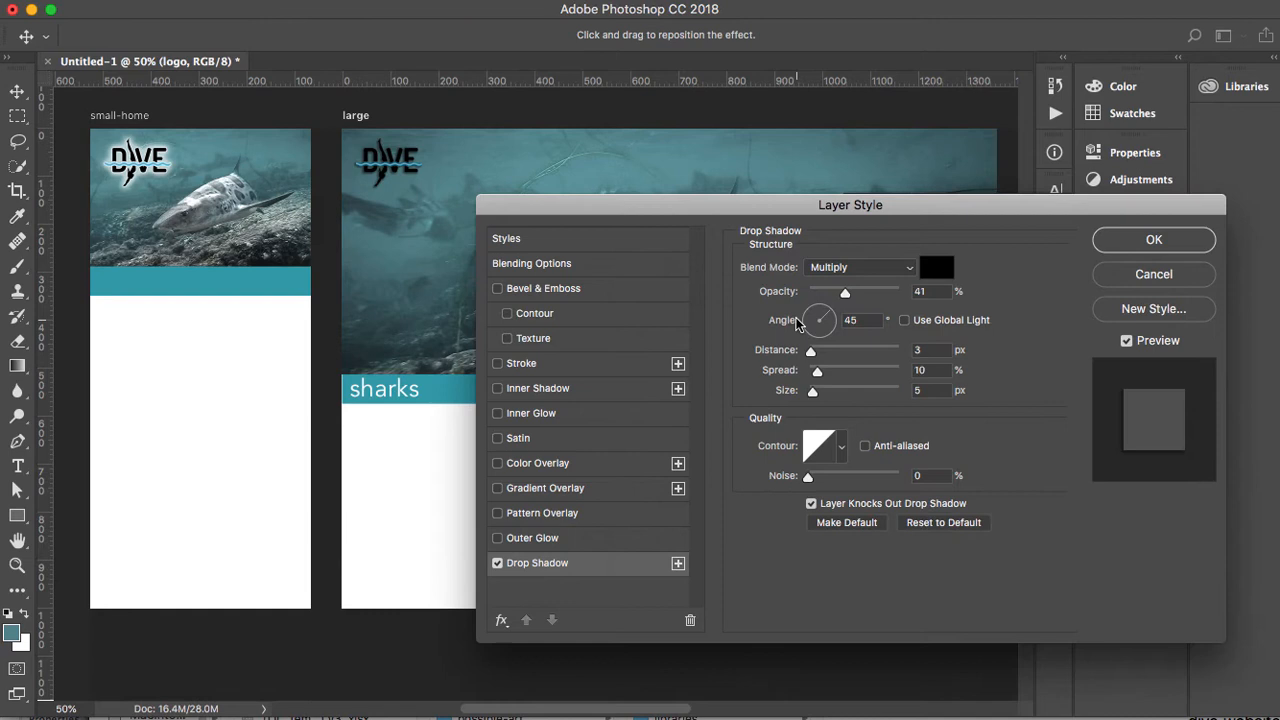
mouse_move(844, 292)
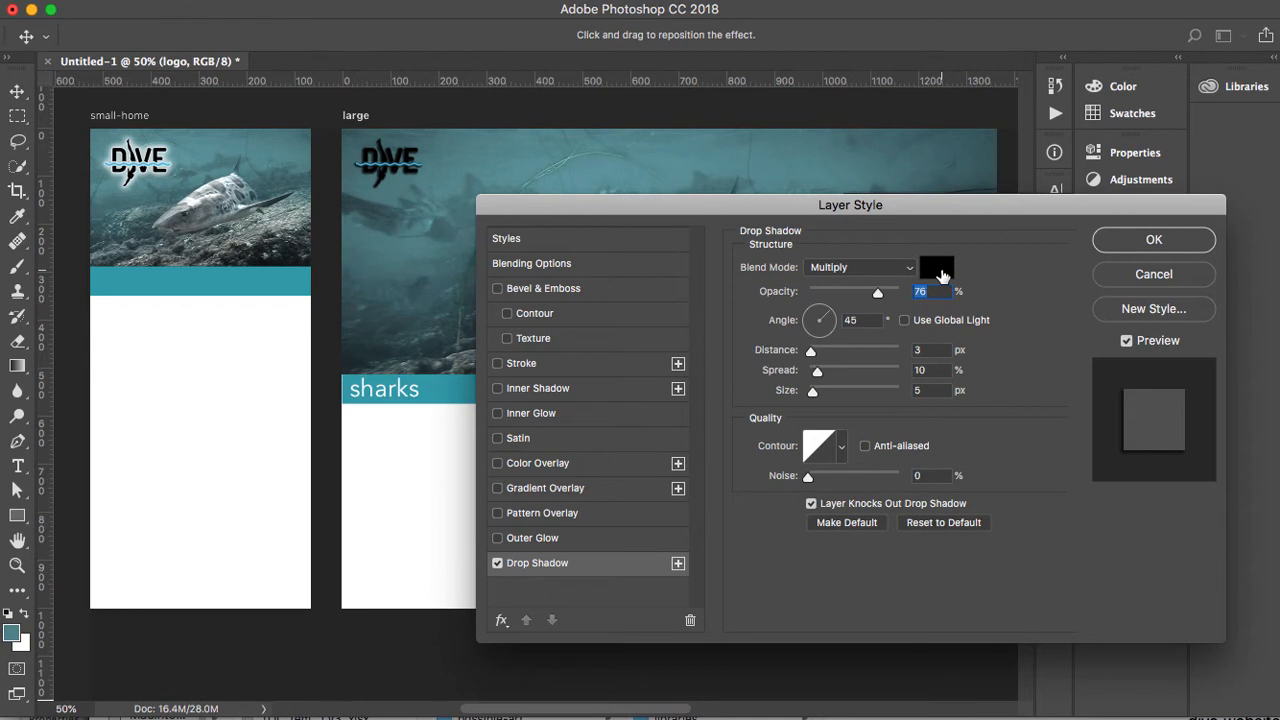
mouse_move(936, 276)
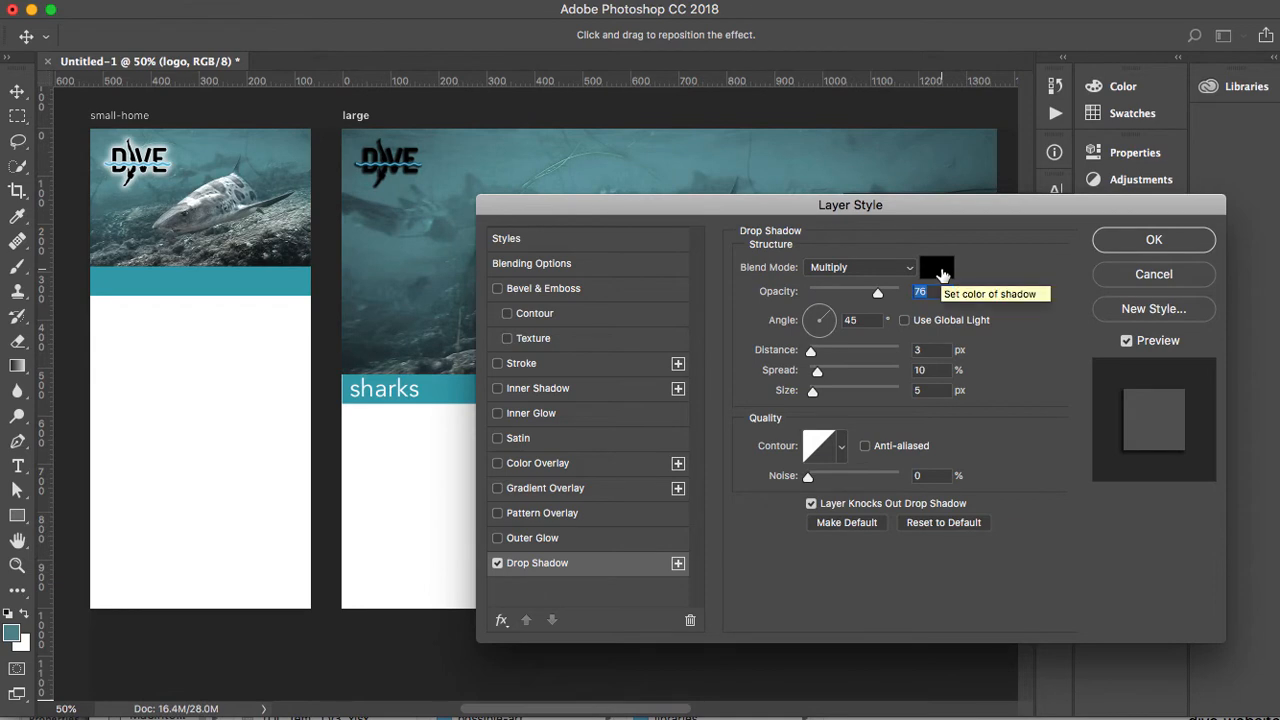
click(936, 268)
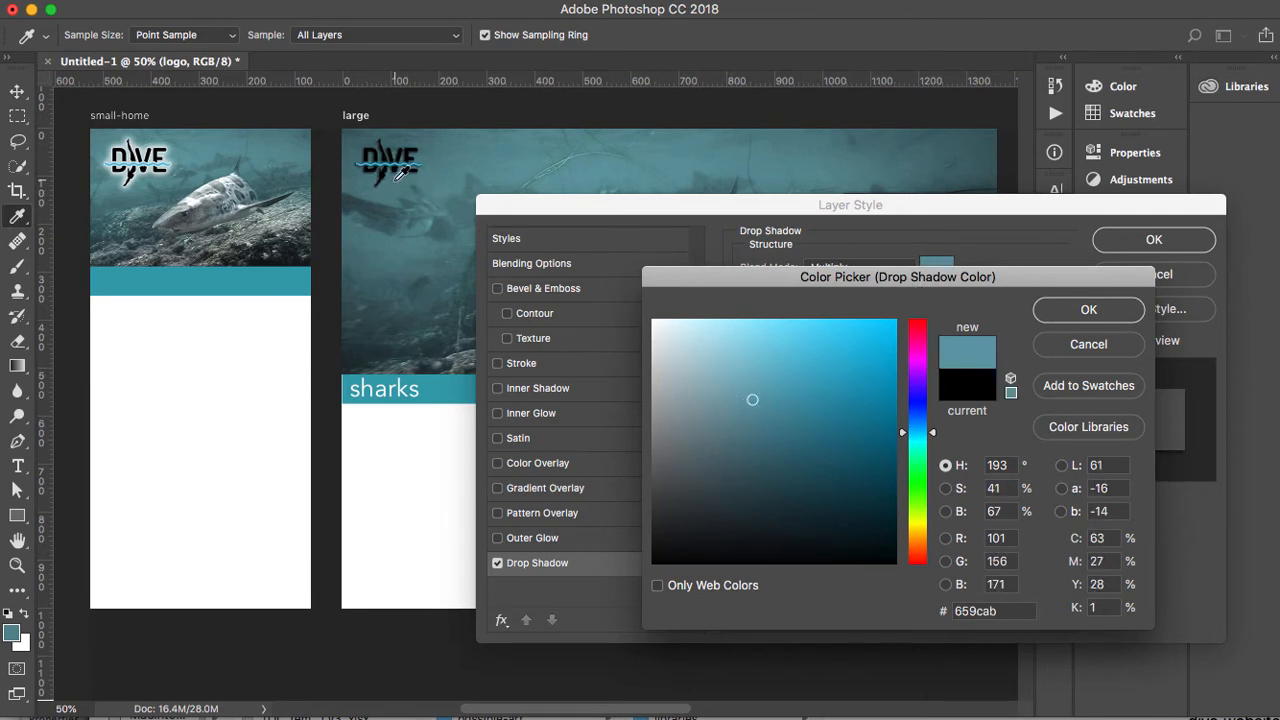
click(1088, 308)
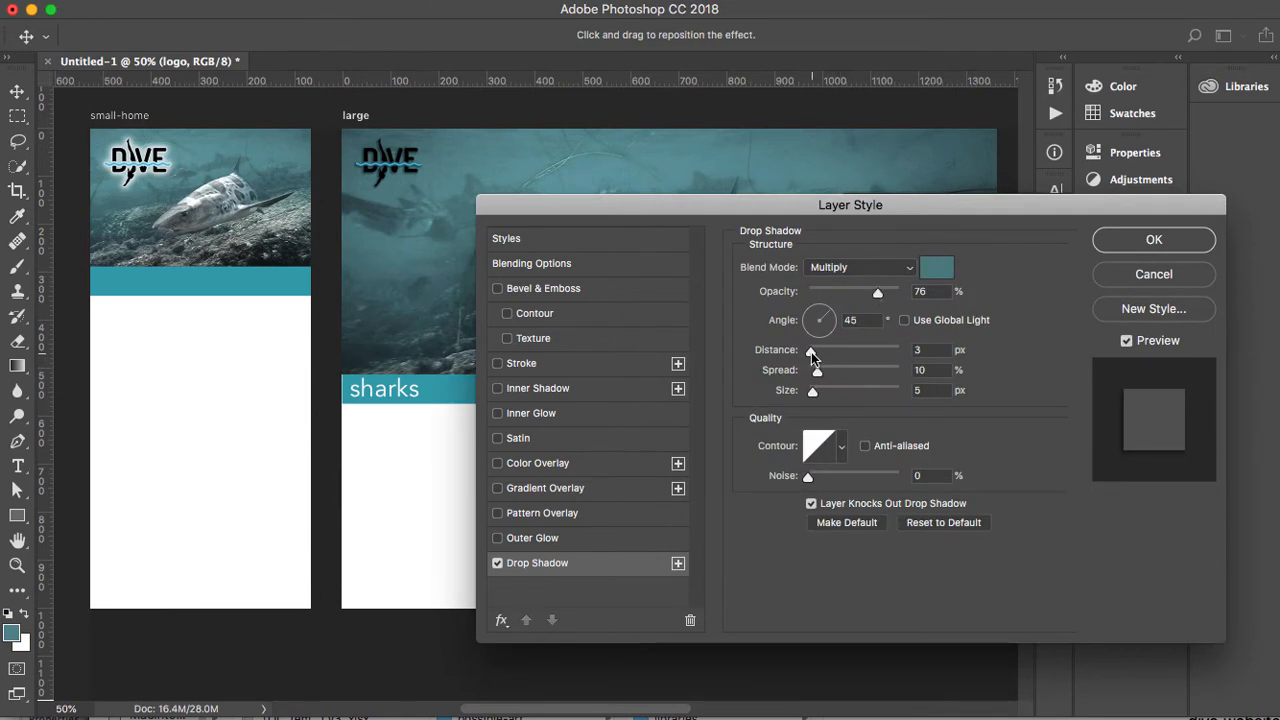
Step: Push the shadow distance out to 21 px and apply the drop shadow
drag(812, 350, 828, 350)
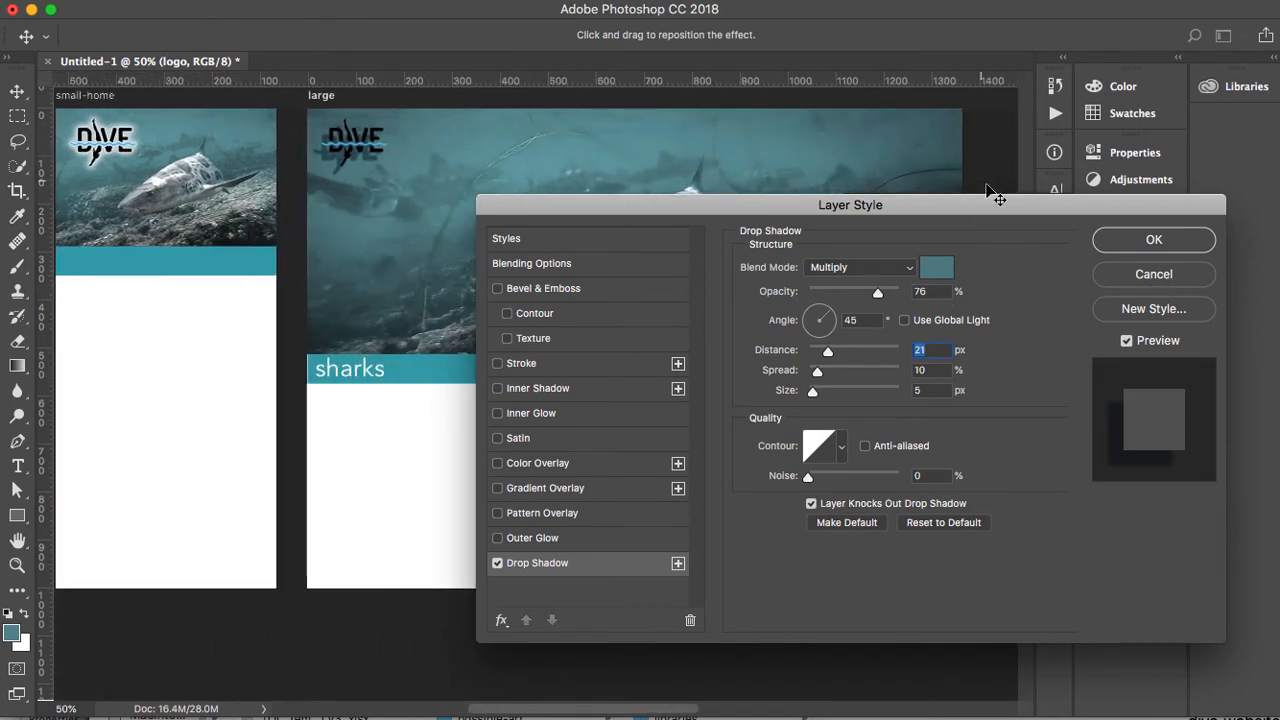
click(1152, 240)
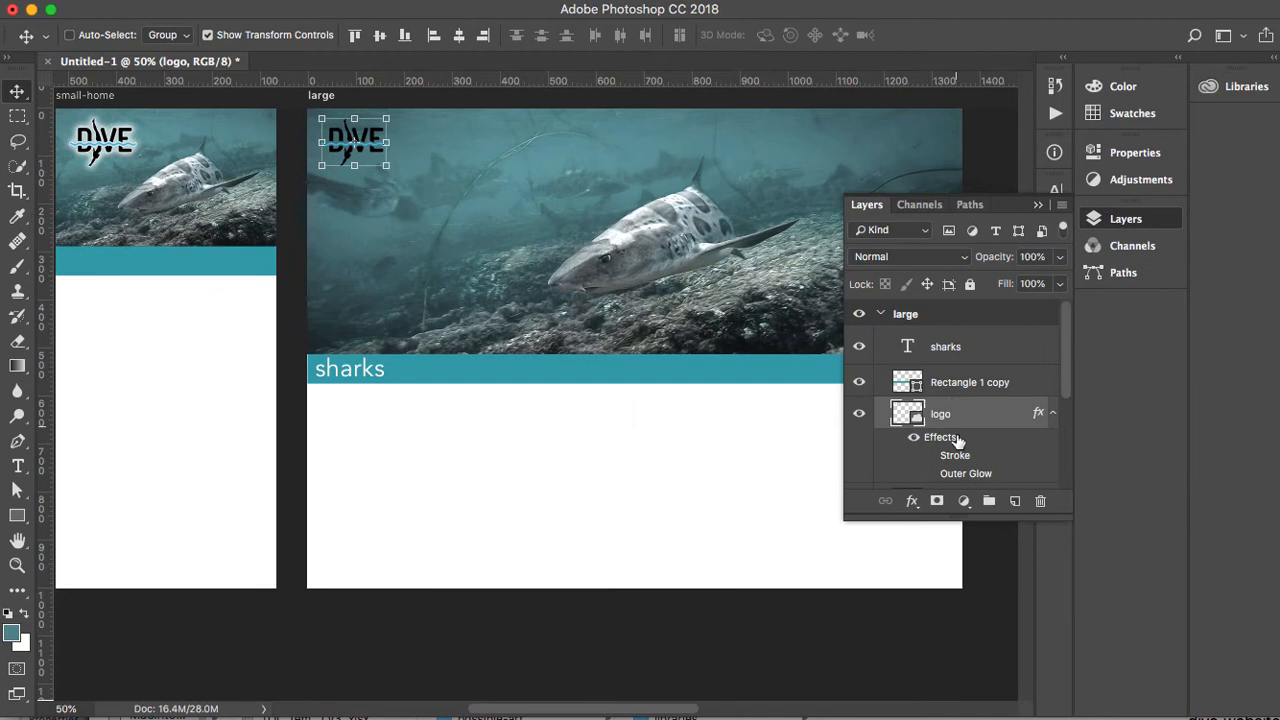
Step: Select the logo layer's effects entry in the Layers panel
click(912, 436)
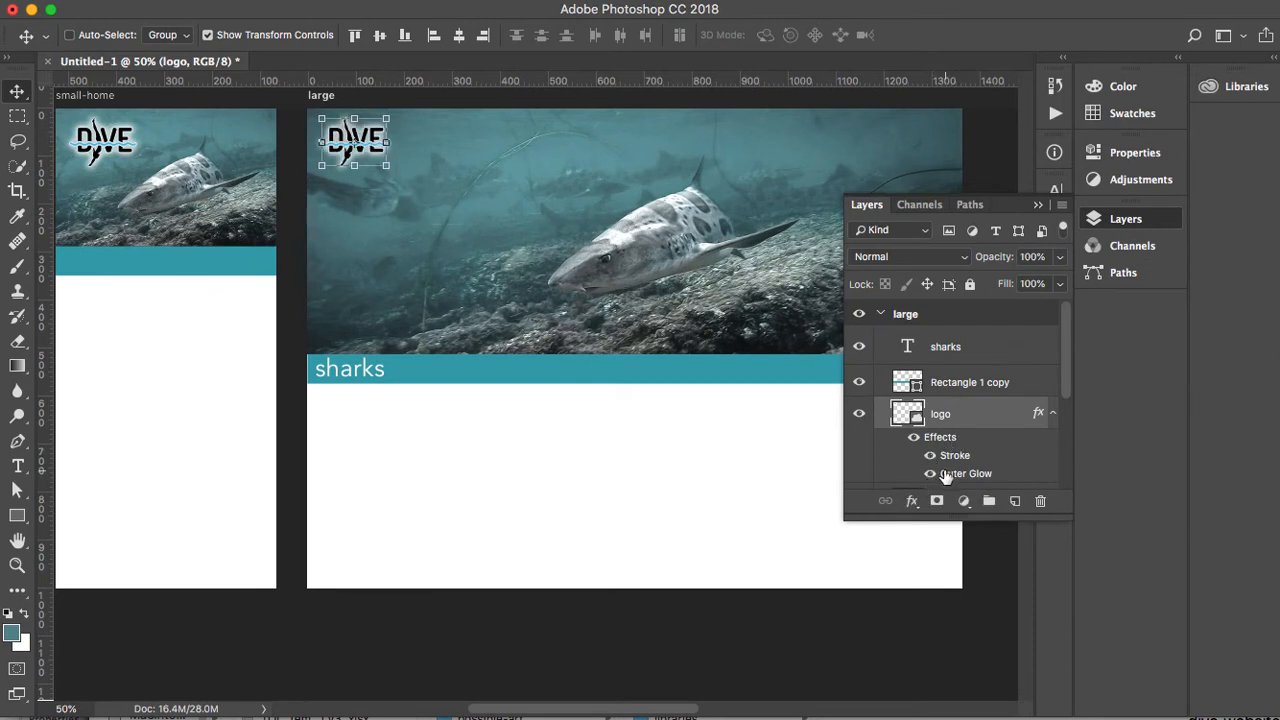
mouse_move(950, 468)
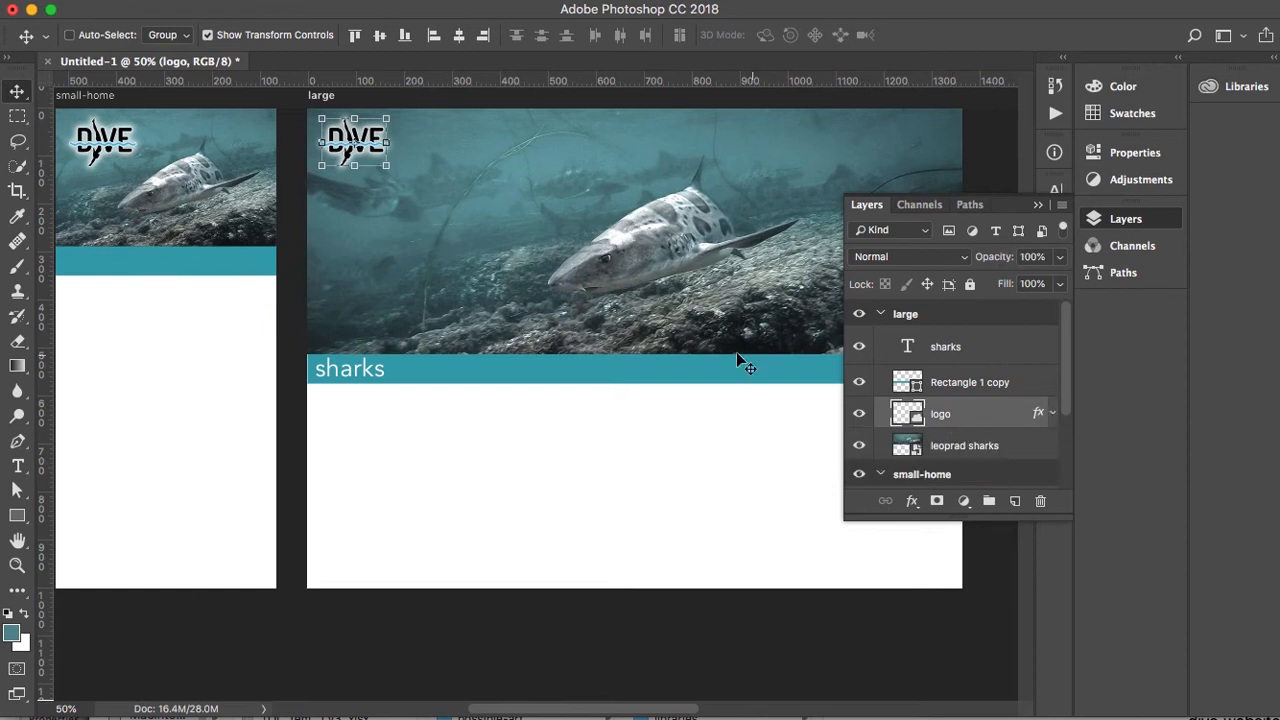
mouse_move(704, 348)
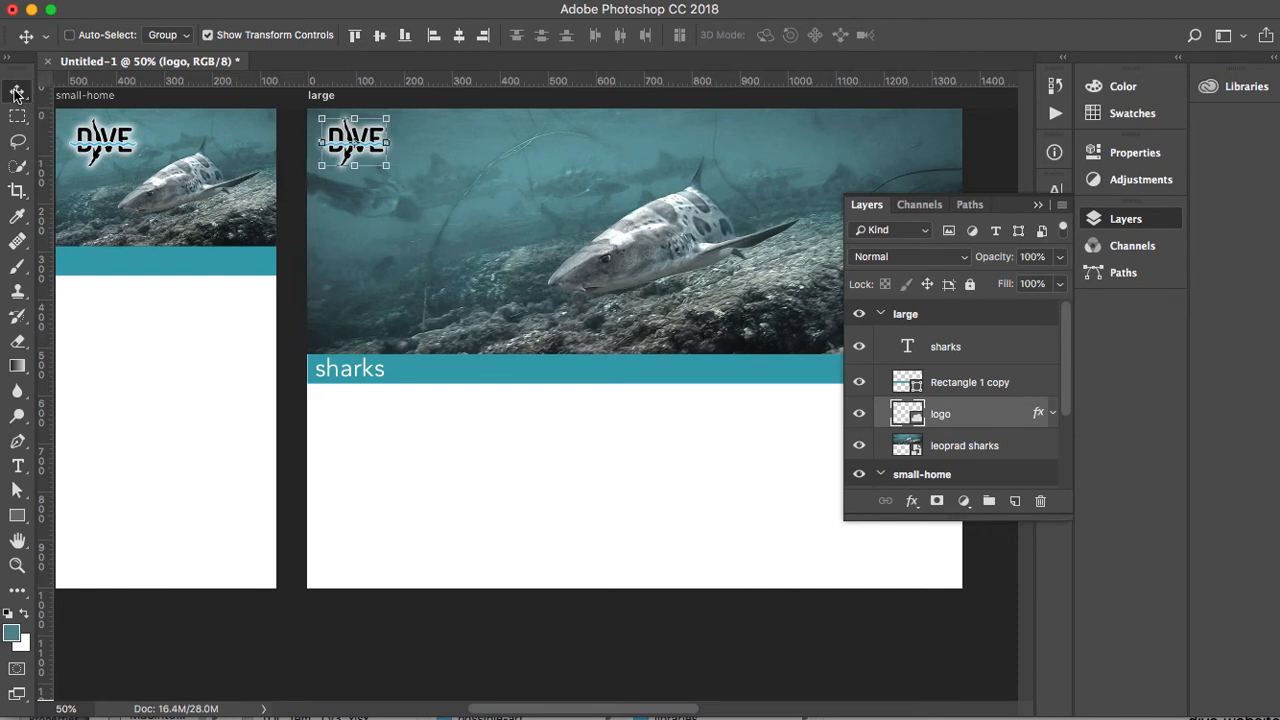
mouse_move(16, 92)
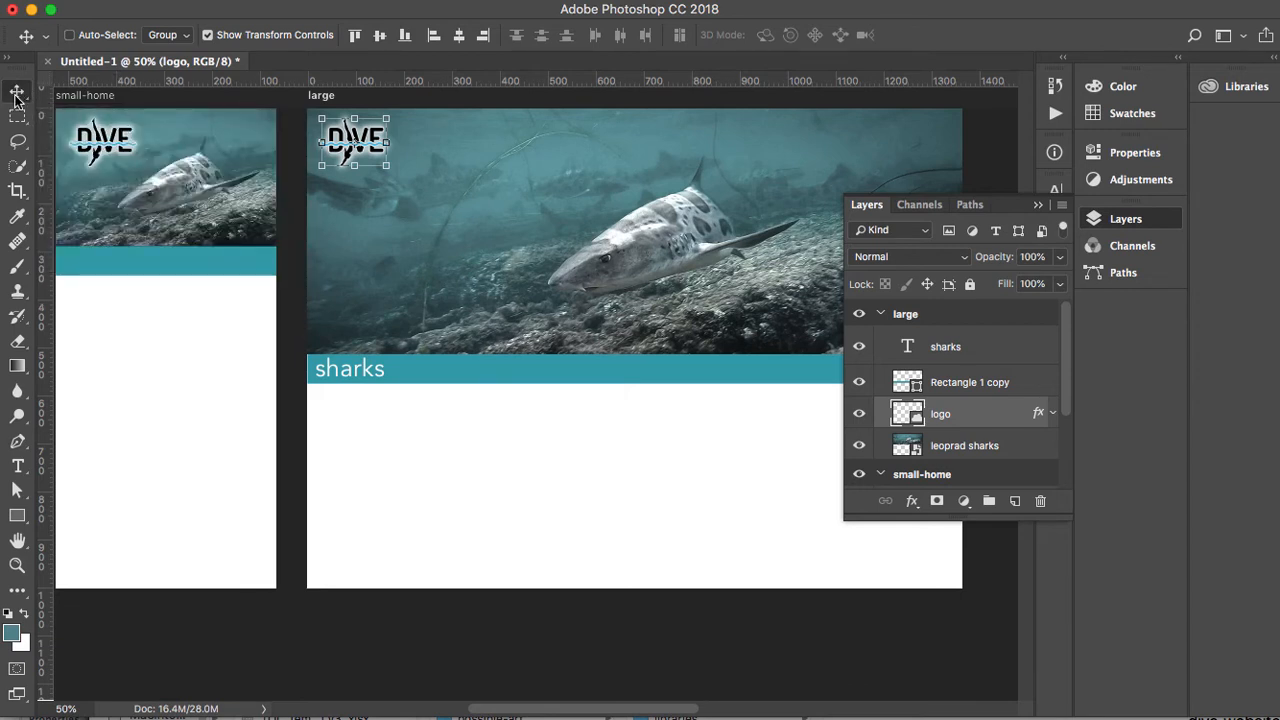
mouse_move(396, 224)
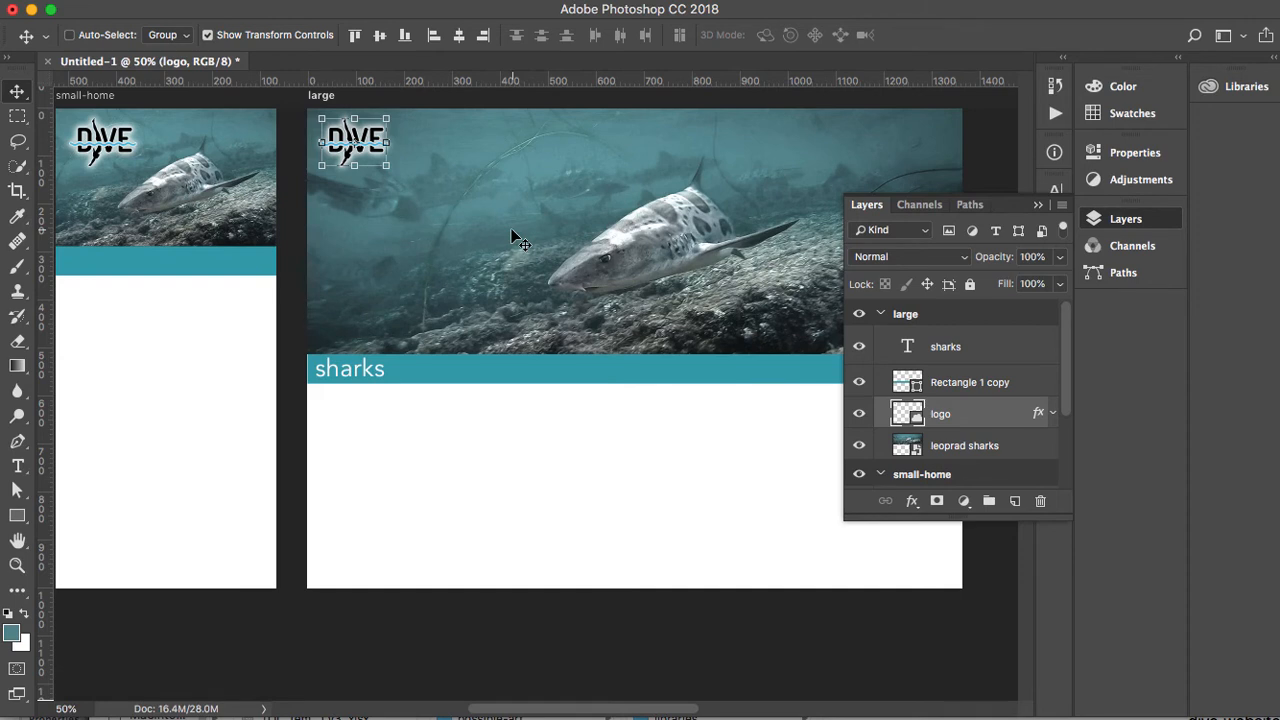
mouse_move(500, 218)
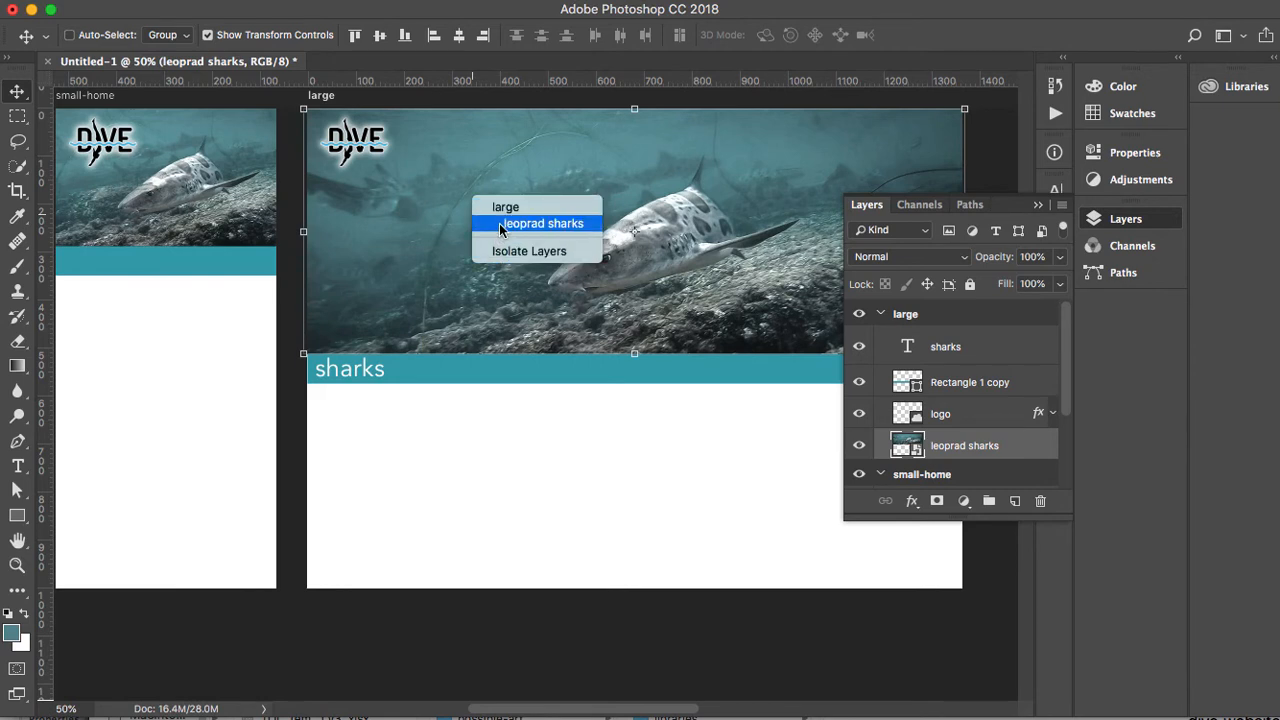
Step: Make the leopard sharks photo active, then list the layers stacked under the logo
click(544, 224)
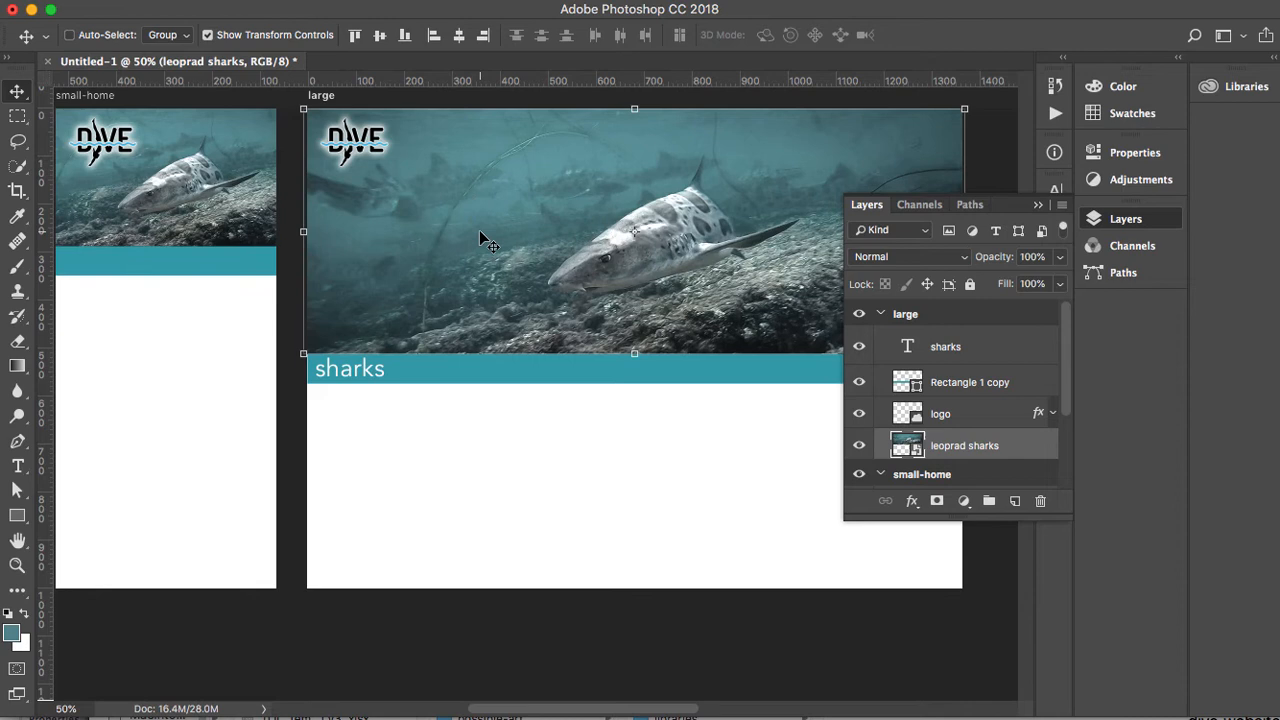
mouse_move(356, 158)
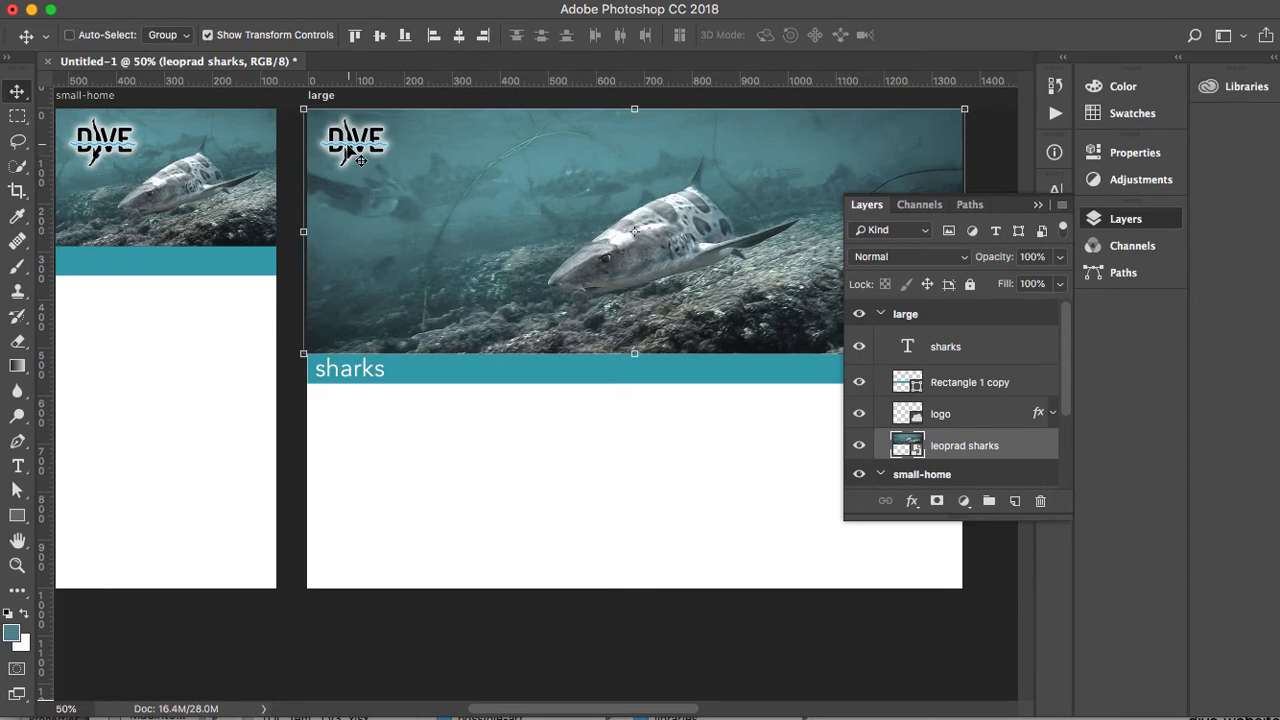
right_click(358, 160)
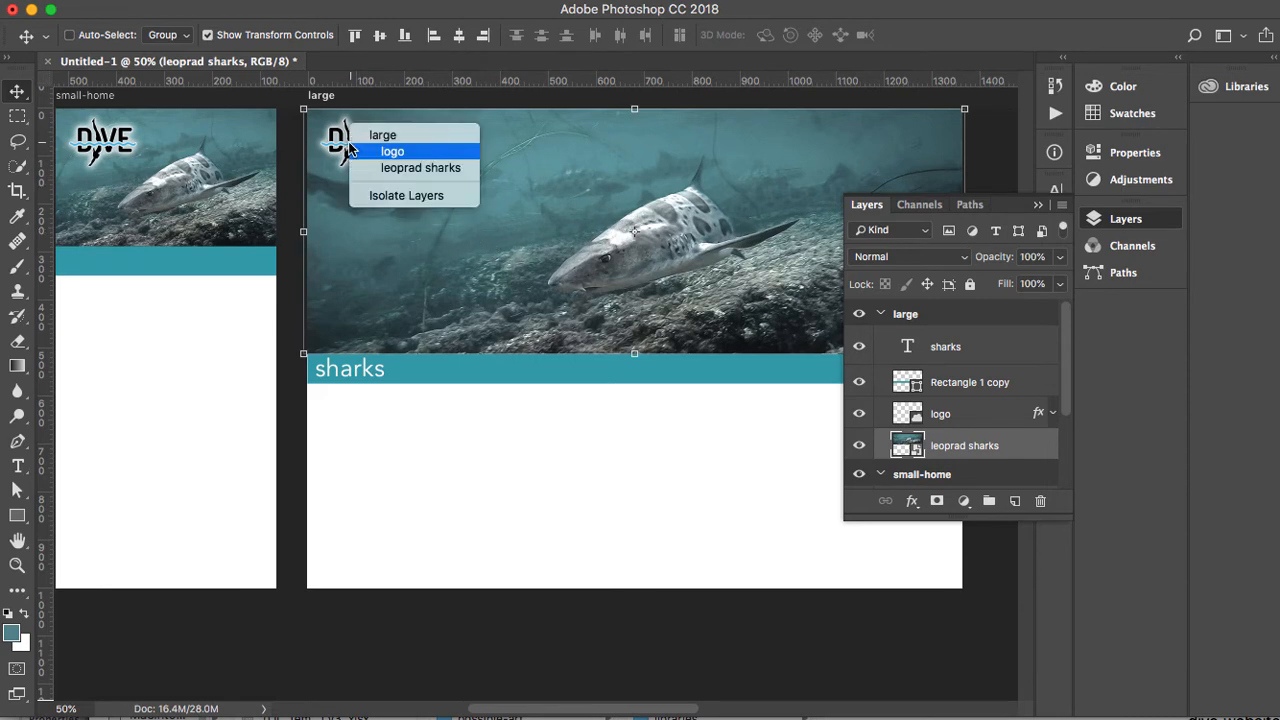
mouse_move(382, 136)
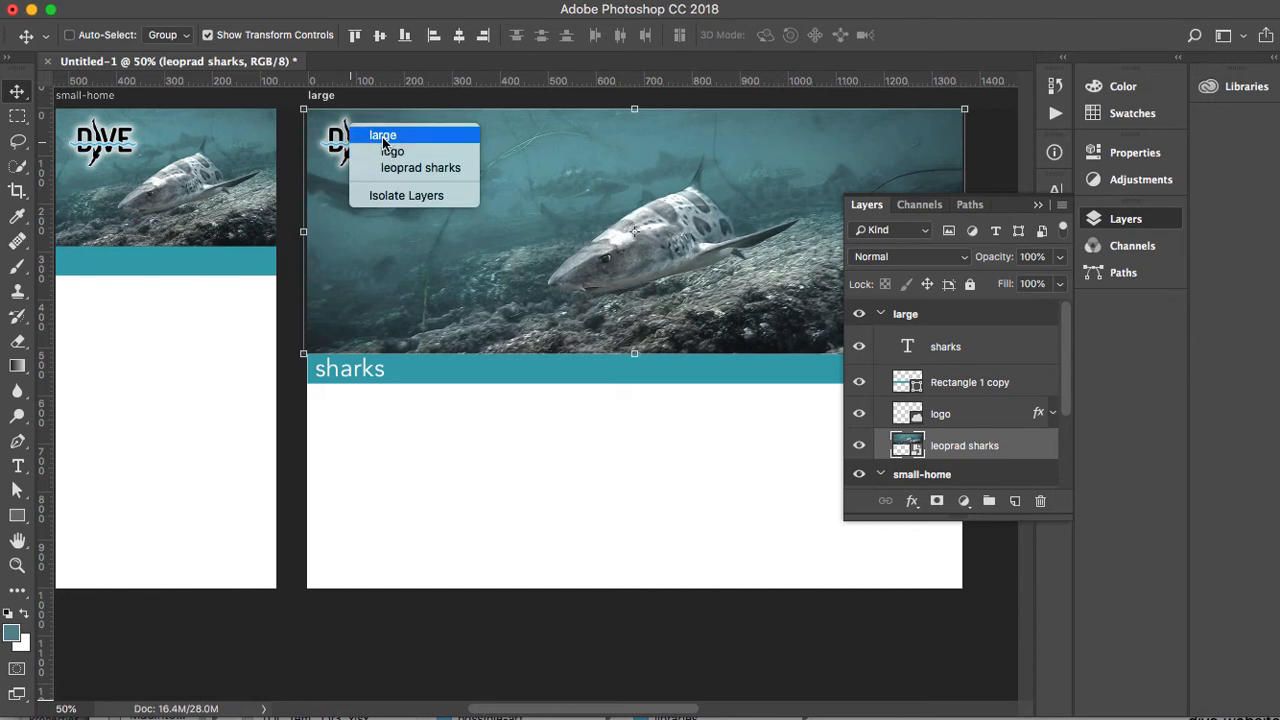
mouse_move(420, 168)
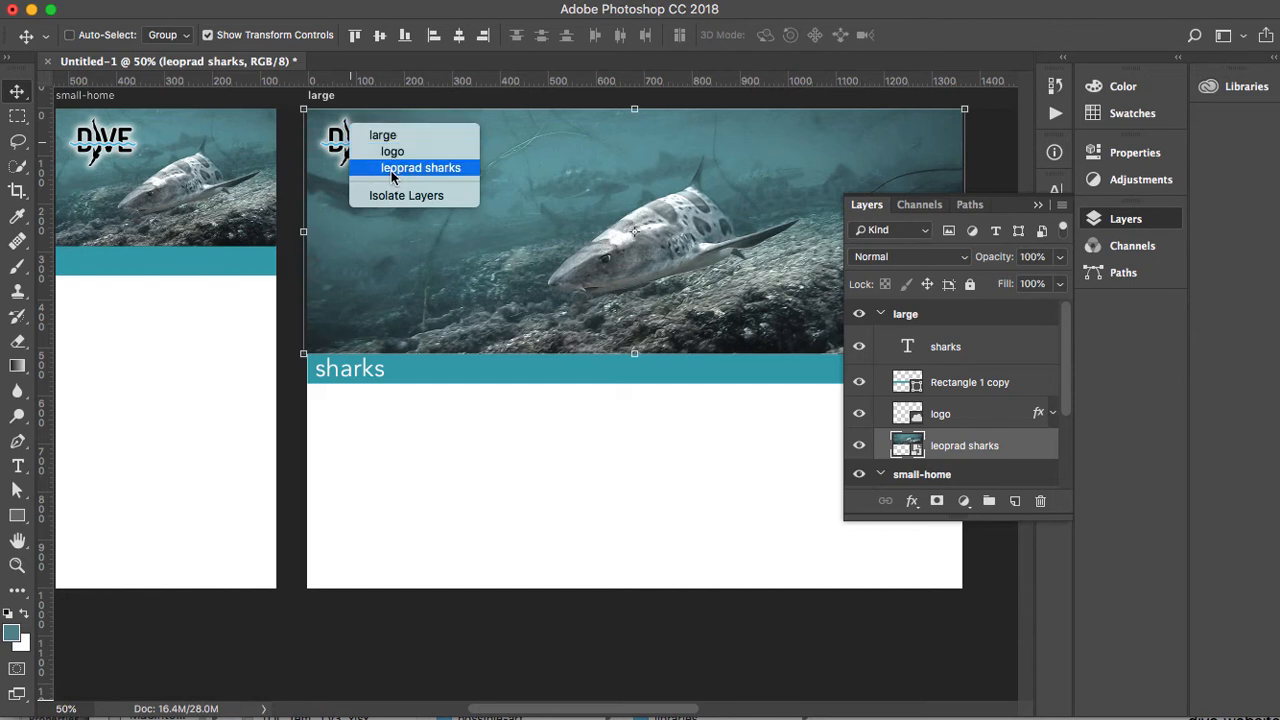
mouse_move(392, 152)
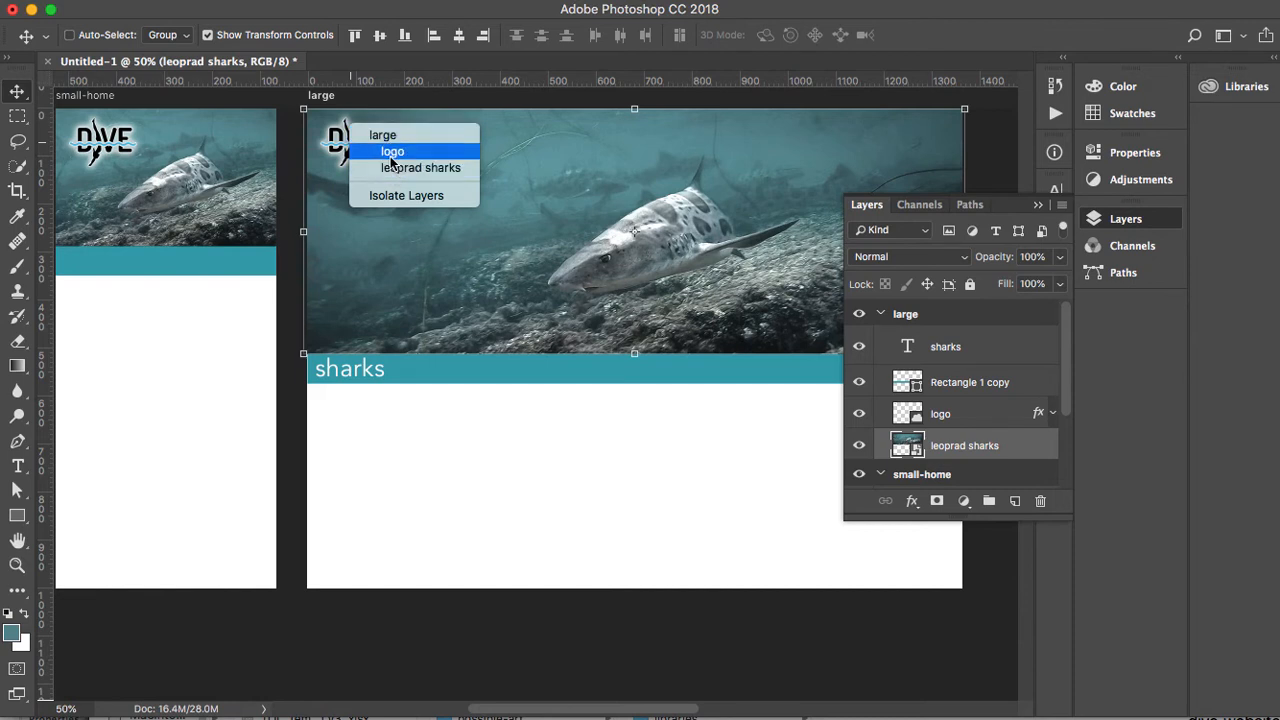
mouse_move(420, 168)
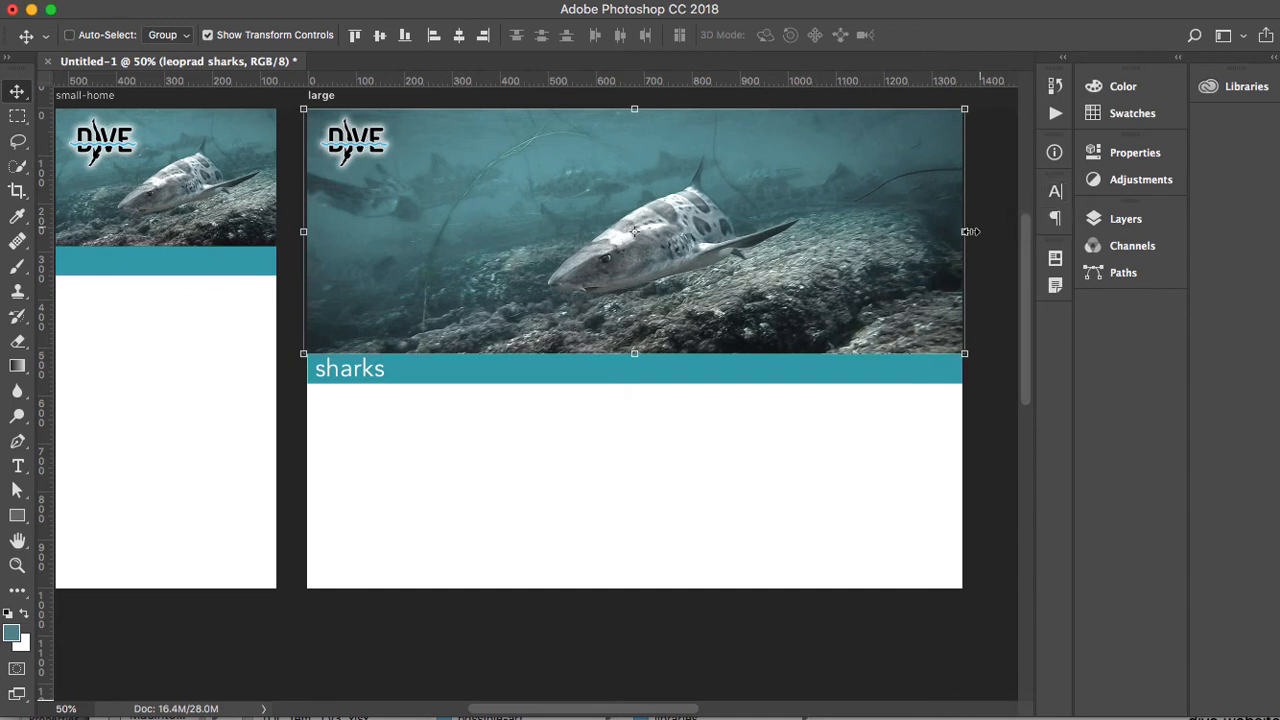
mouse_move(996, 228)
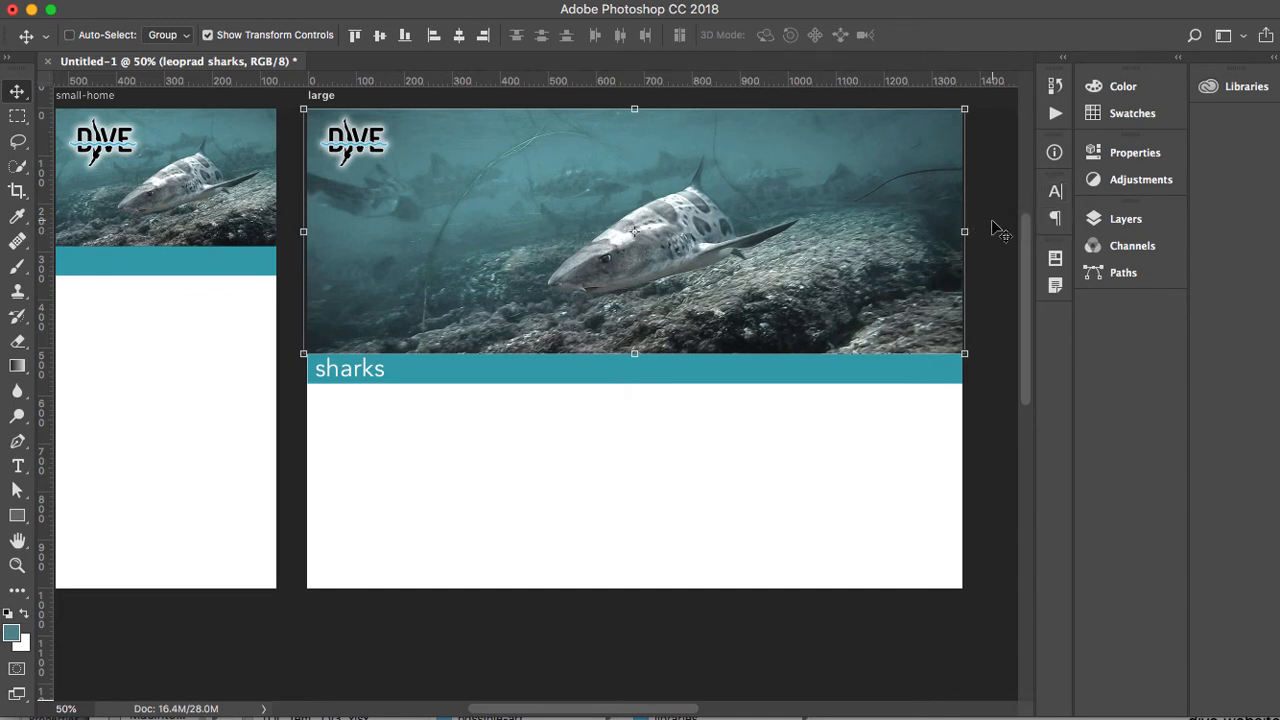
mouse_move(1056, 86)
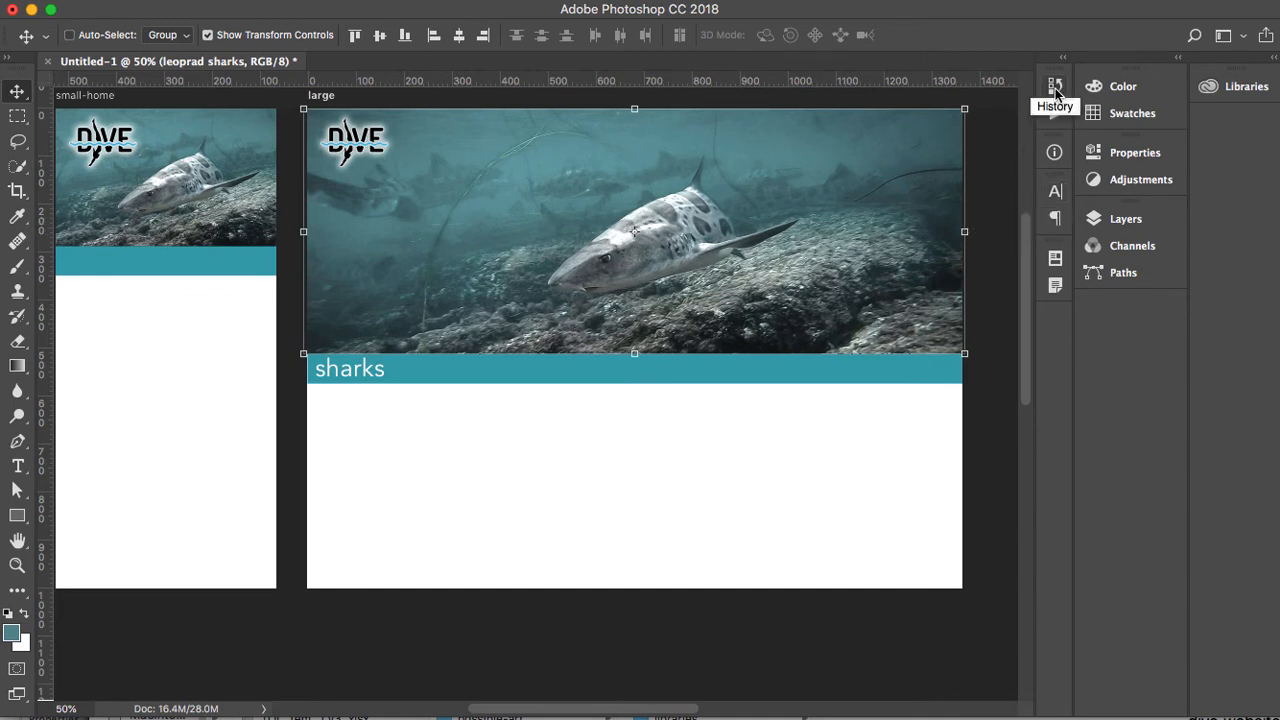
Step: Save a history snapshot of the logo-left comp and rename it 'logoleft'
click(1054, 86)
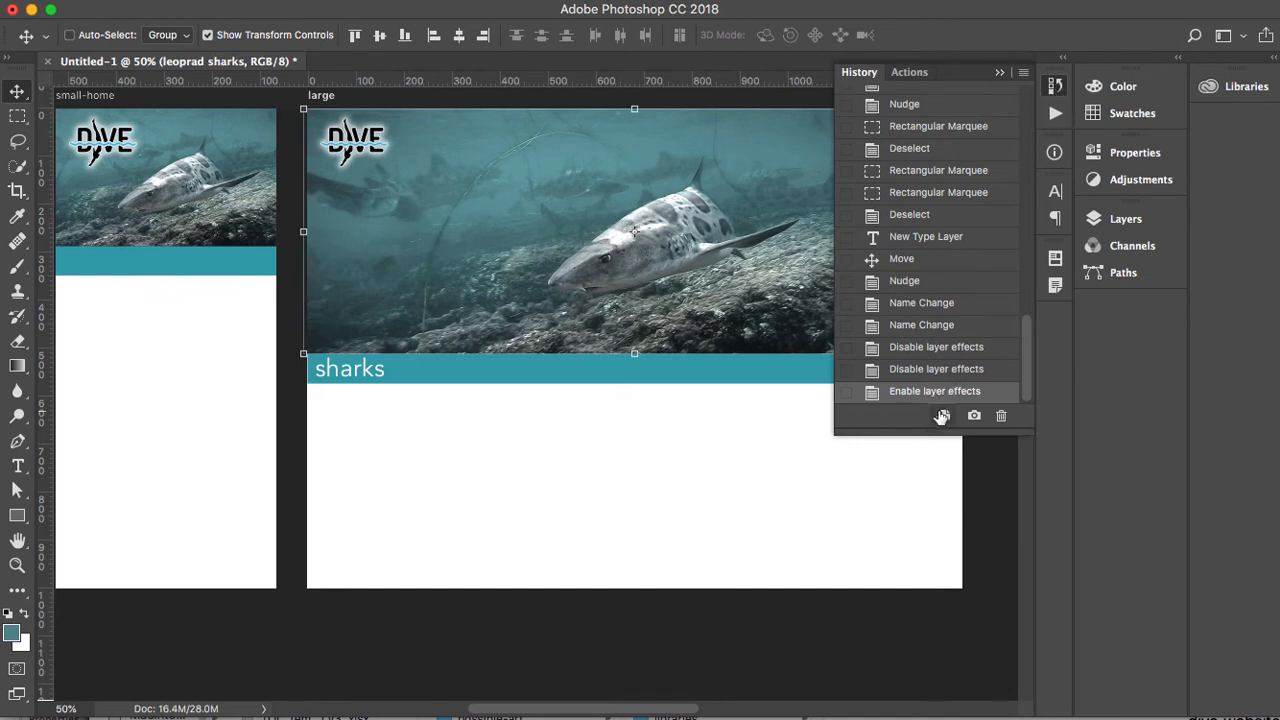
mouse_move(940, 414)
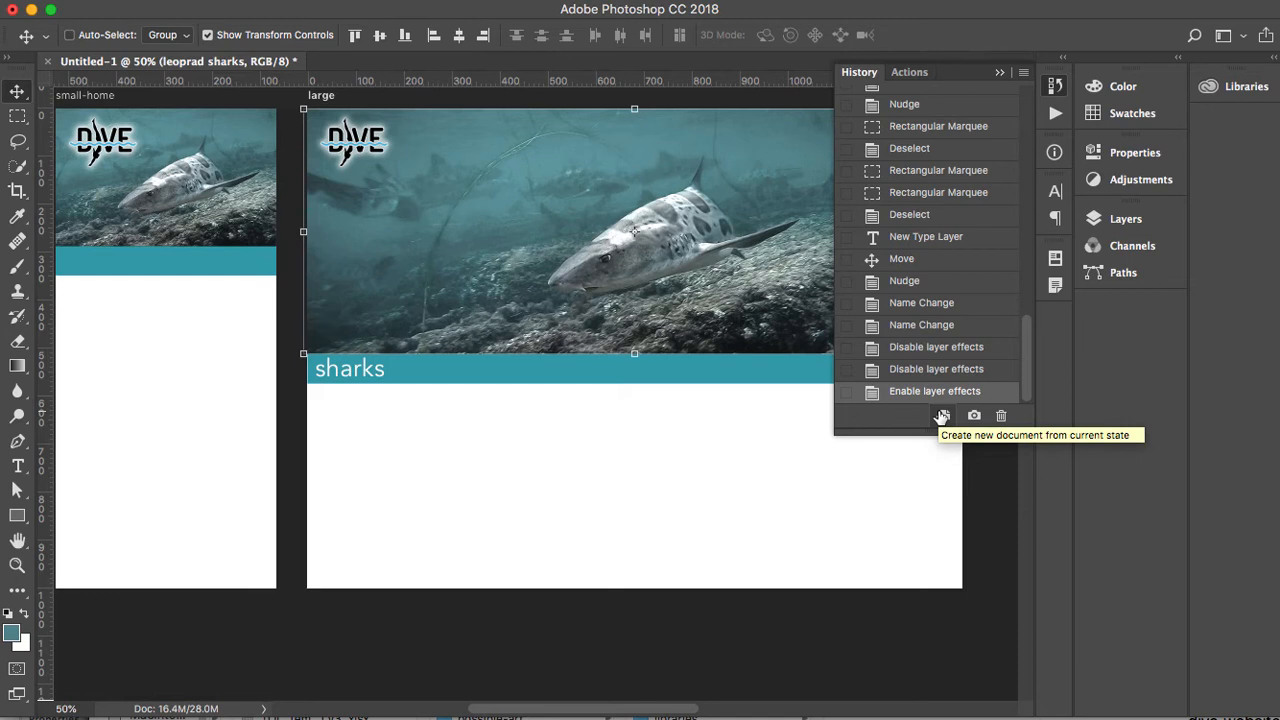
mouse_move(972, 416)
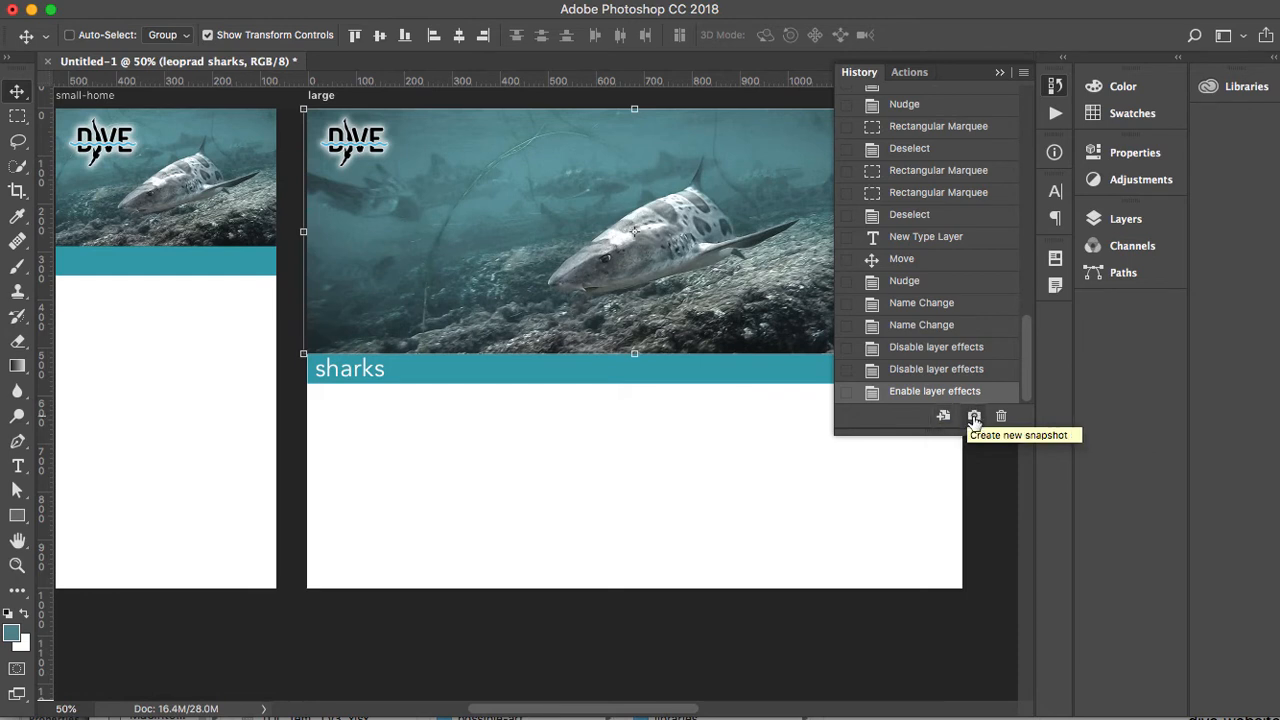
mouse_move(1036, 370)
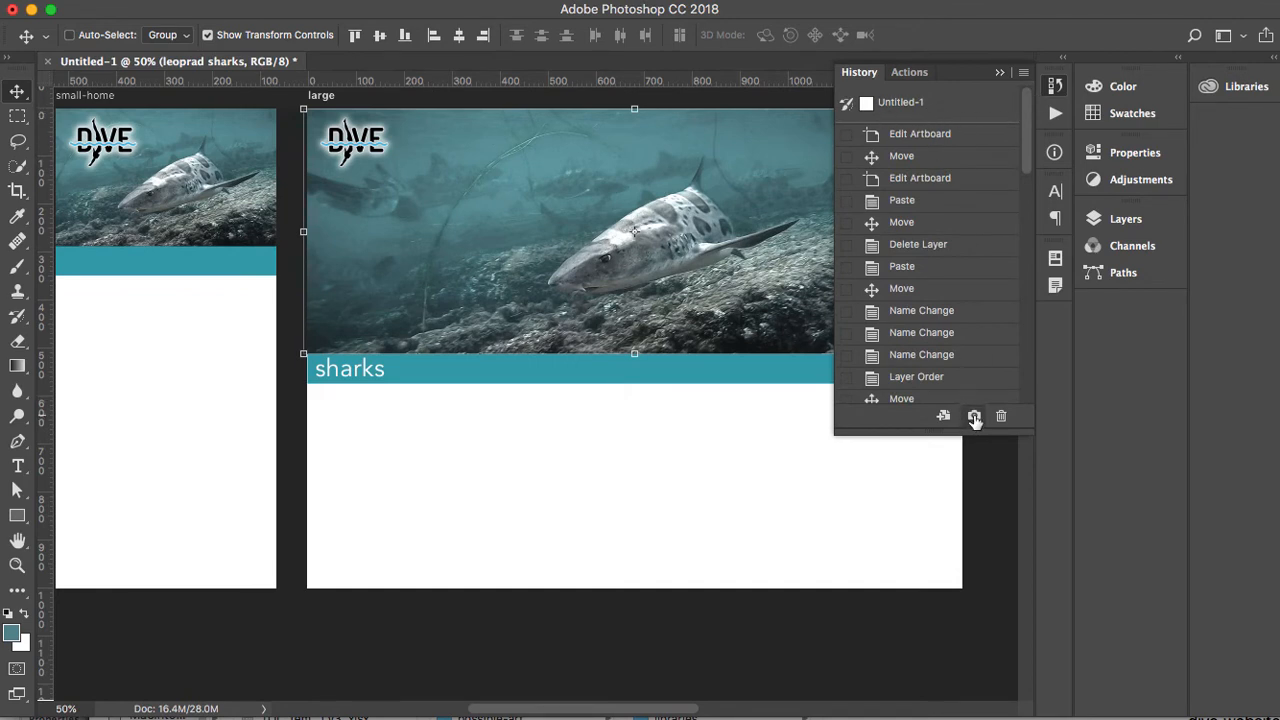
scroll(down, 3)
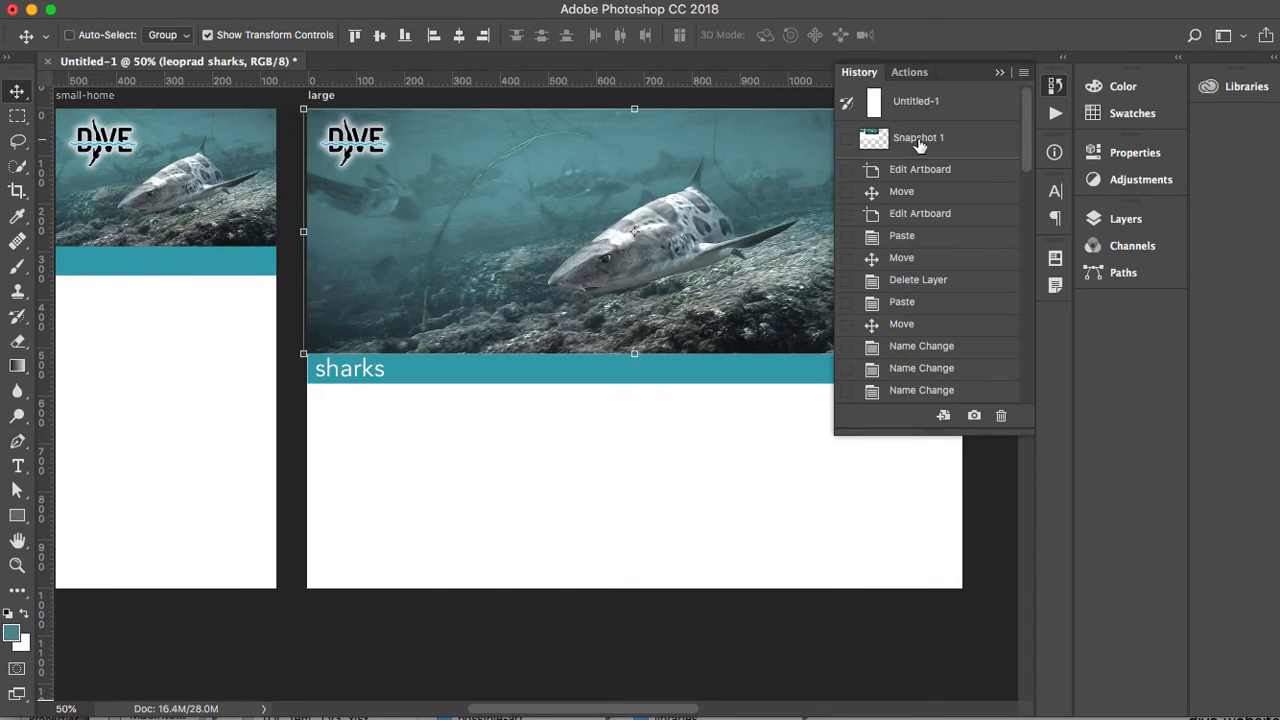
double_click(916, 136)
text(logoleft)
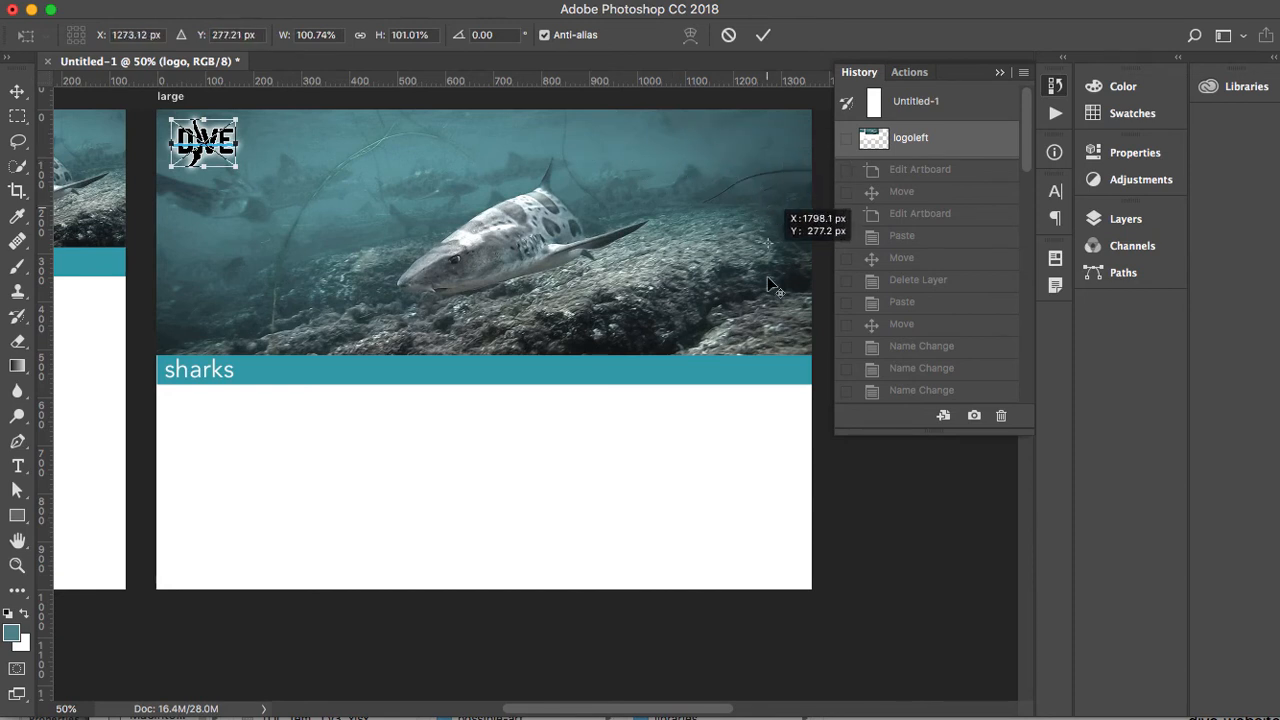
Step: Move the DIVE logo to the photo's lower right and save it as a 'logo right' snapshot
drag(204, 140, 764, 324)
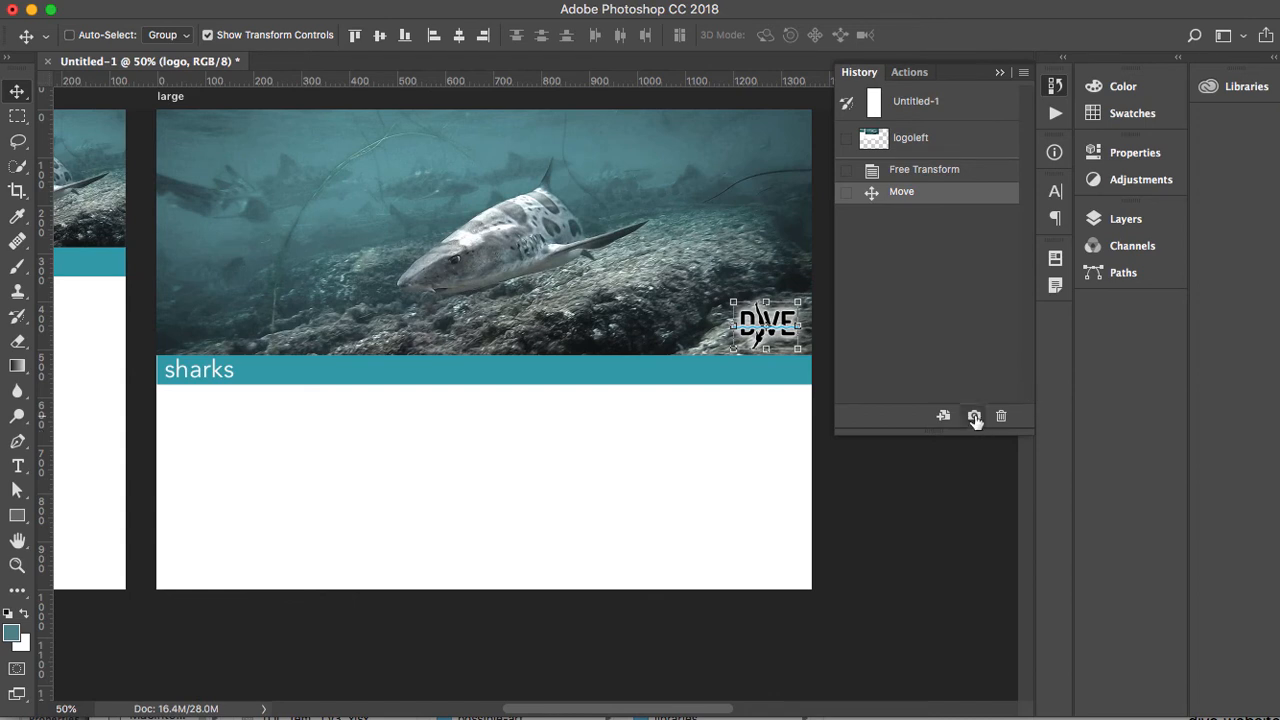
click(972, 414)
text(logo right)
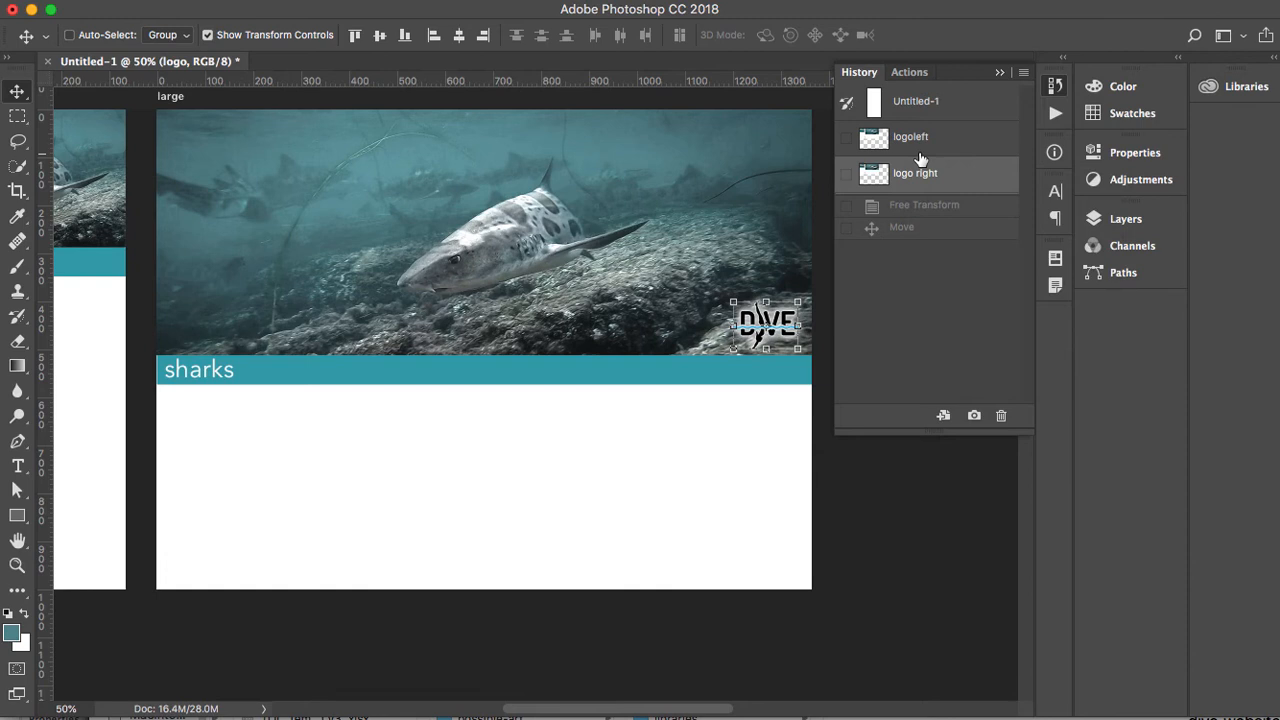
mouse_move(644, 278)
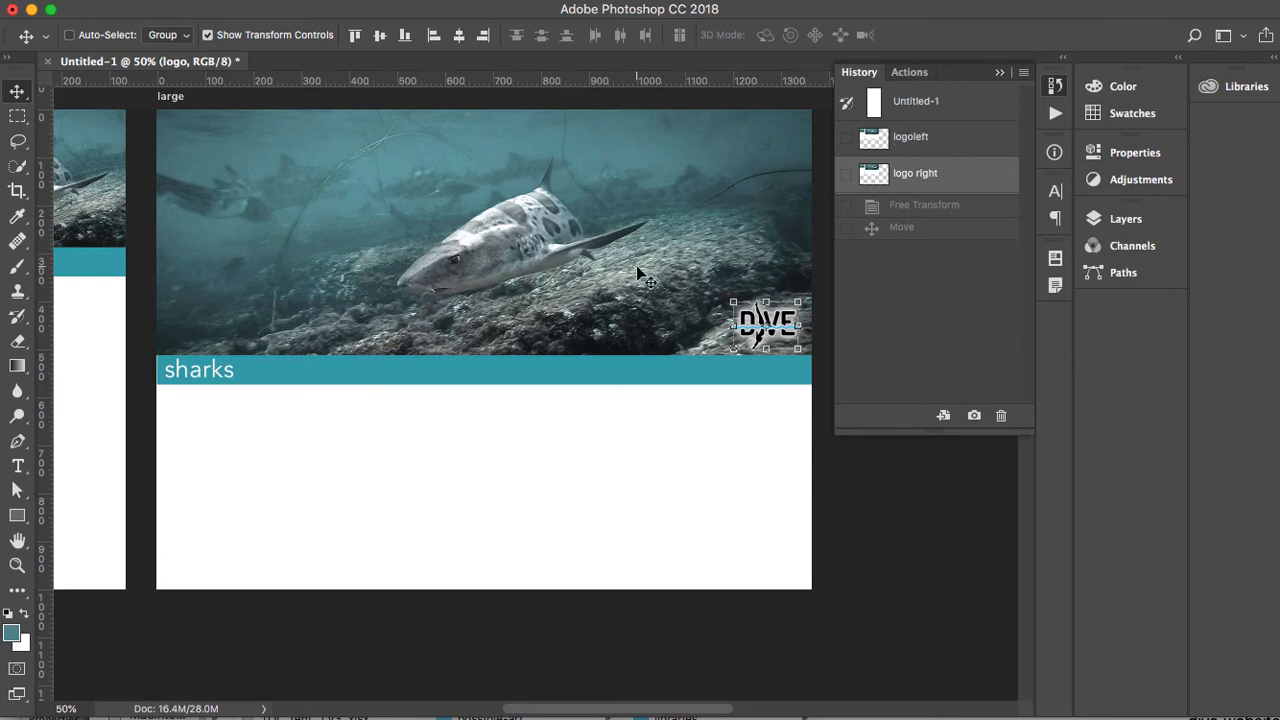
Step: Toggle between the logoleft and logo right snapshots, finishing on logo right
click(910, 136)
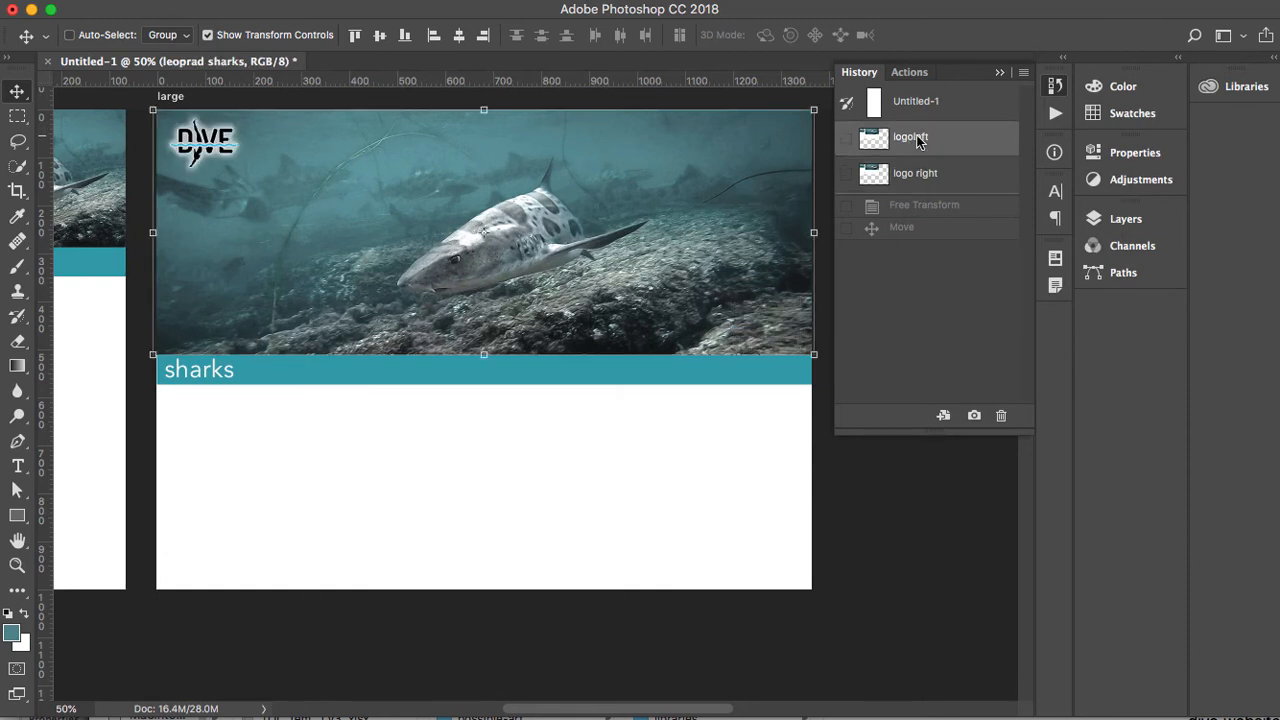
click(916, 172)
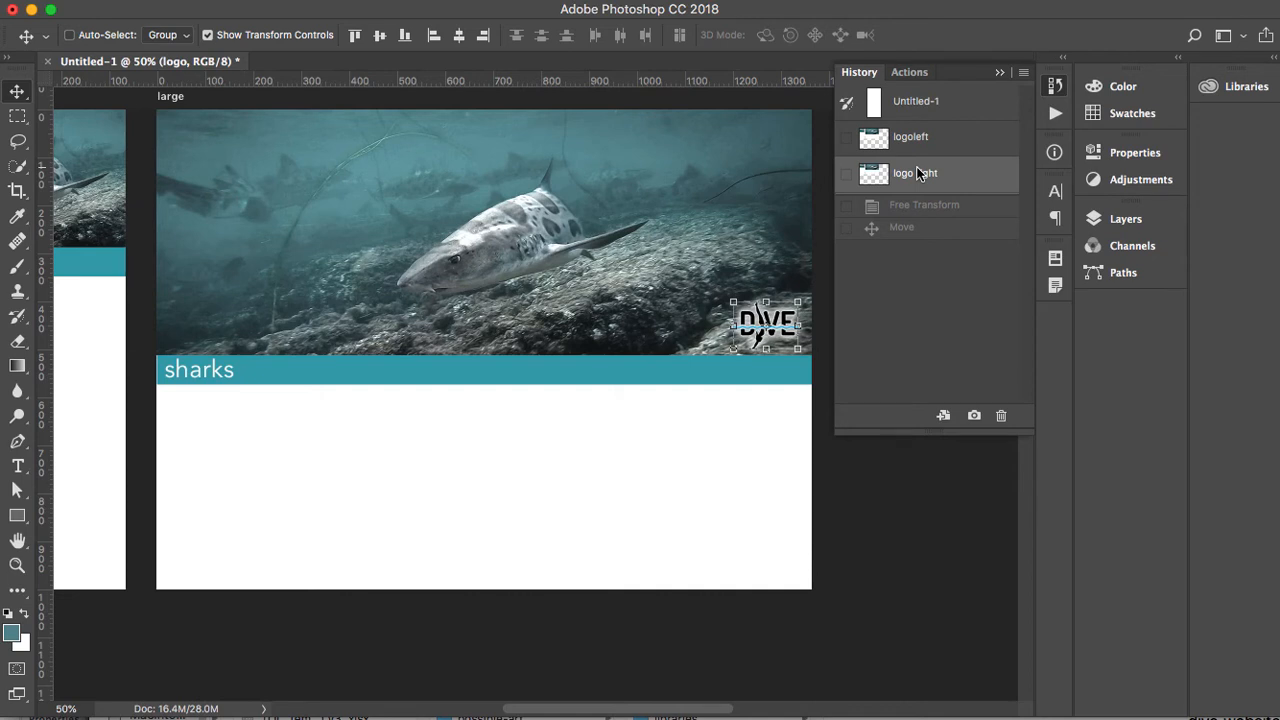
right_click(904, 172)
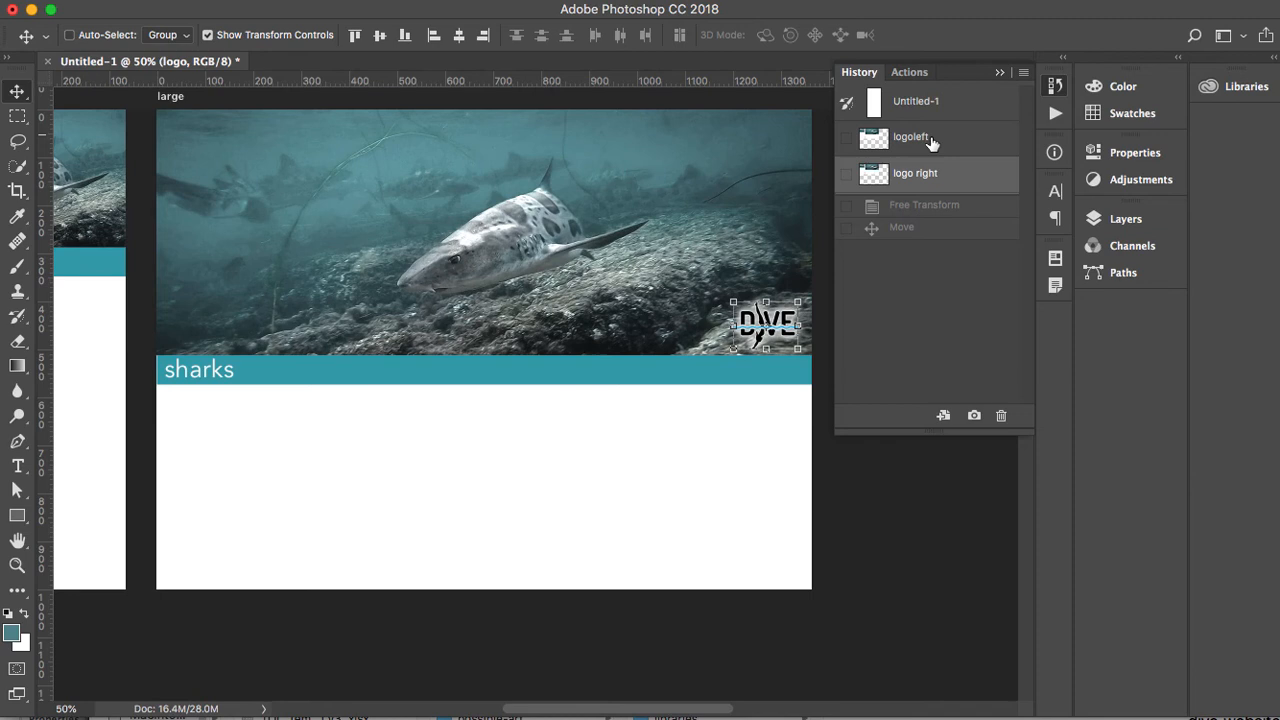
mouse_move(820, 230)
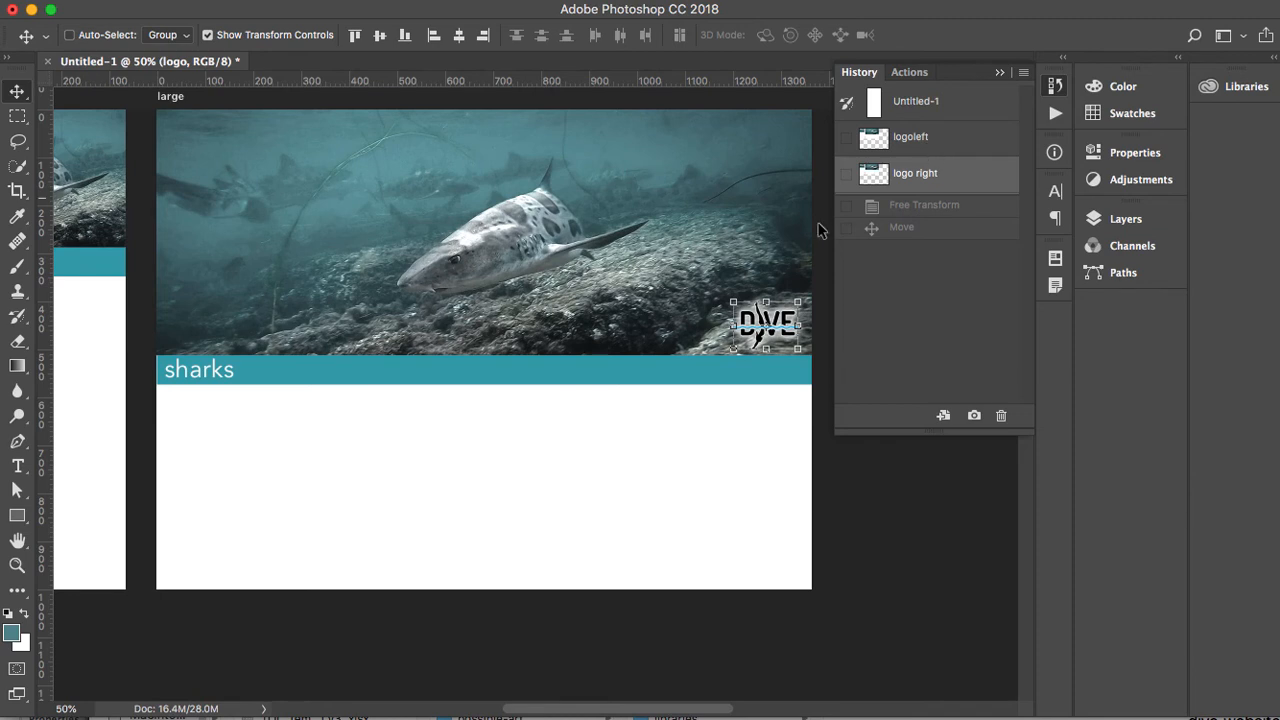
mouse_move(684, 280)
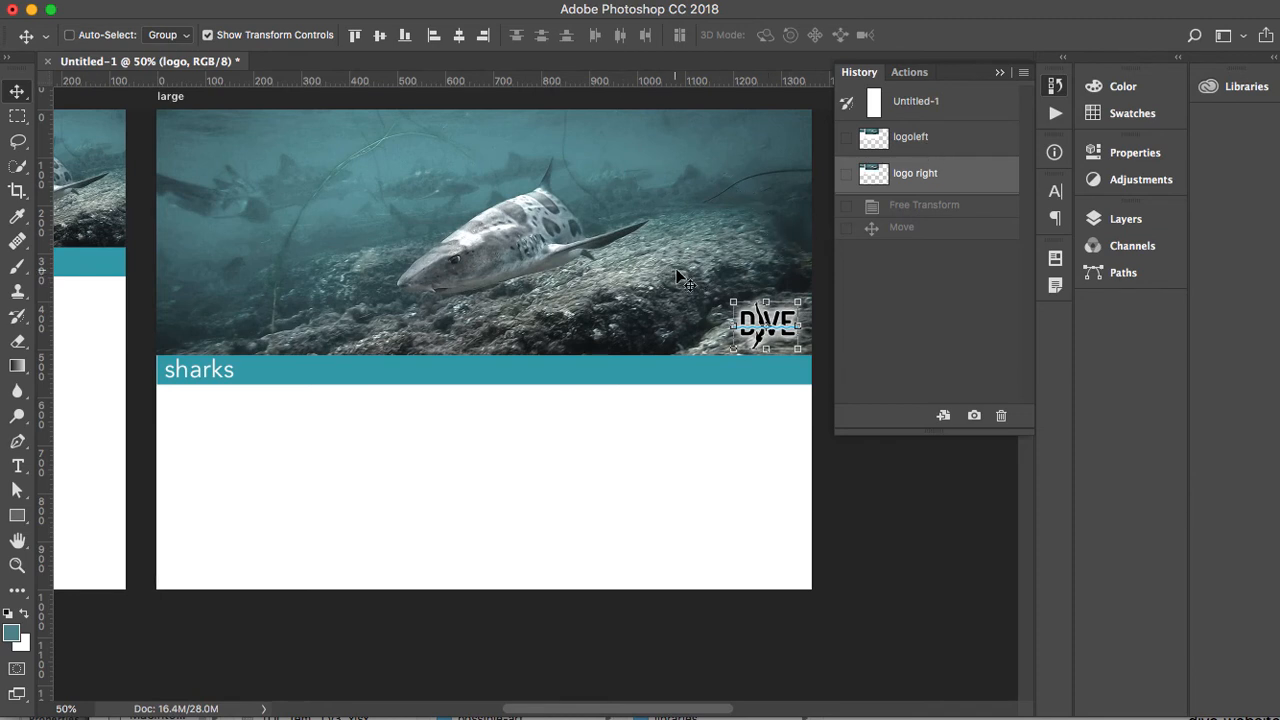
mouse_move(680, 264)
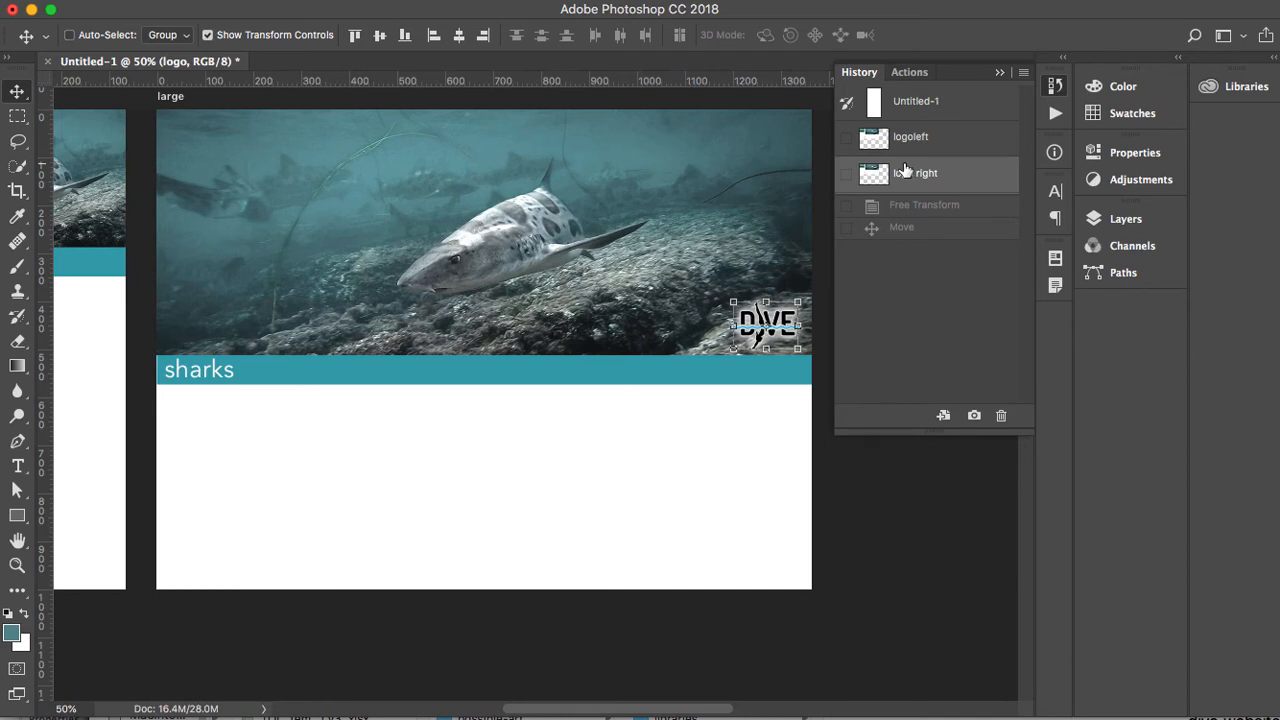
mouse_move(656, 184)
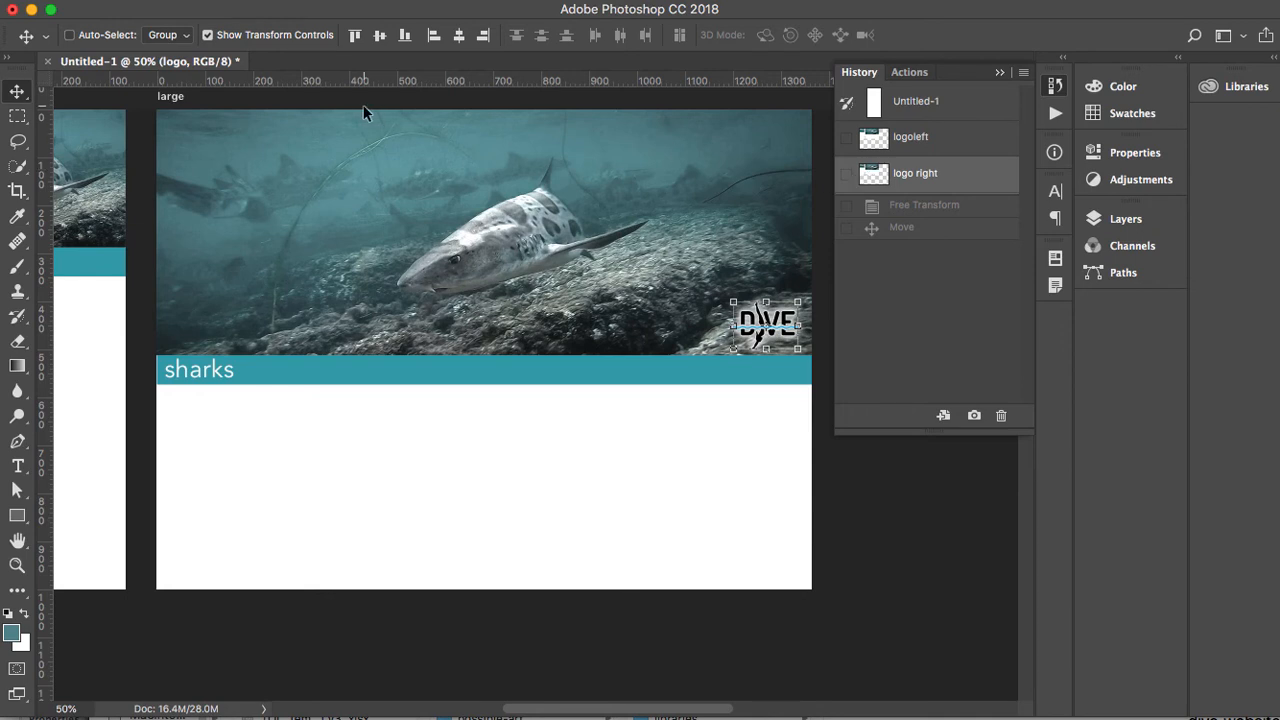
mouse_move(640, 222)
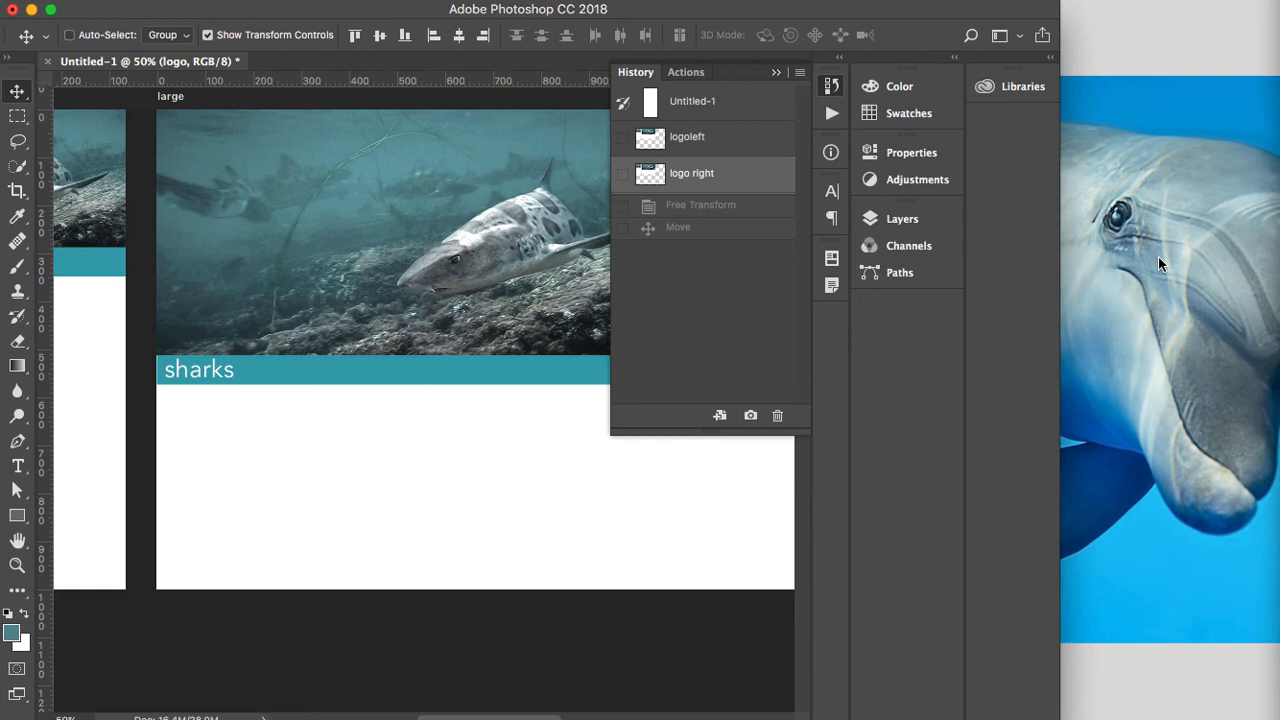
mouse_move(1170, 216)
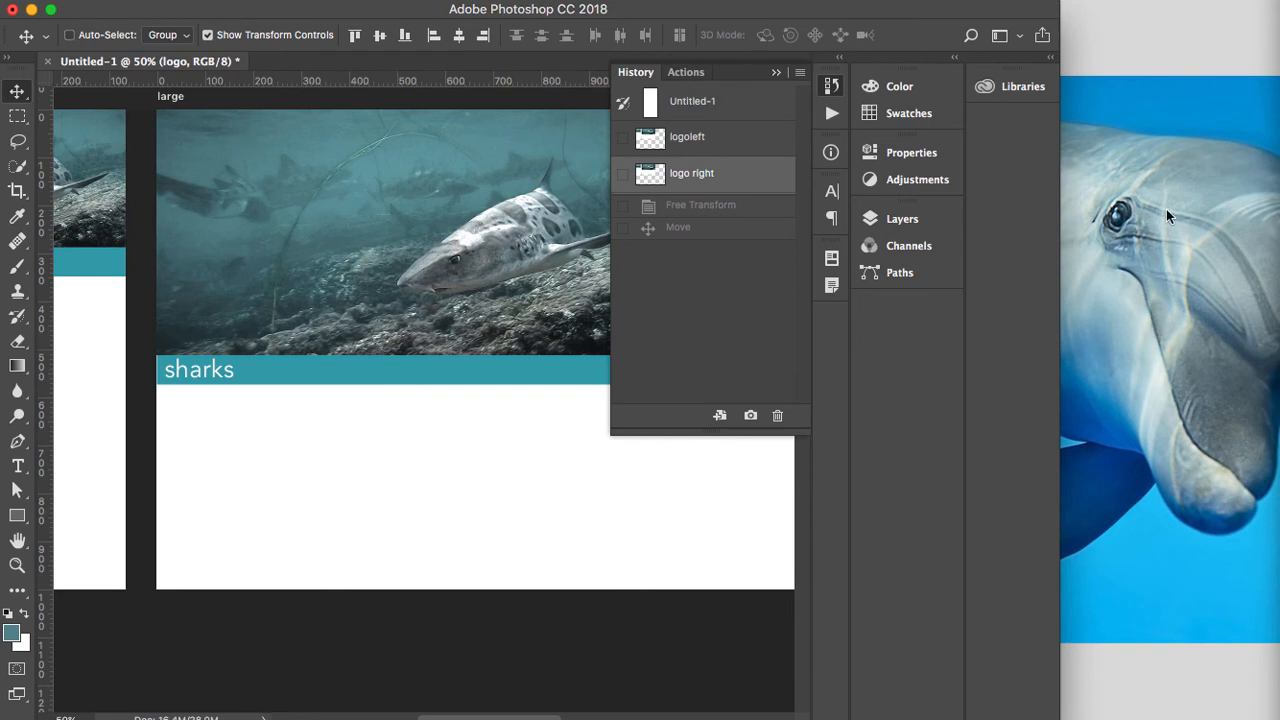
mouse_move(1084, 432)
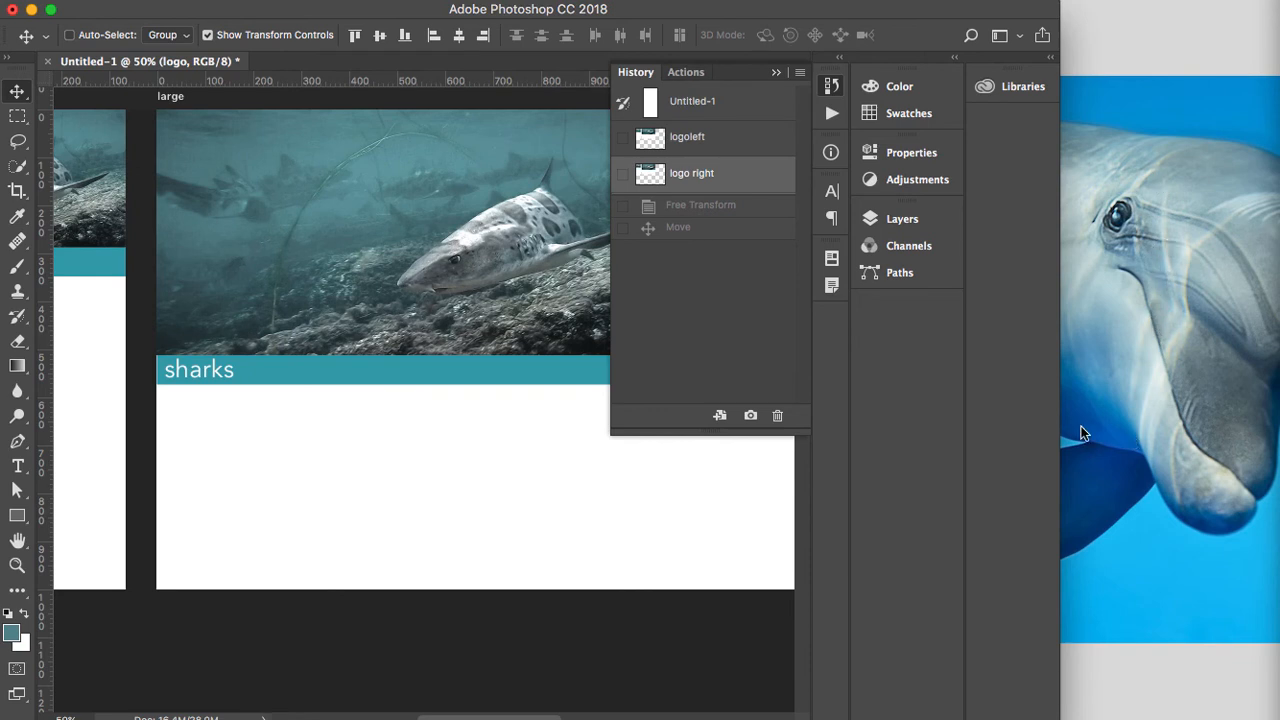
mouse_move(1144, 400)
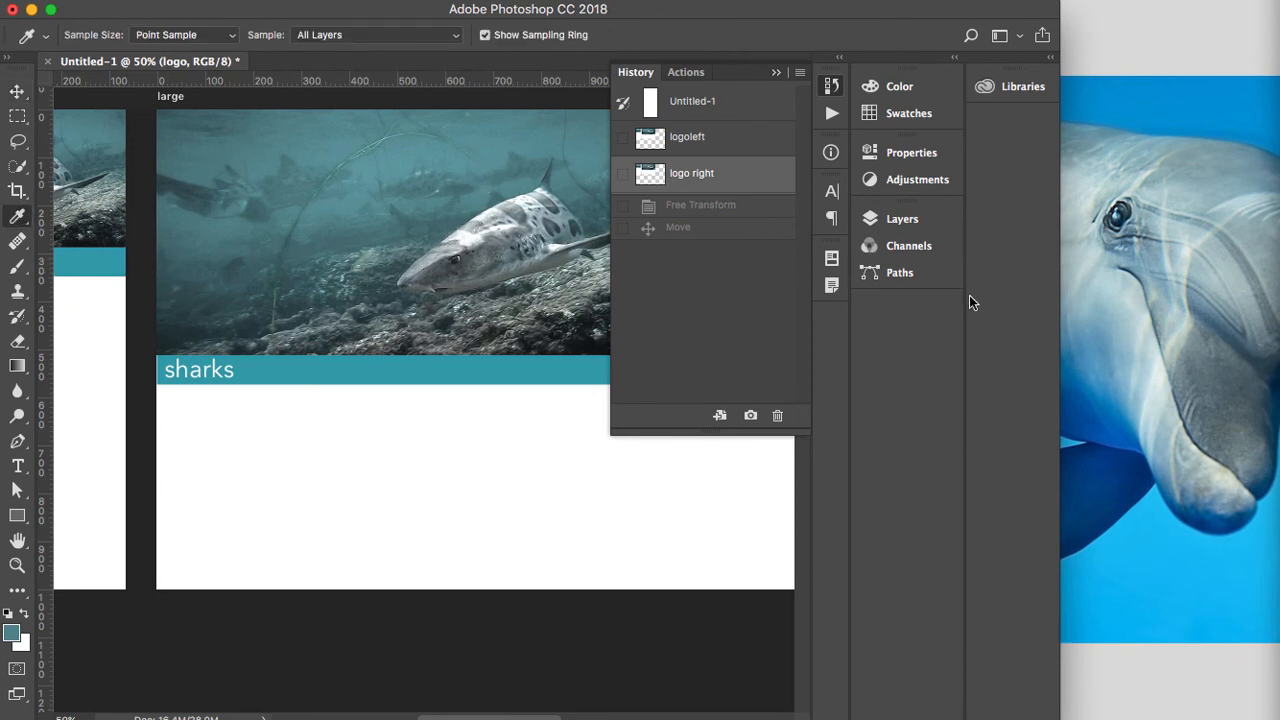
mouse_move(544, 268)
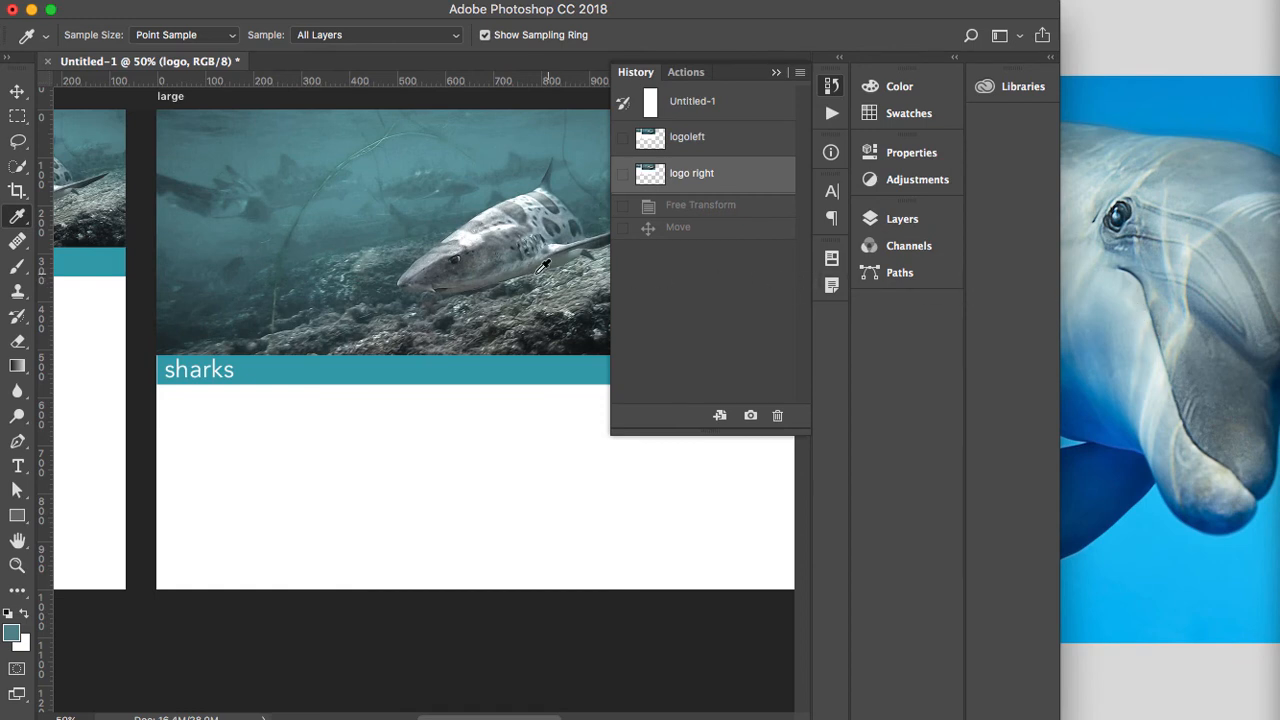
mouse_move(362, 296)
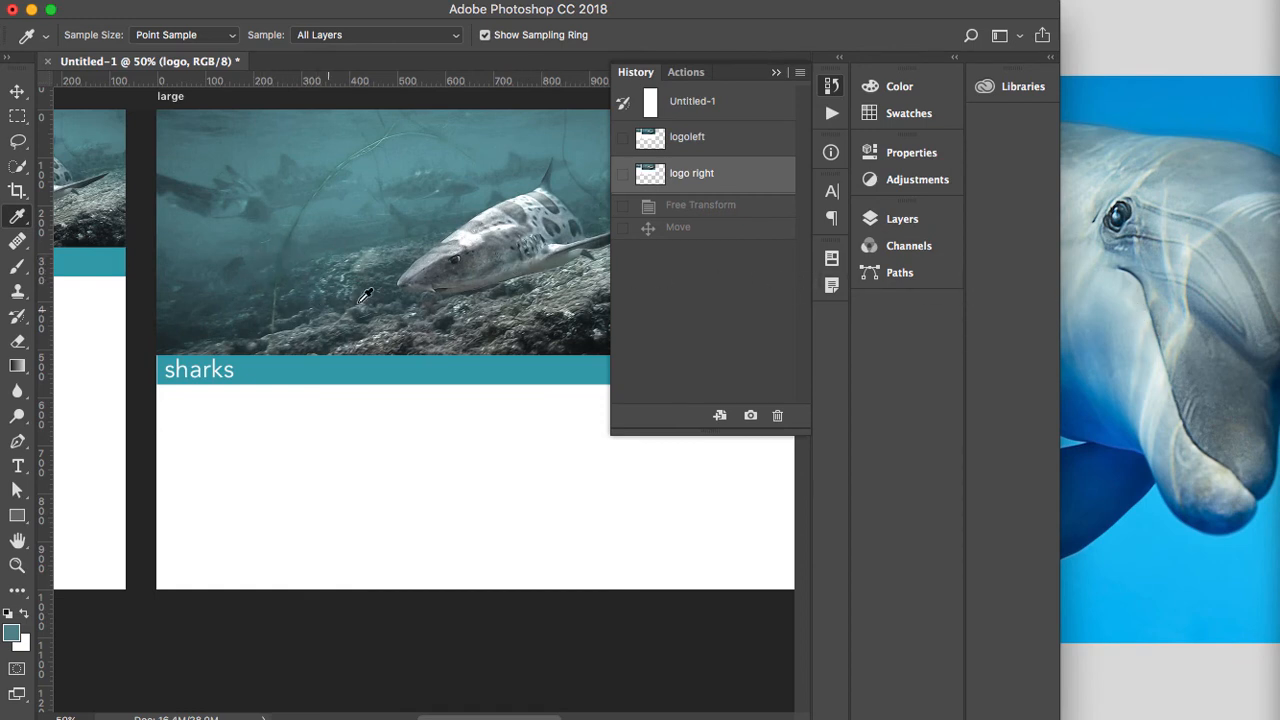
mouse_move(520, 210)
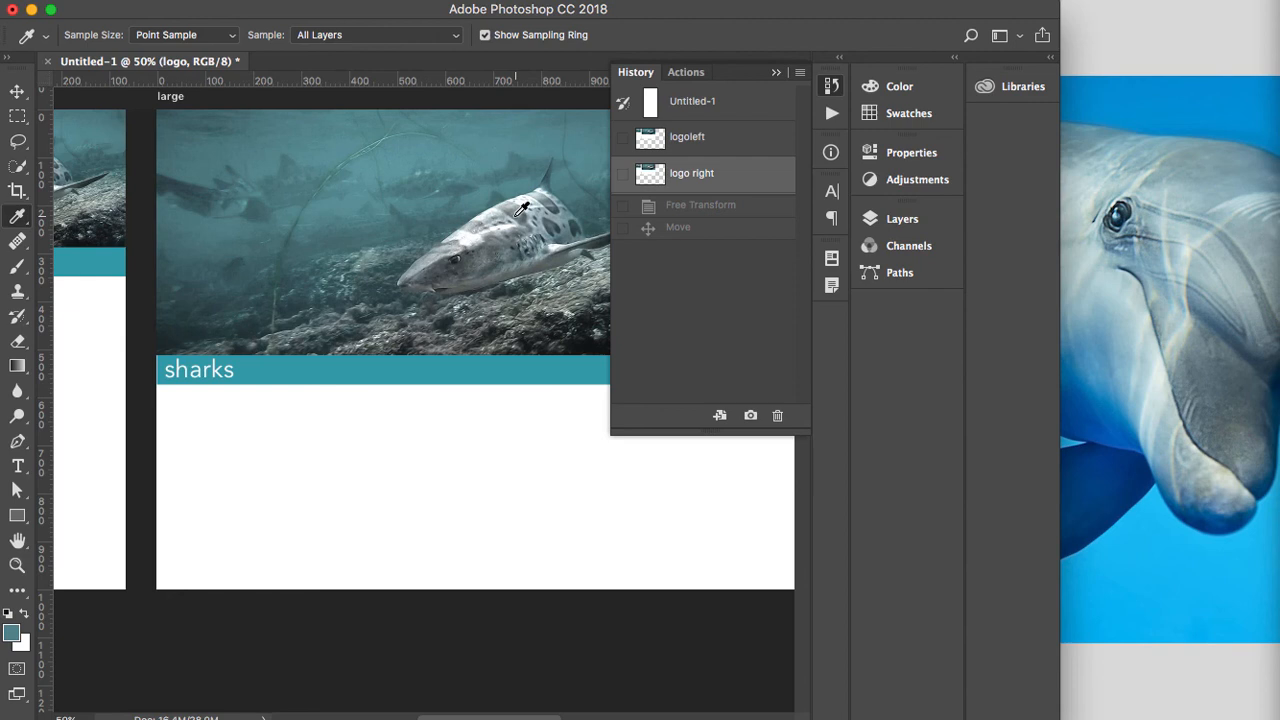
mouse_move(1100, 356)
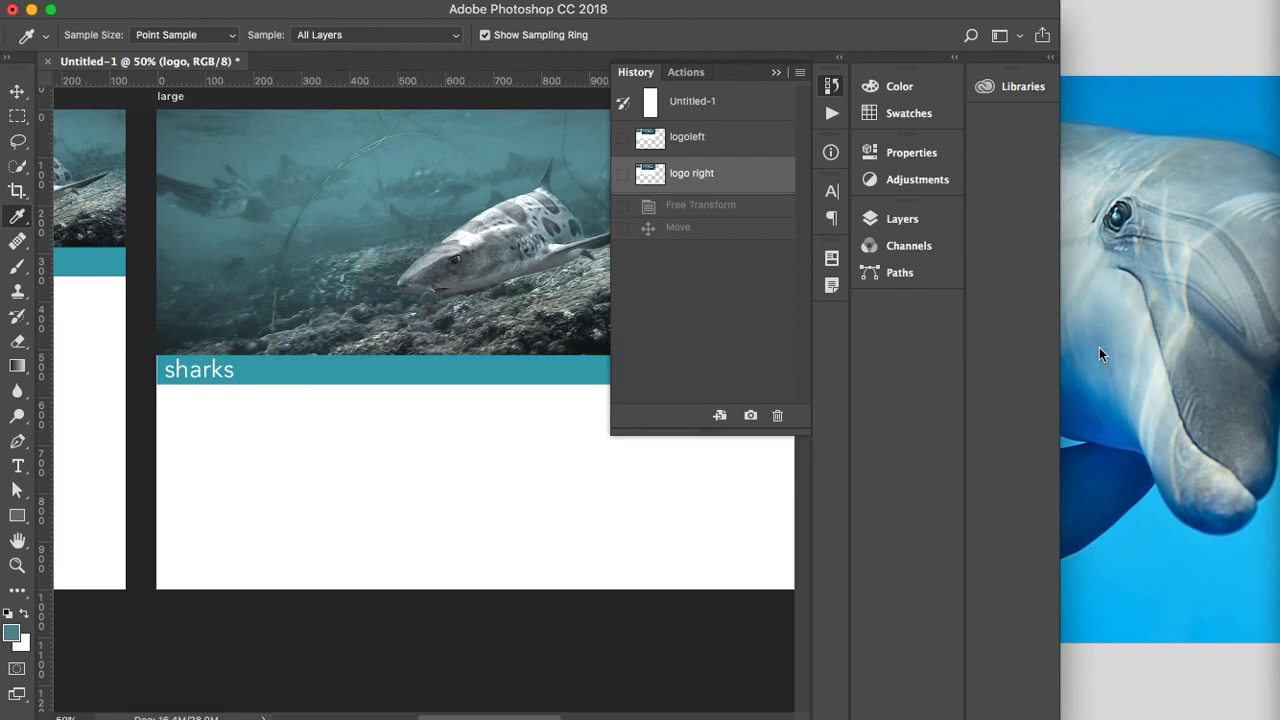
mouse_move(1116, 348)
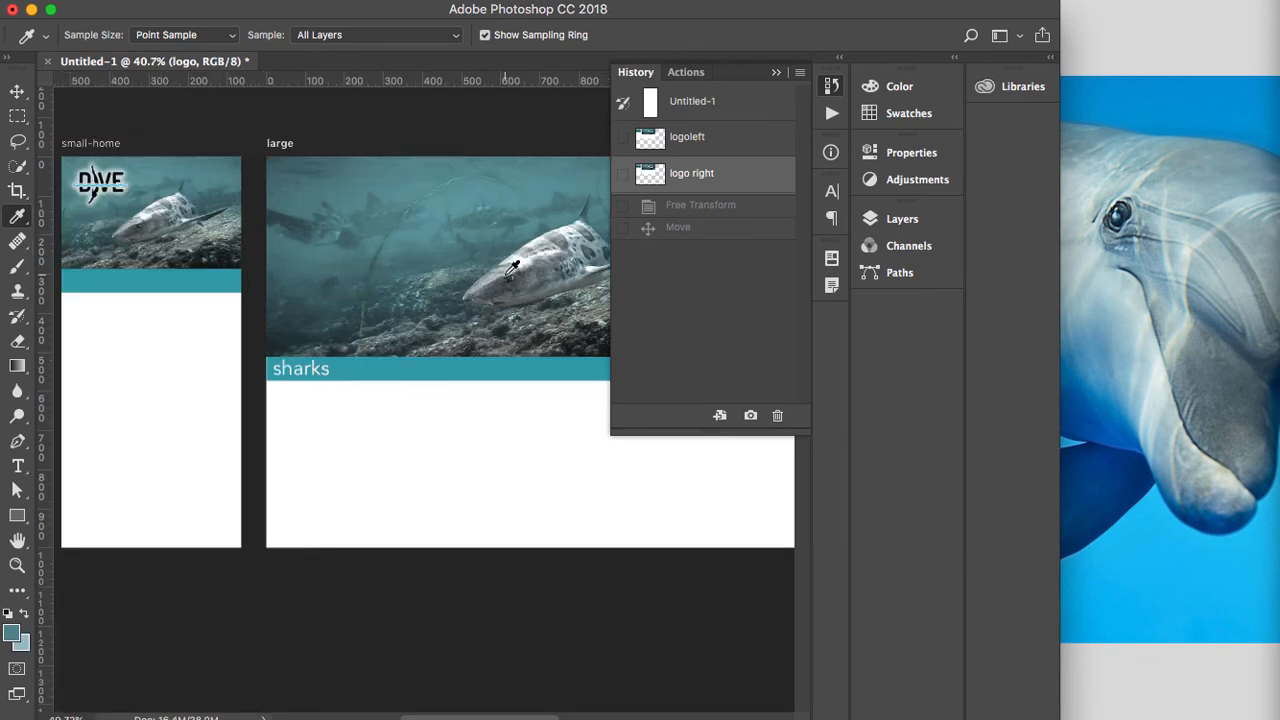
mouse_move(518, 270)
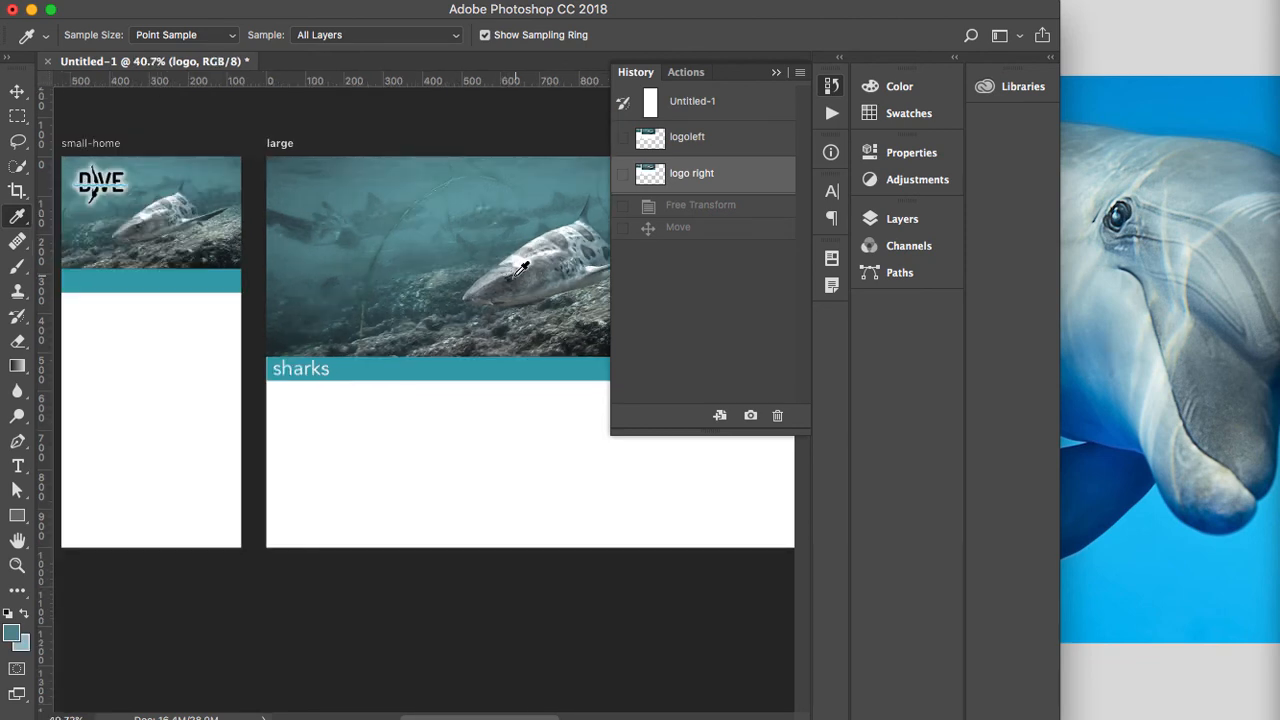
mouse_move(548, 204)
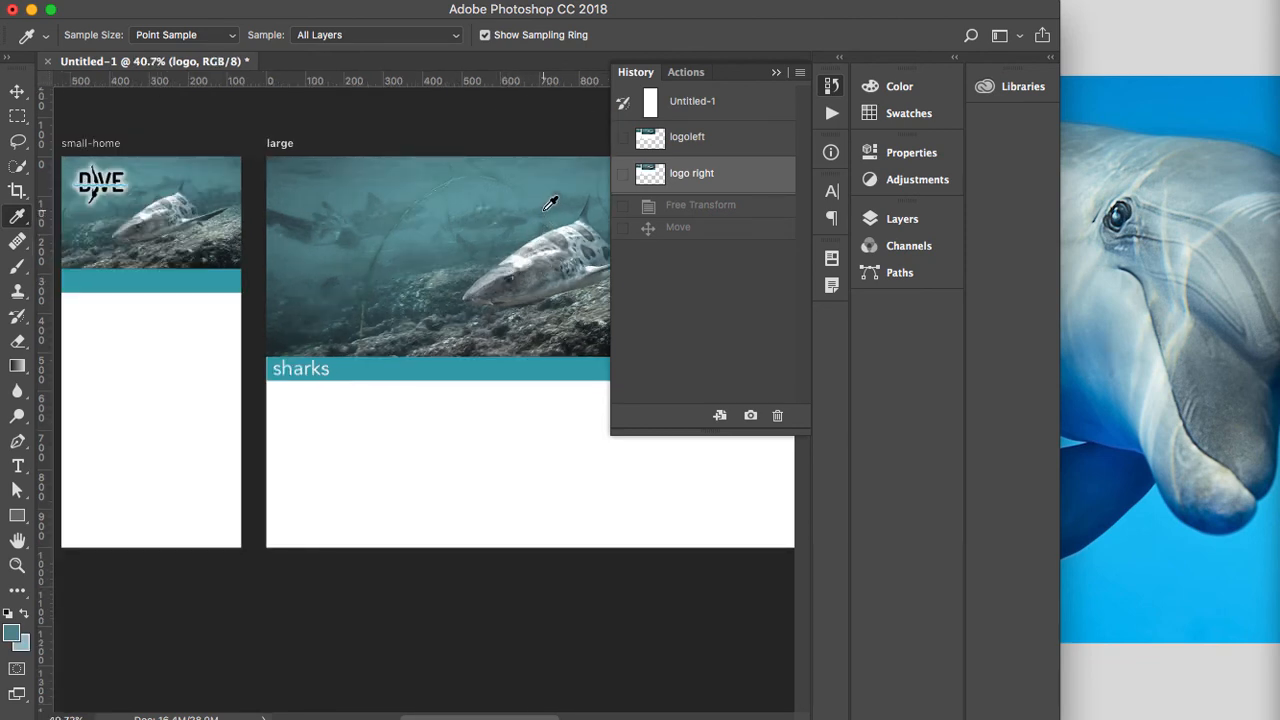
Step: Scroll the canvas right to bring the dolphin photo artboard into view
scroll(right, 3)
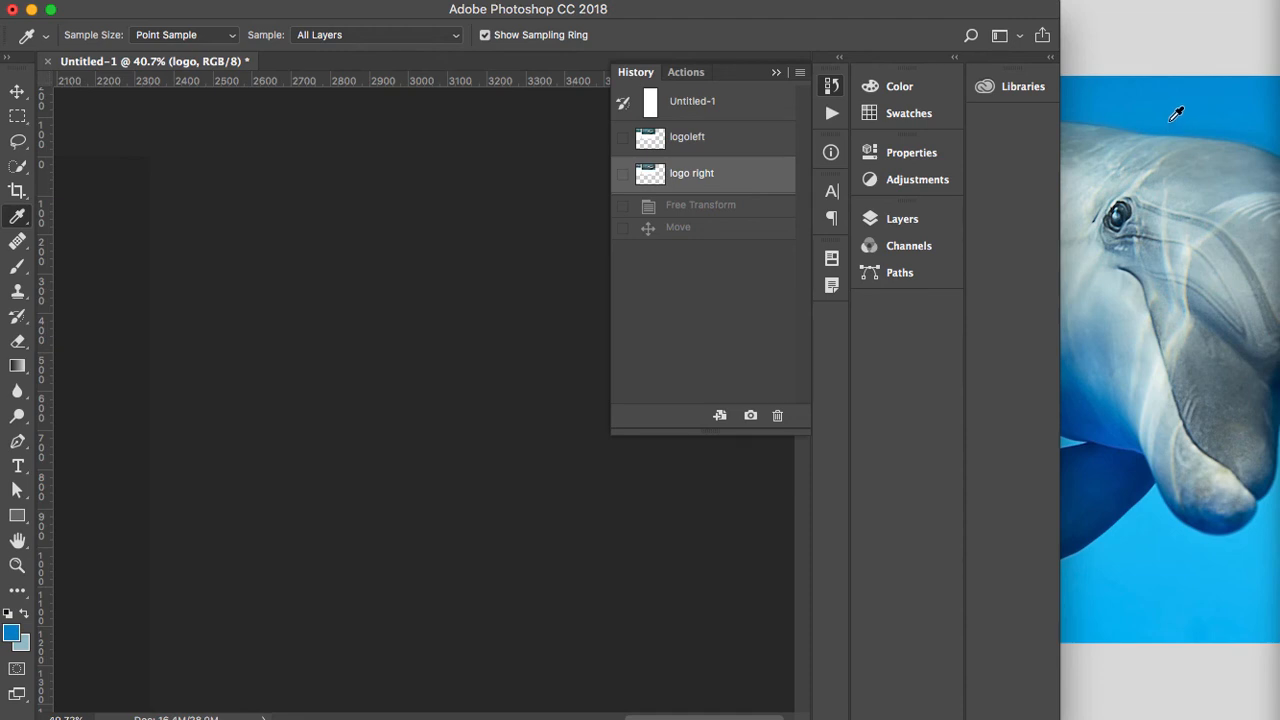
mouse_move(1172, 114)
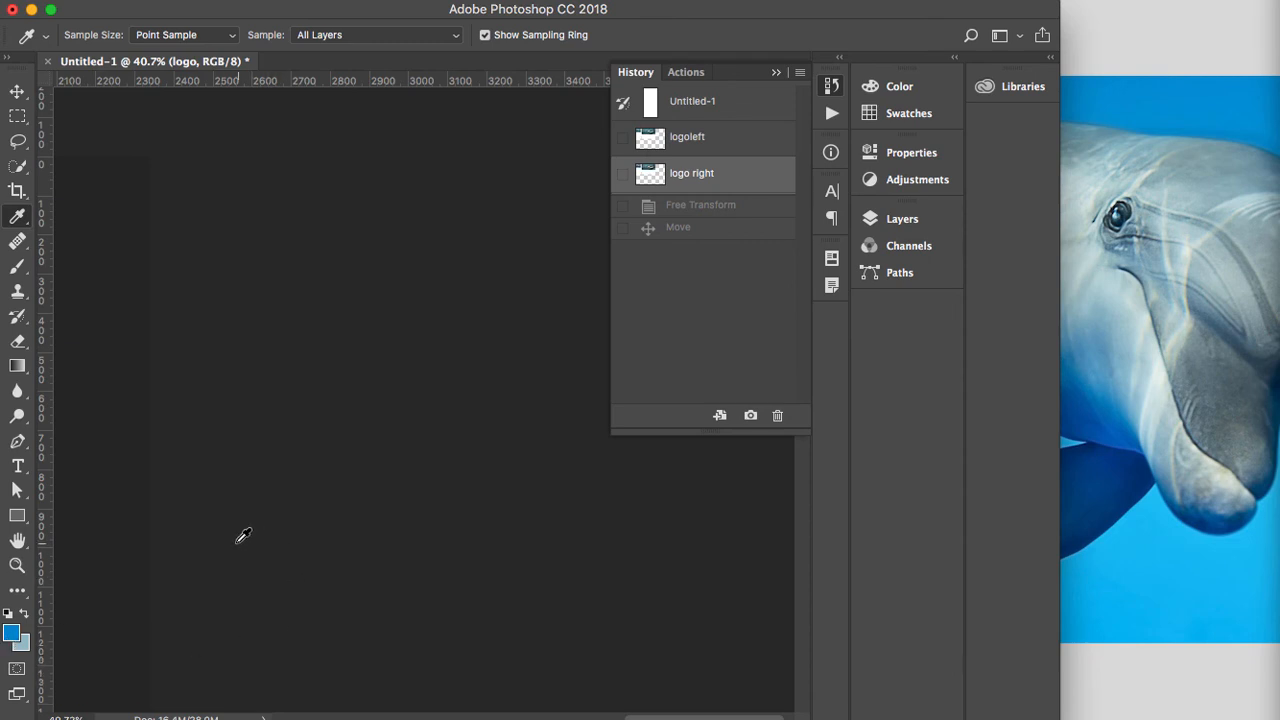
mouse_move(452, 324)
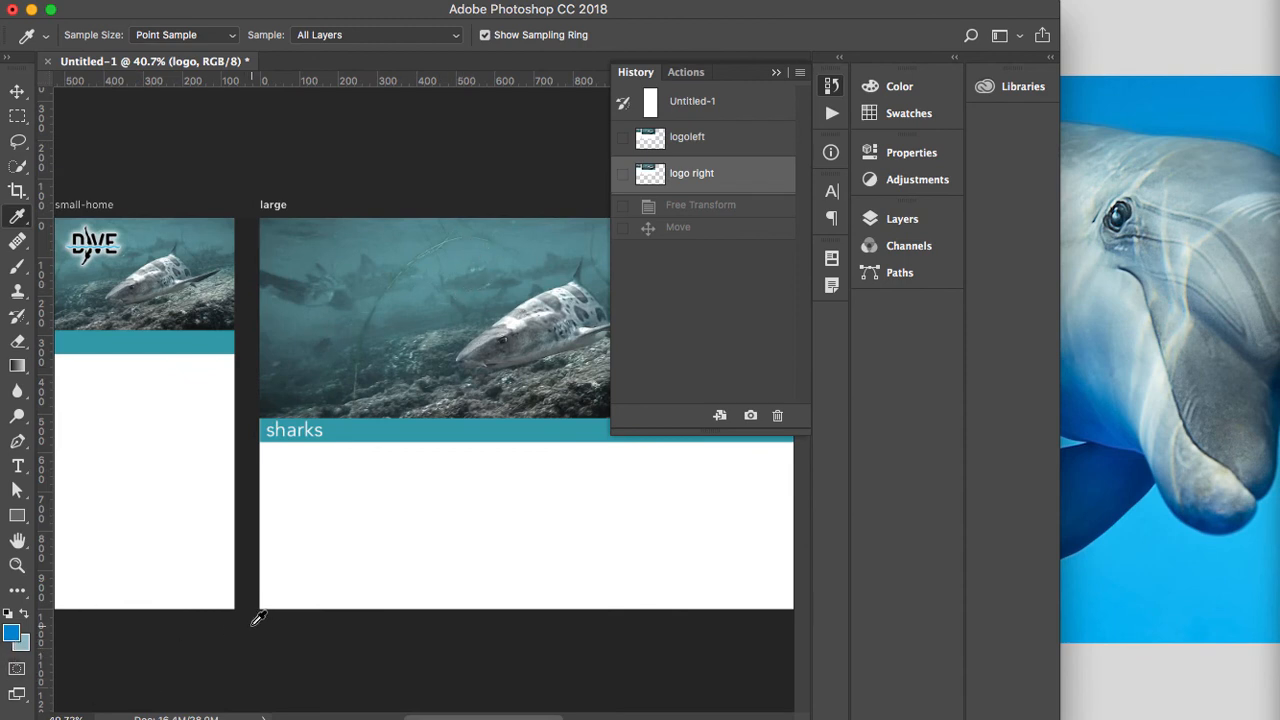
mouse_move(904, 628)
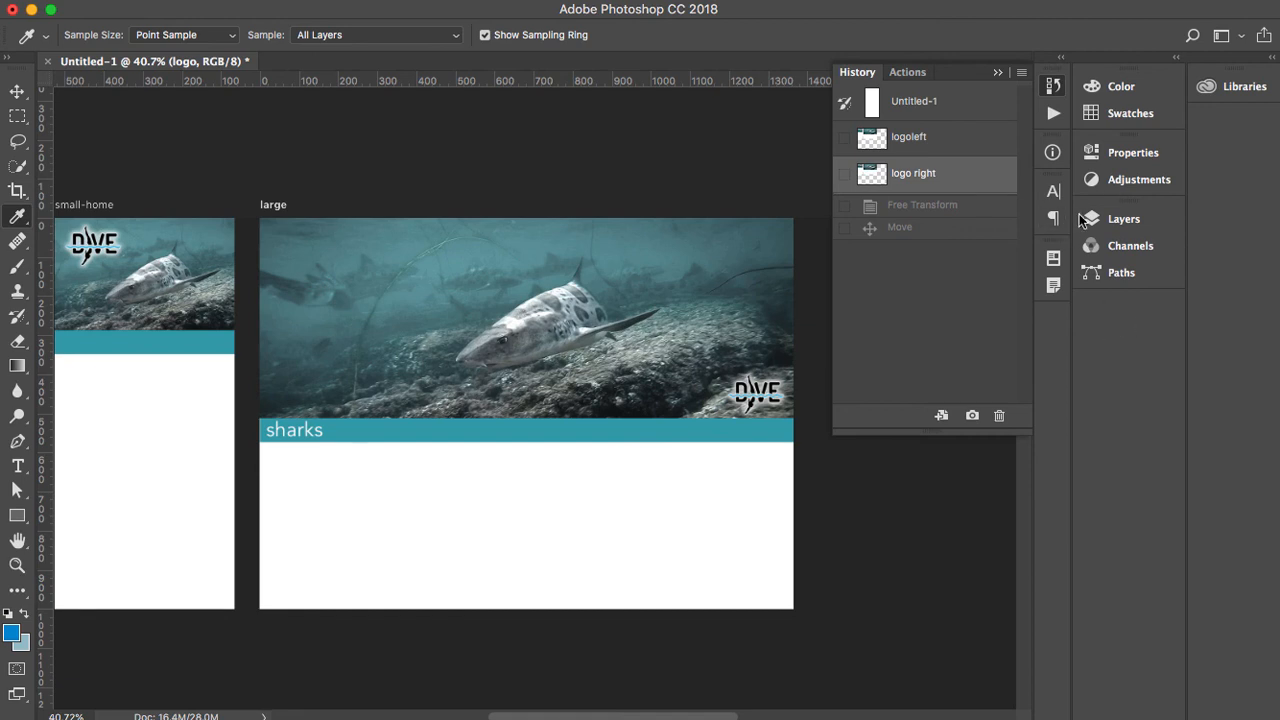
Step: Add a layer mask to the leopard sharks layer and marquee-select its left side to hide it
click(1124, 218)
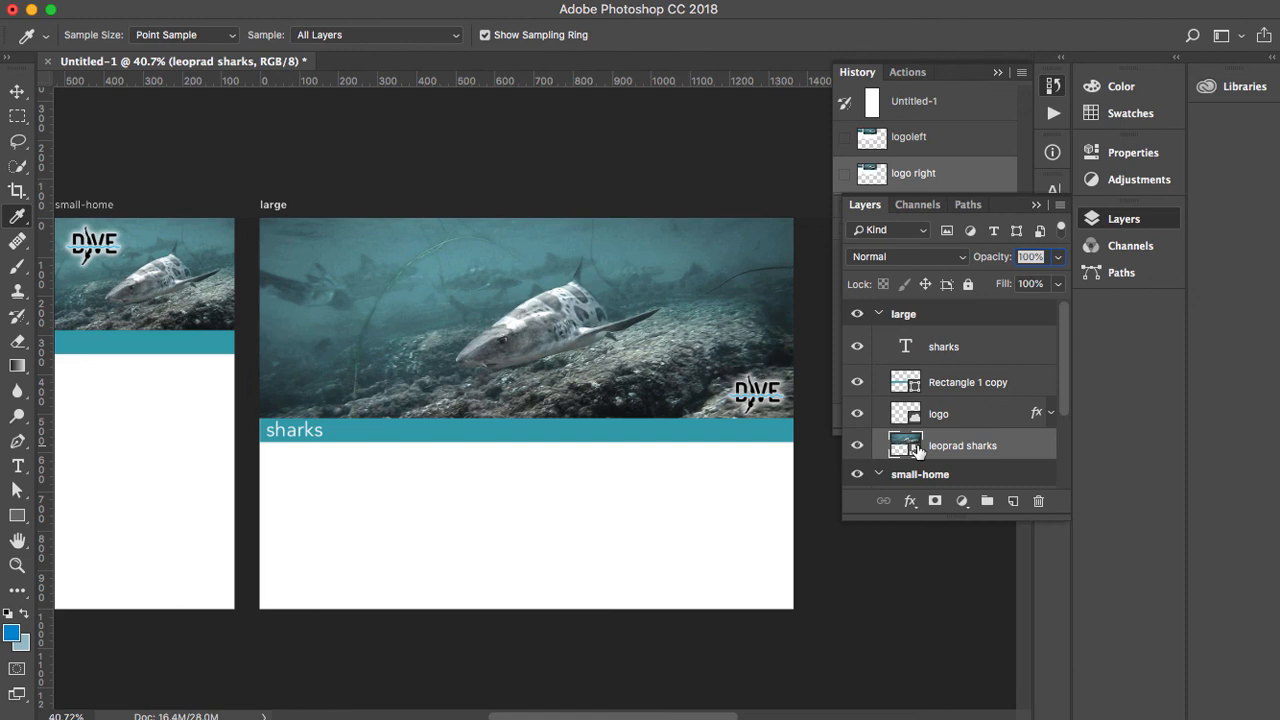
mouse_move(664, 204)
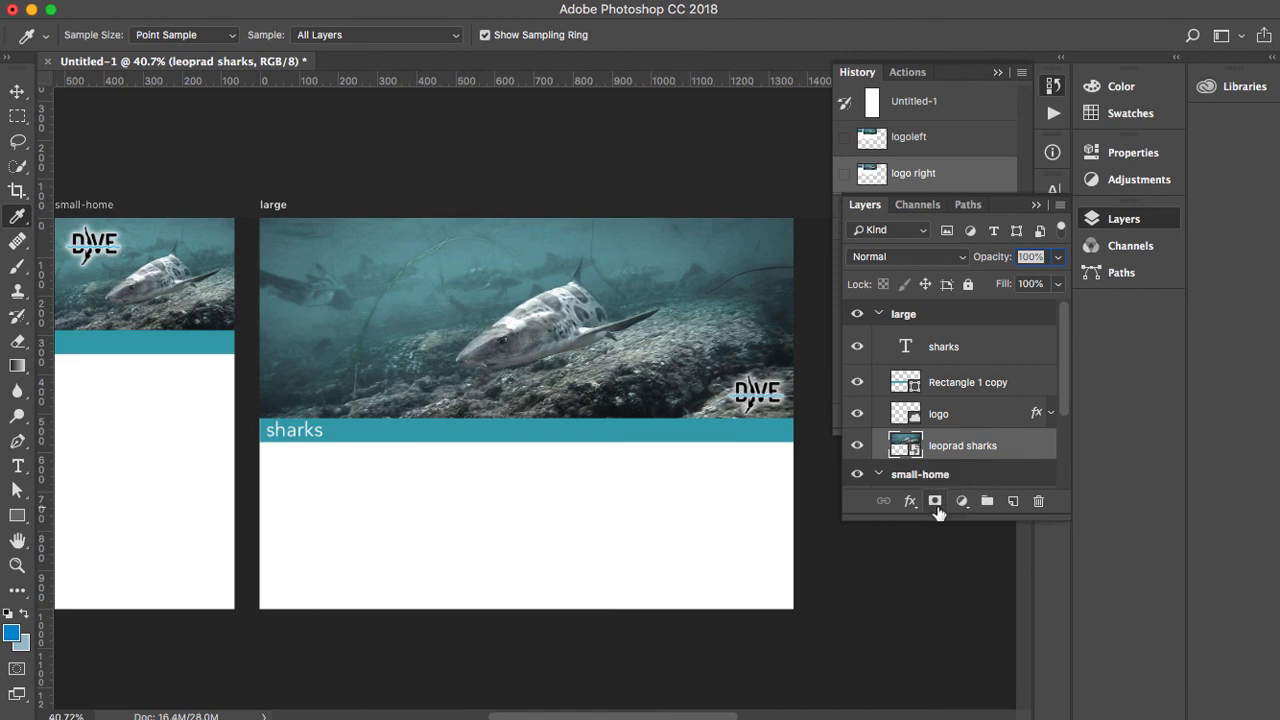
click(934, 500)
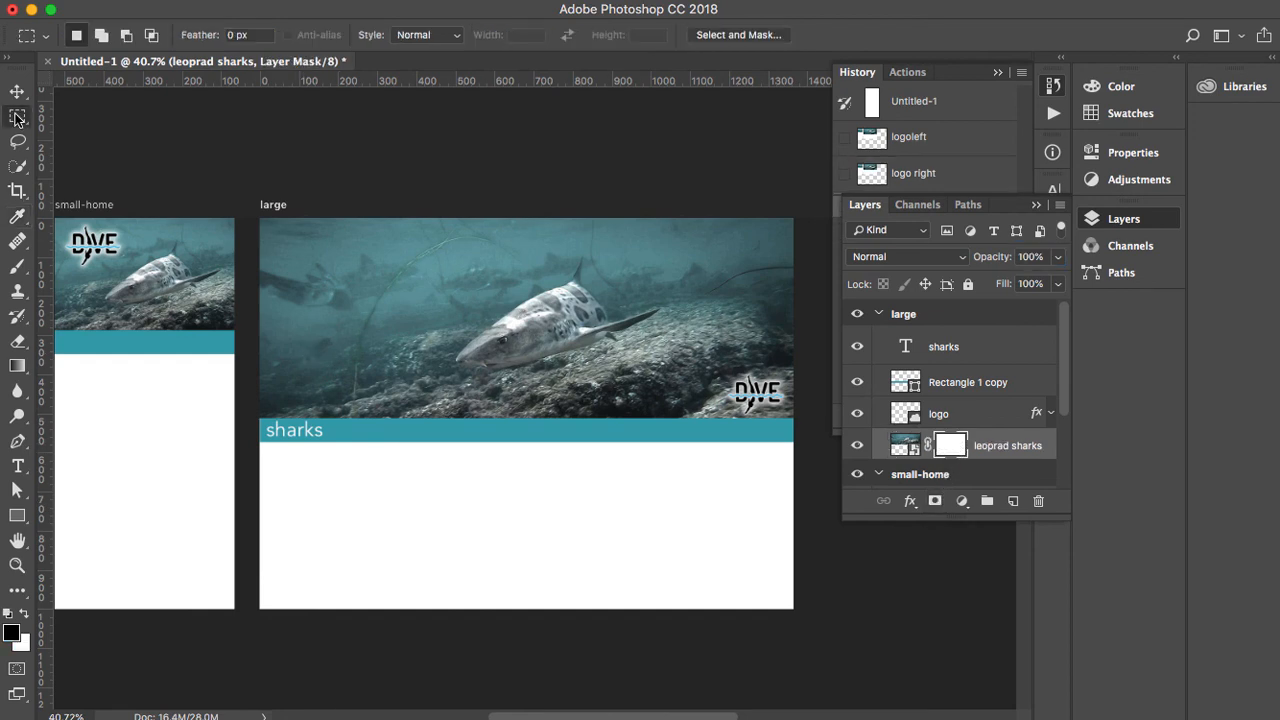
drag(262, 216, 464, 404)
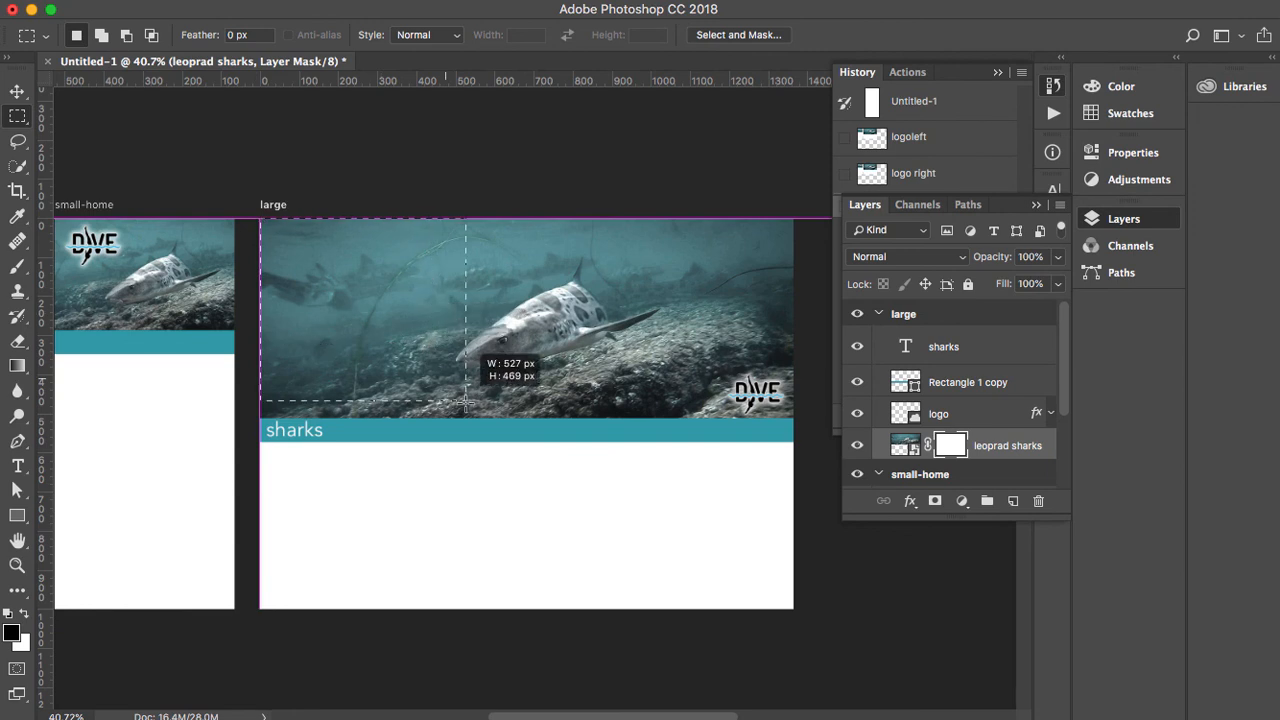
drag(464, 404, 450, 420)
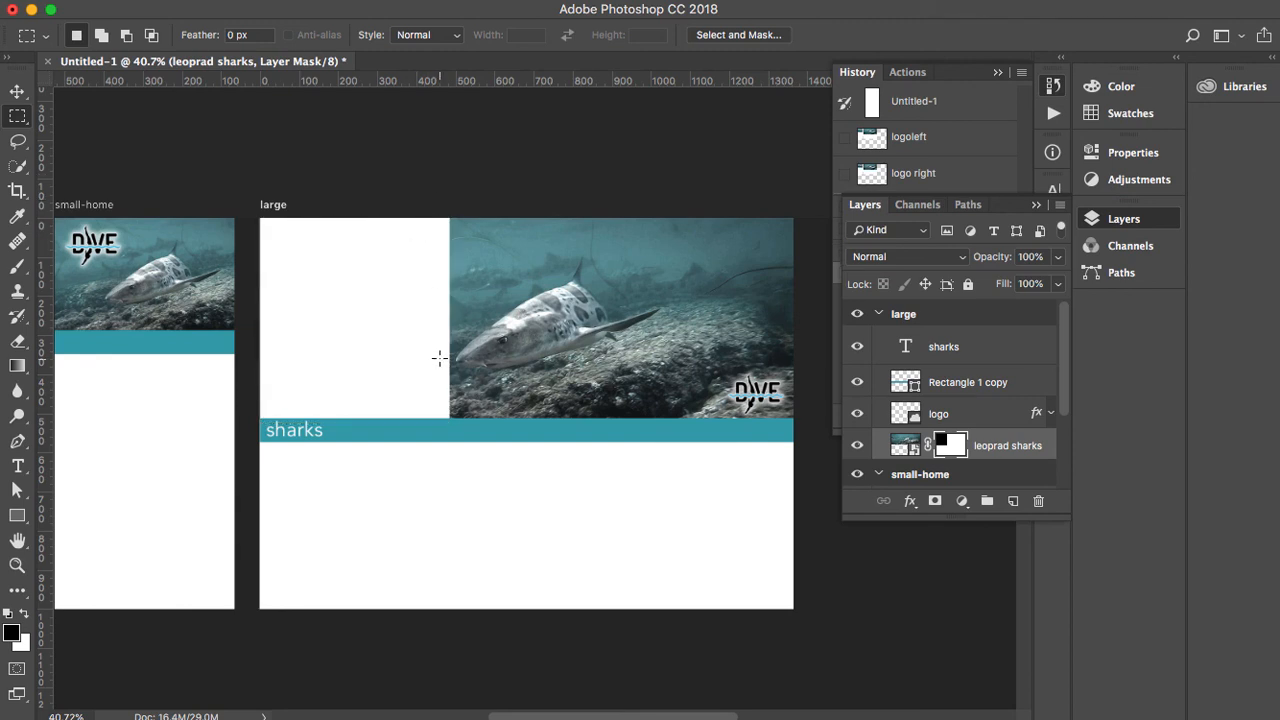
mouse_move(956, 450)
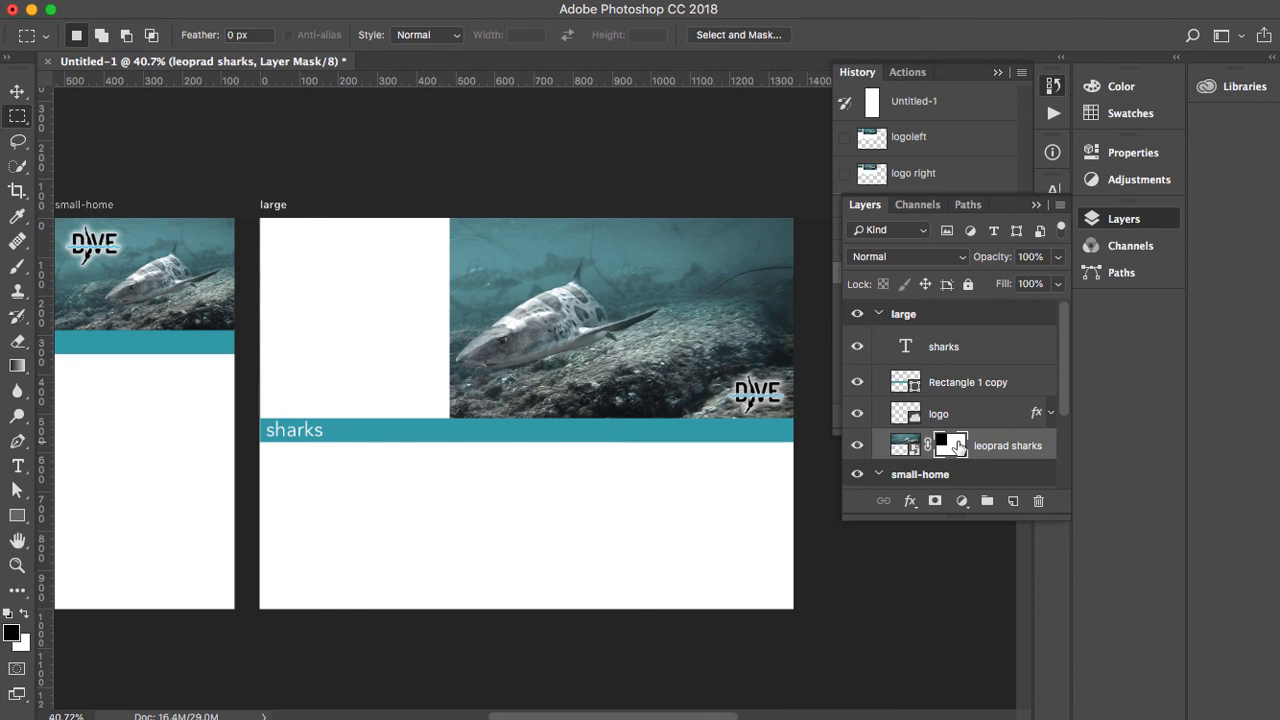
mouse_move(948, 444)
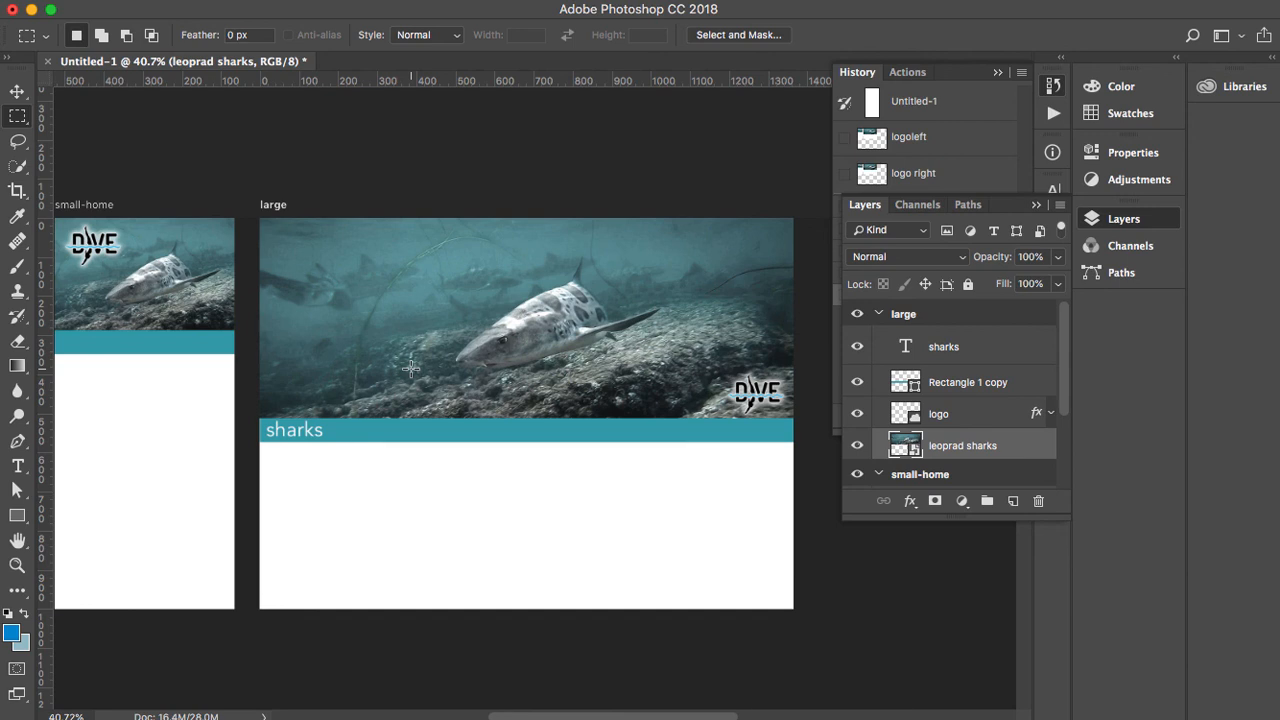
mouse_move(720, 126)
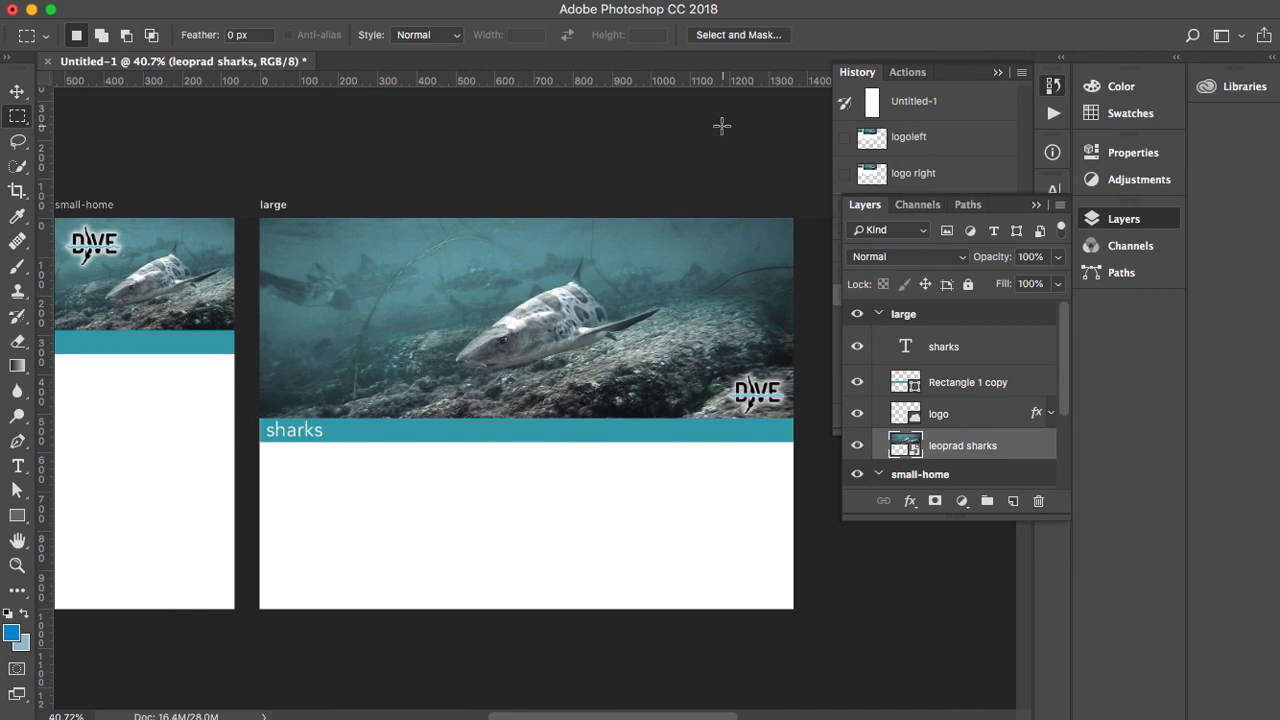